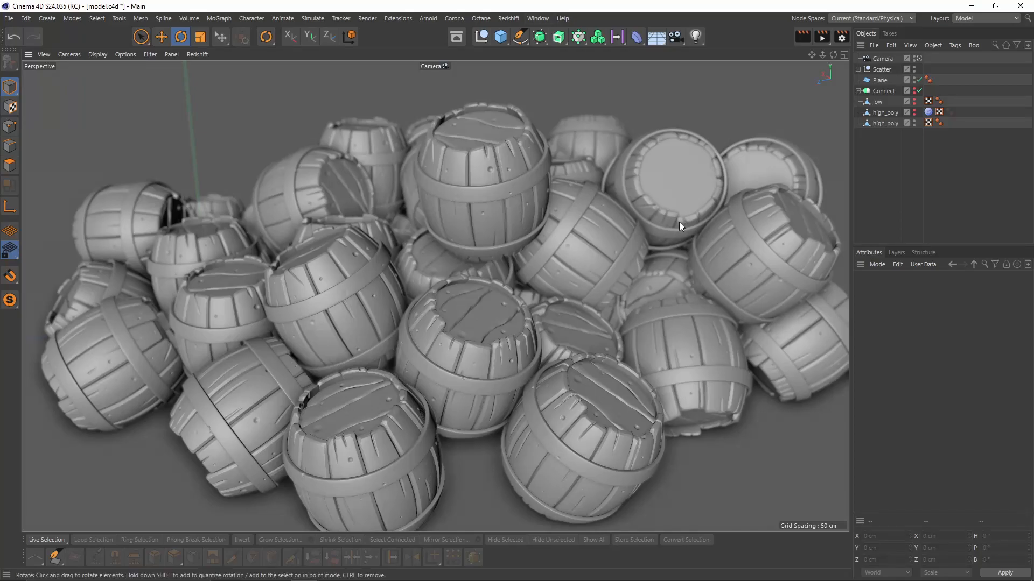
mouse_move(582, 270)
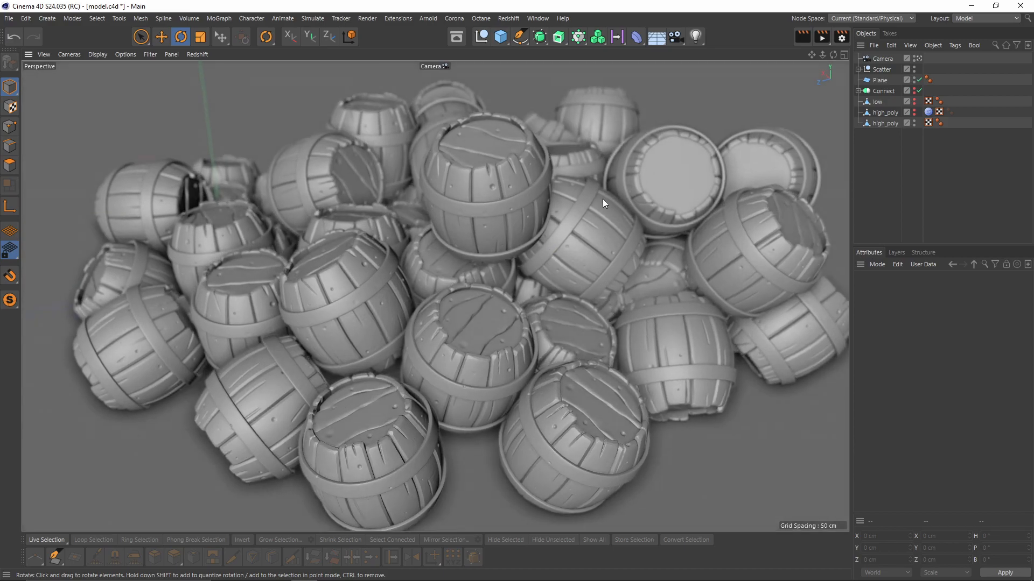
mouse_move(547, 214)
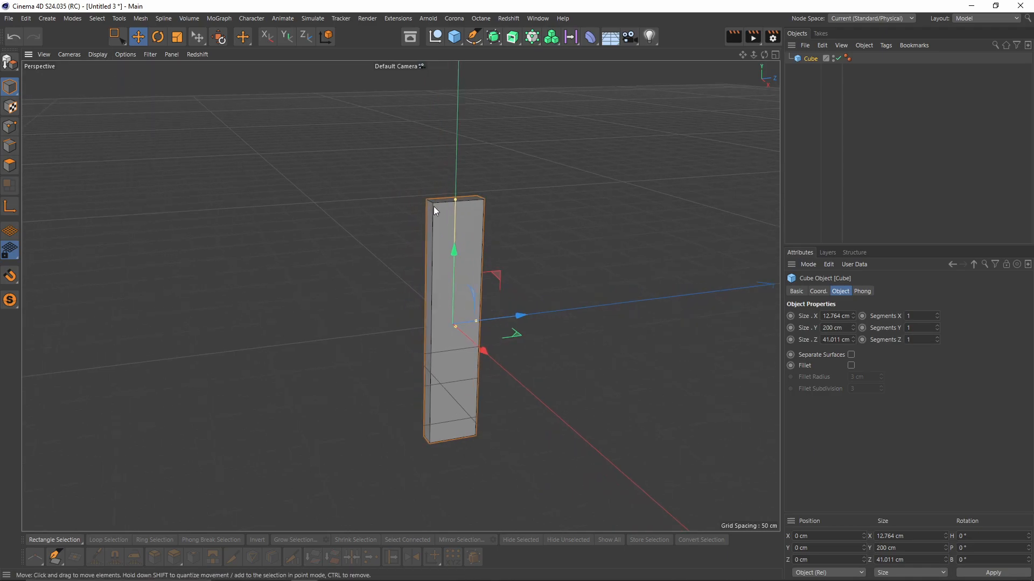
Make a 12.8 × 200 × 41 cm plank cube with 8 Y and 2 Z segments
click(935, 314)
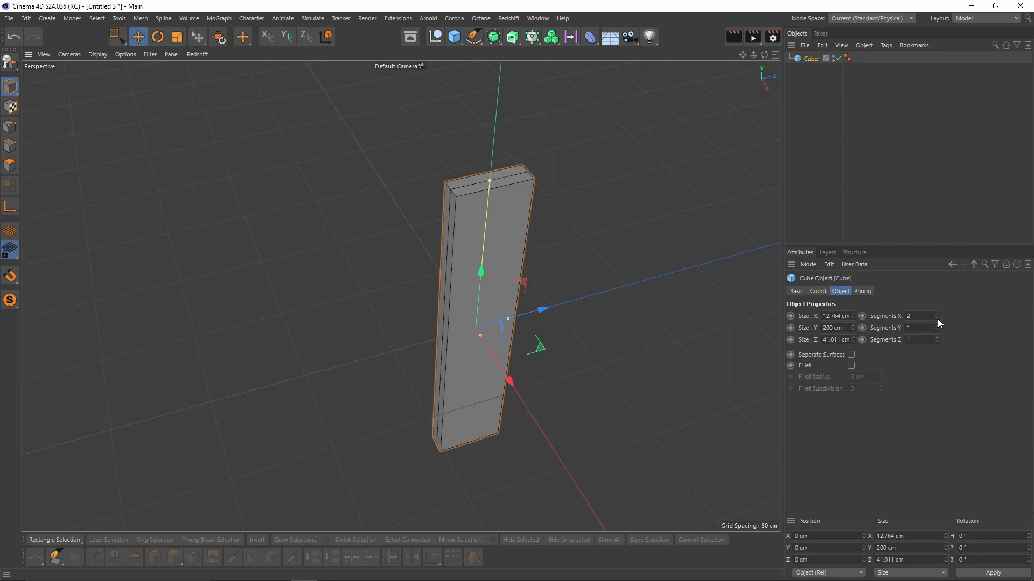
click(936, 326)
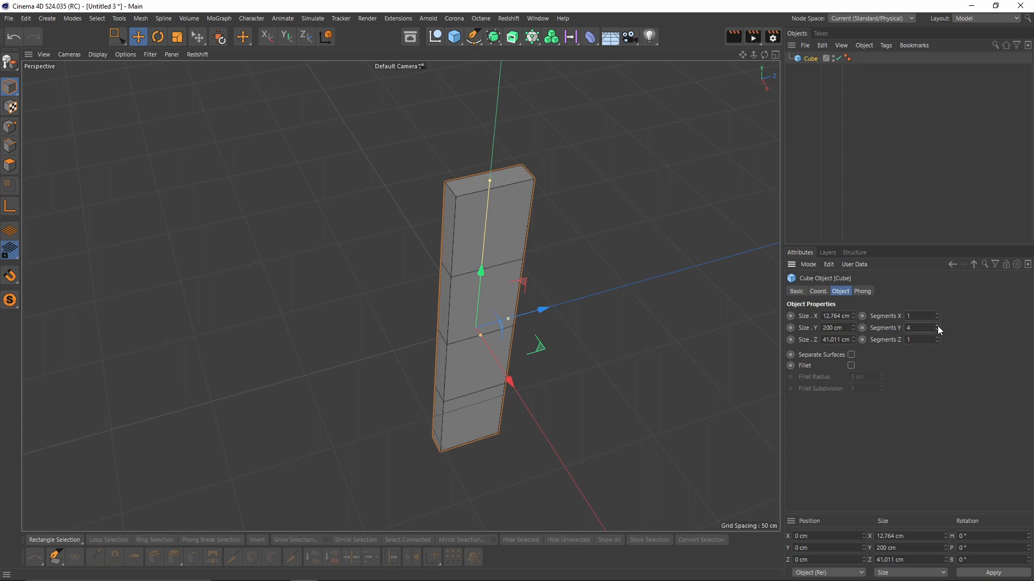
click(937, 326)
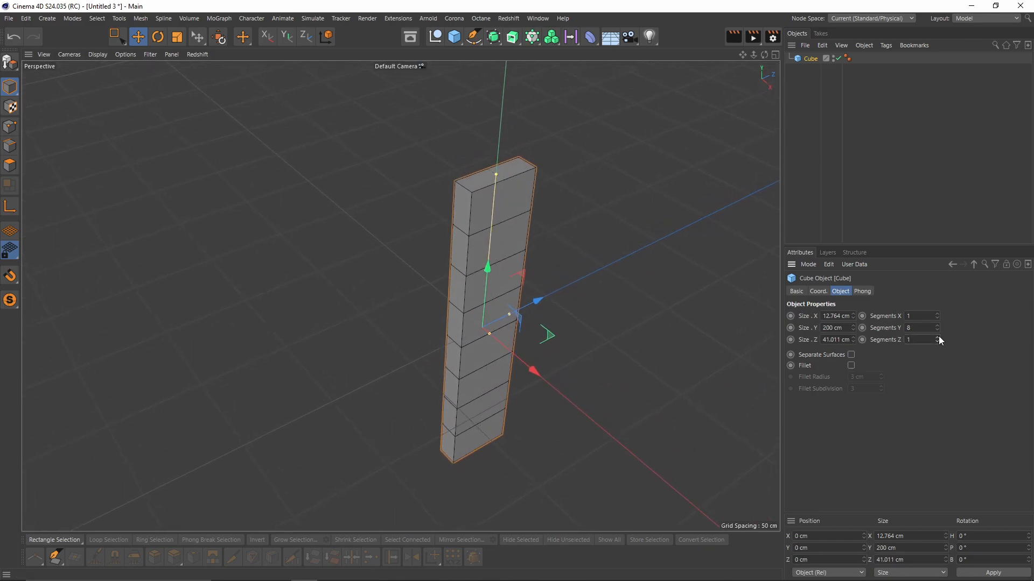
click(937, 338)
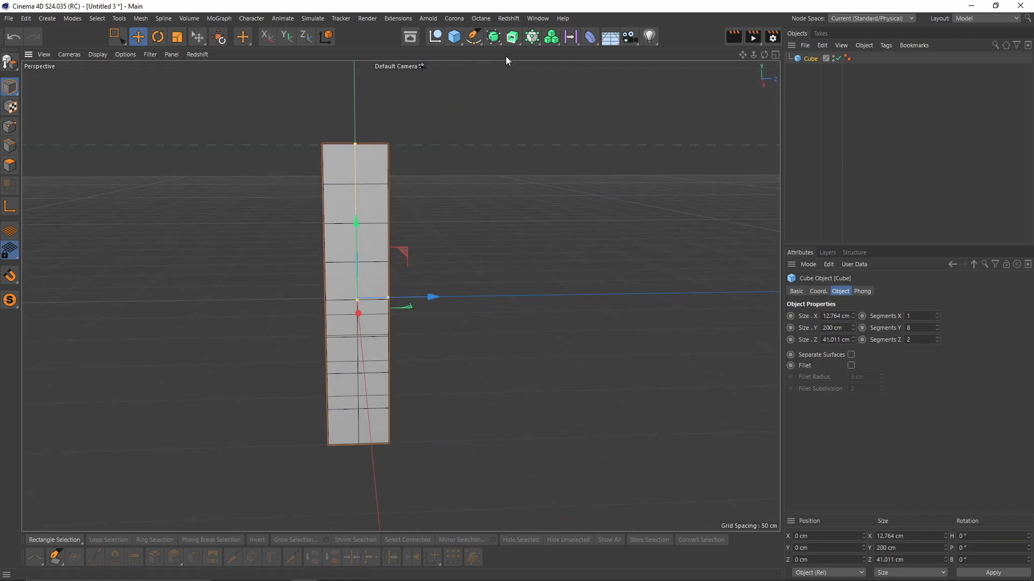
Clone the plank radially: 12 copies, 75 cm radius, rotated 90° H, then add a Connect object
click(531, 37)
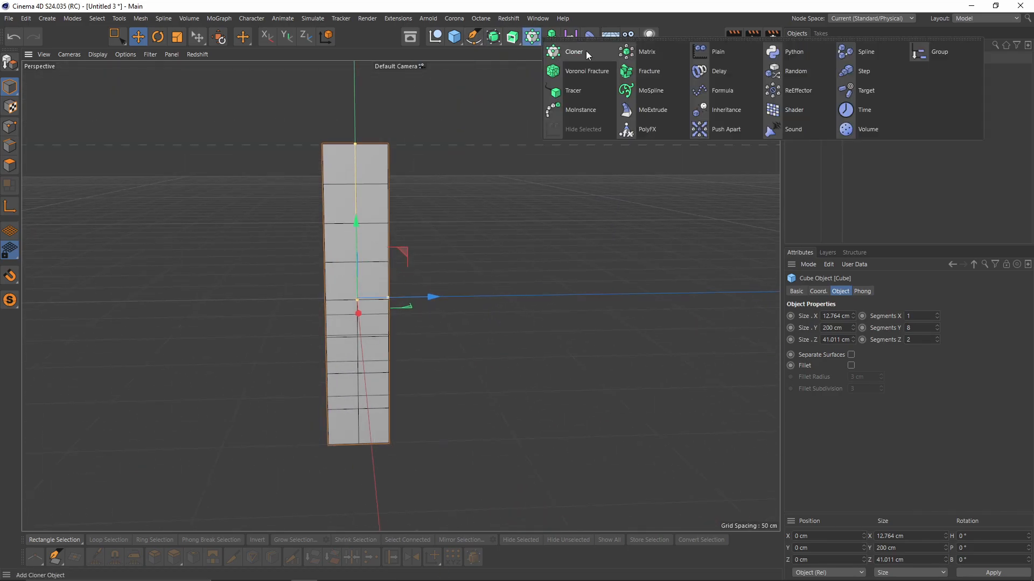
click(573, 52)
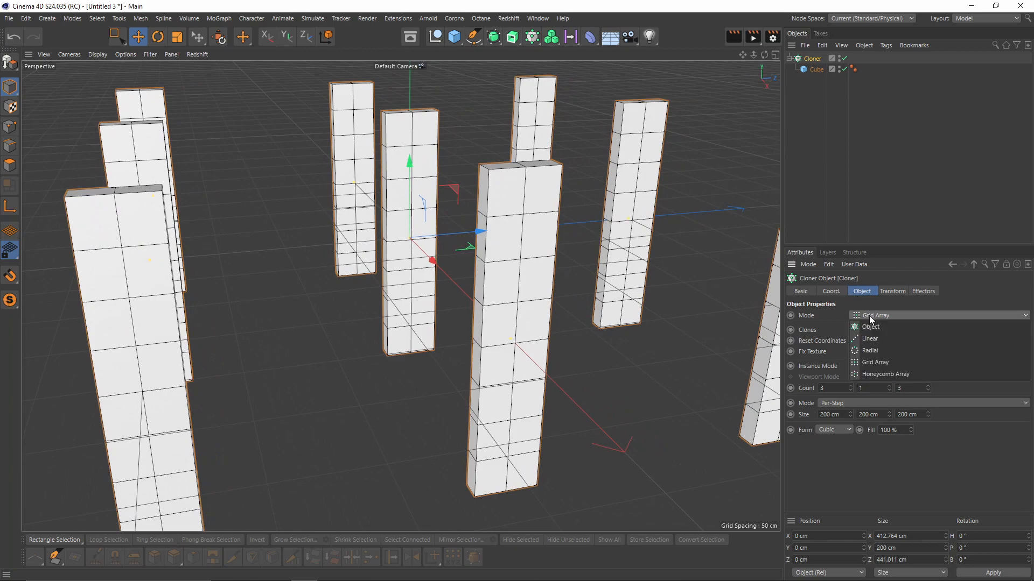
click(869, 350)
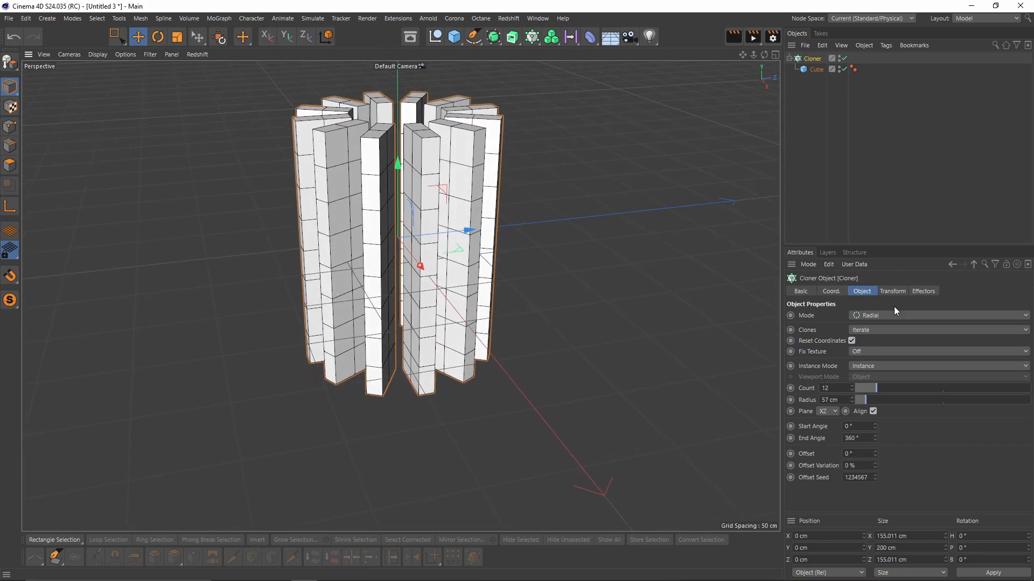
click(892, 291)
text(90)
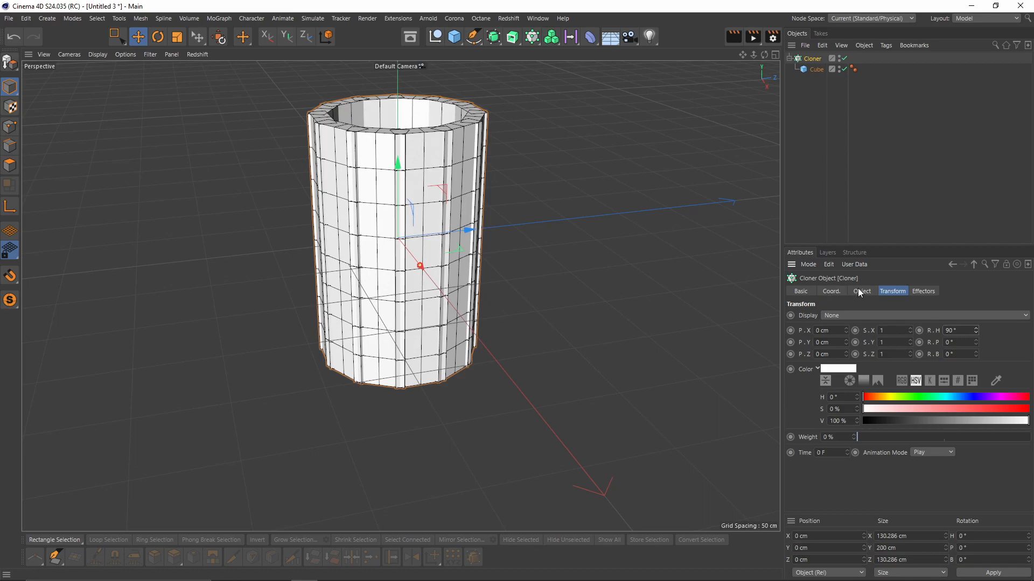
click(861, 290)
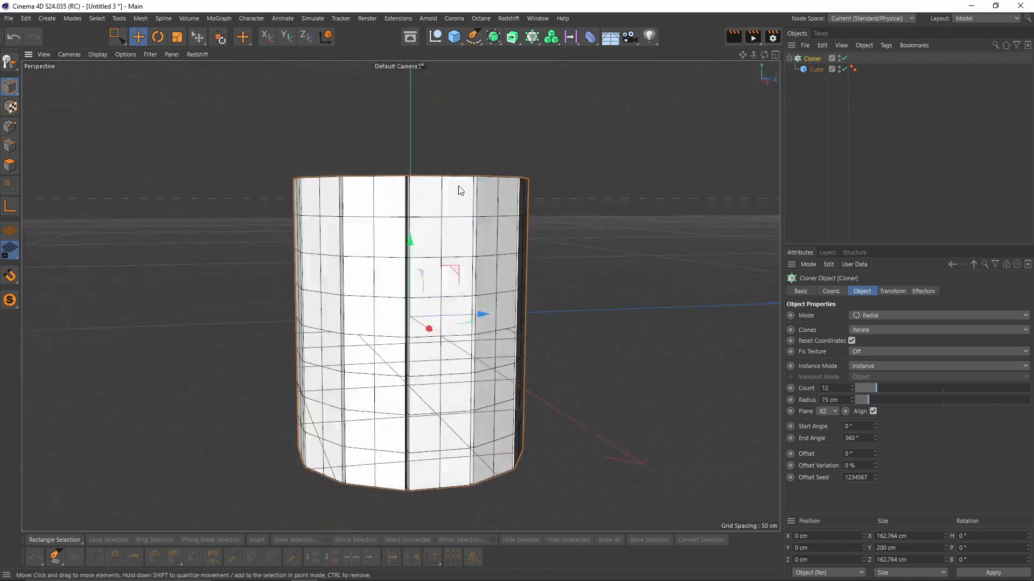
click(892, 291)
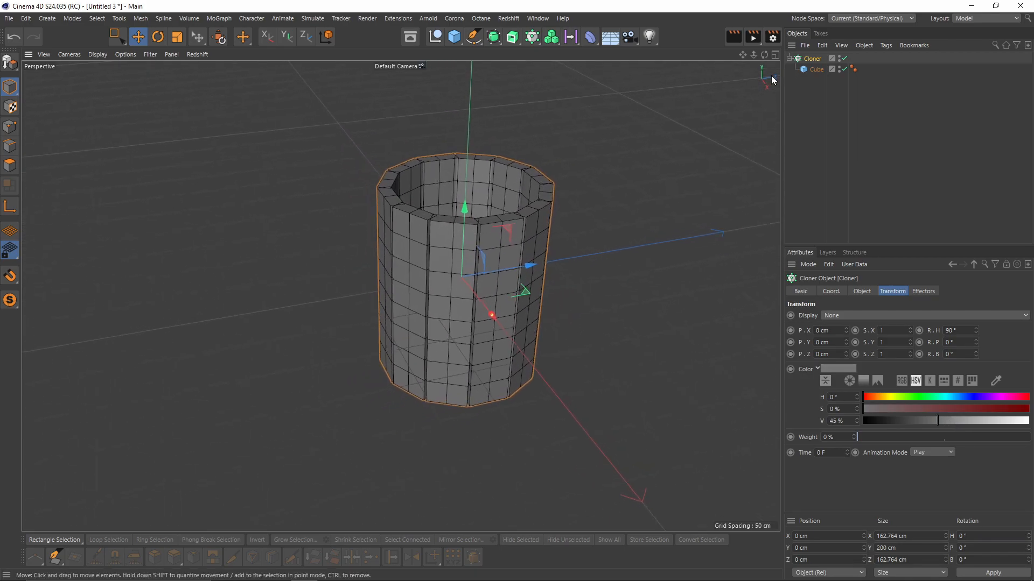
click(493, 36)
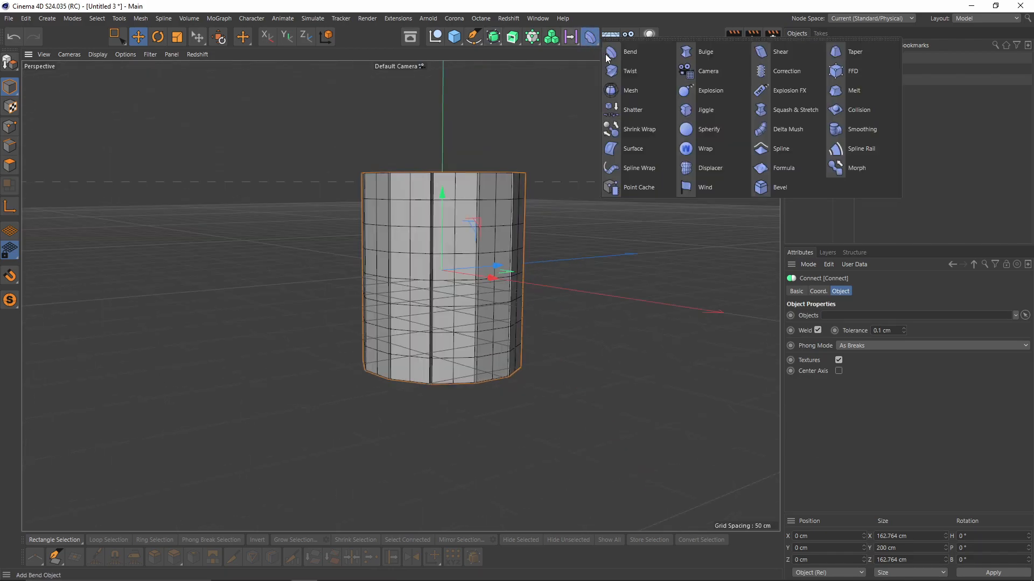
Add an FFD deformer under the Connect object and fit it to its parent
click(853, 70)
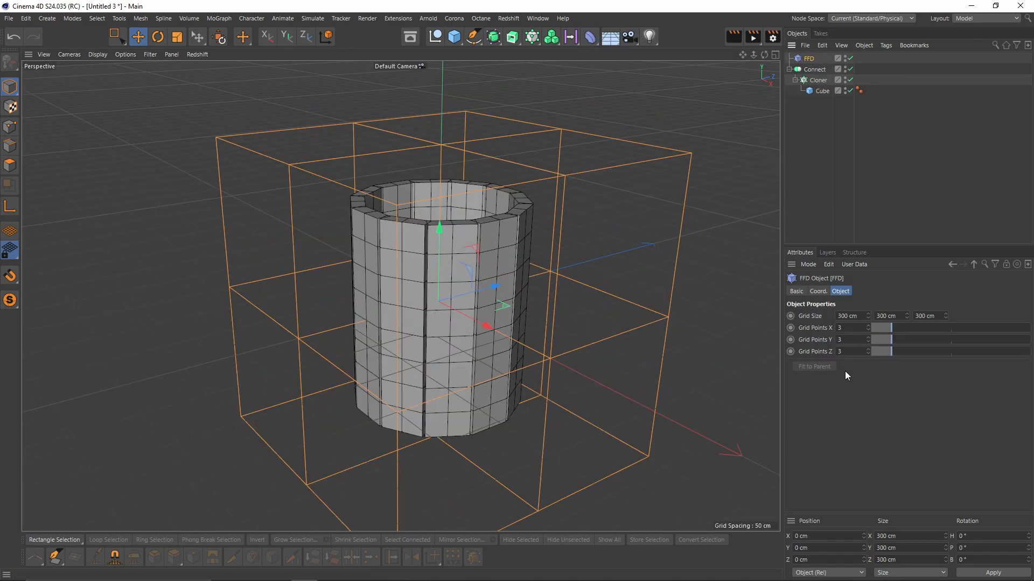
click(808, 59)
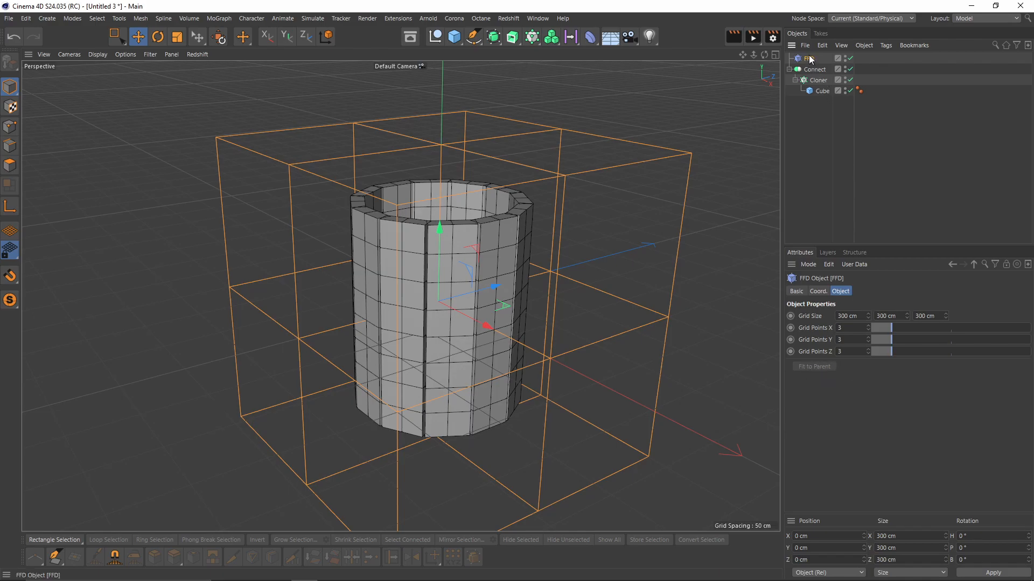
click(800, 80)
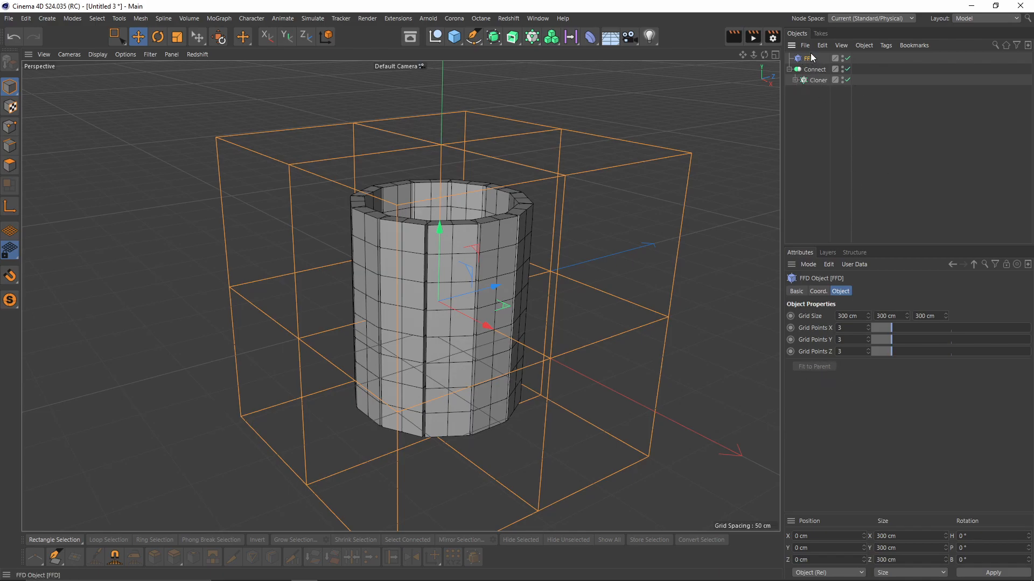
click(801, 58)
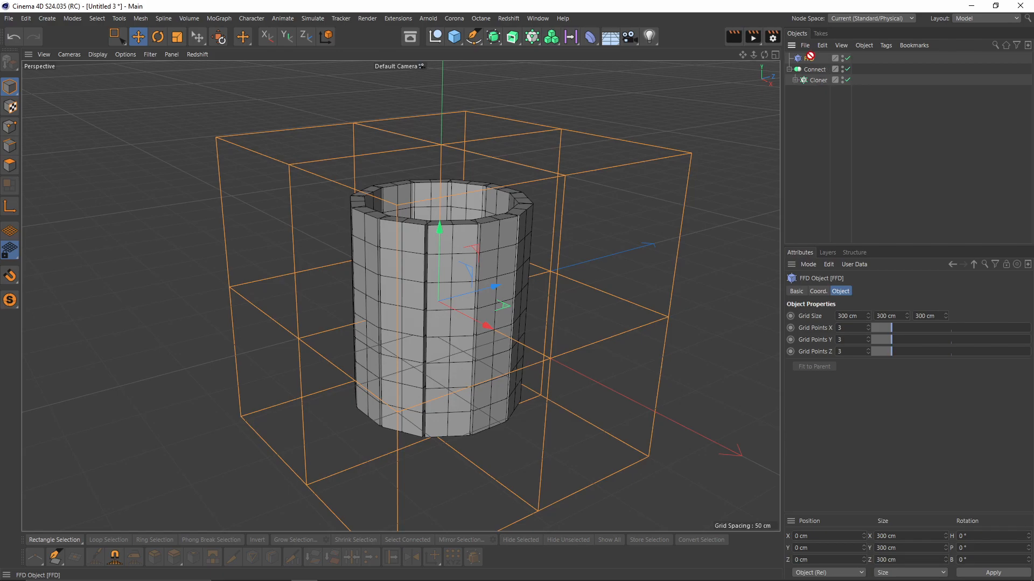
click(815, 70)
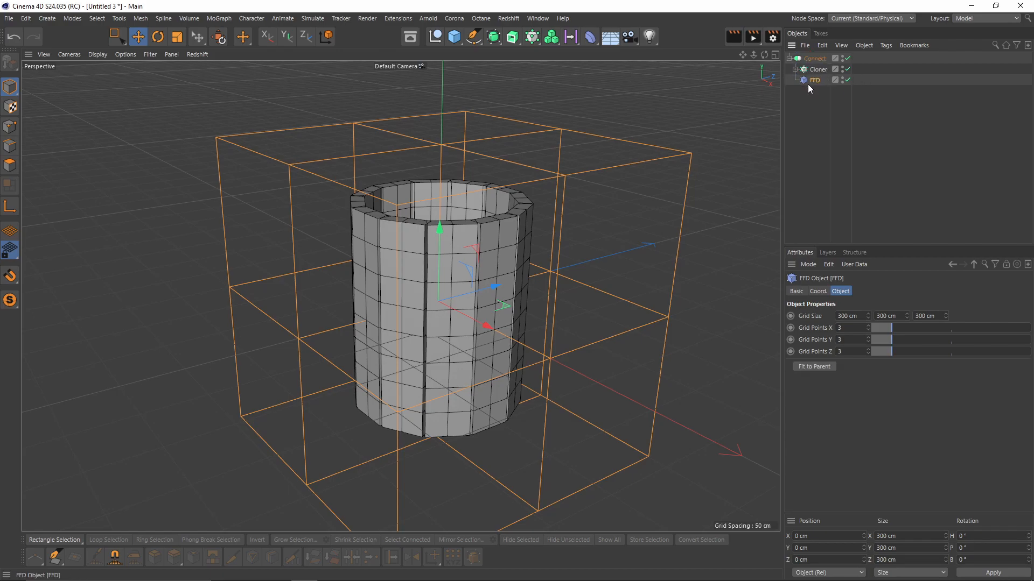
mouse_move(813, 373)
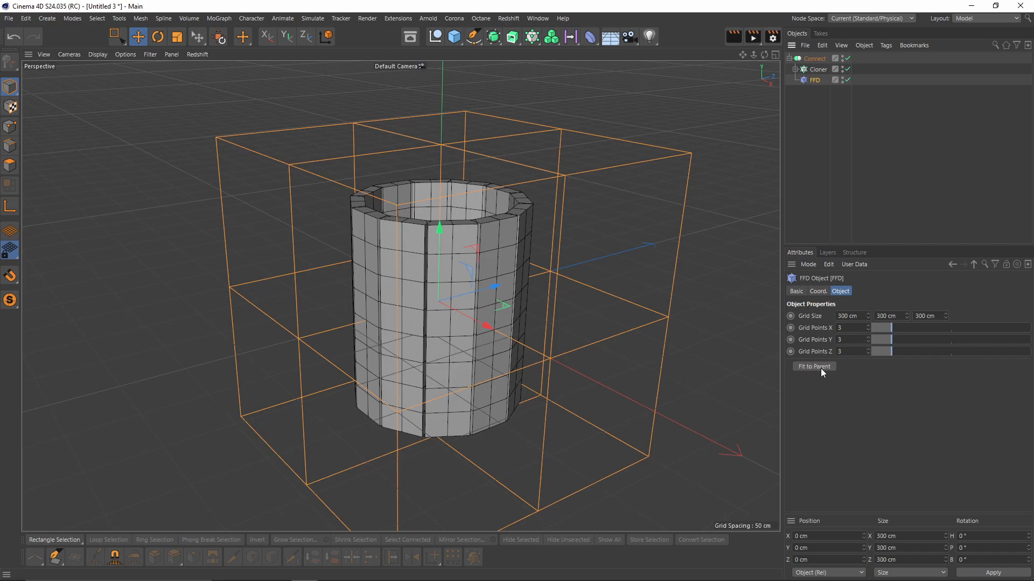
click(813, 367)
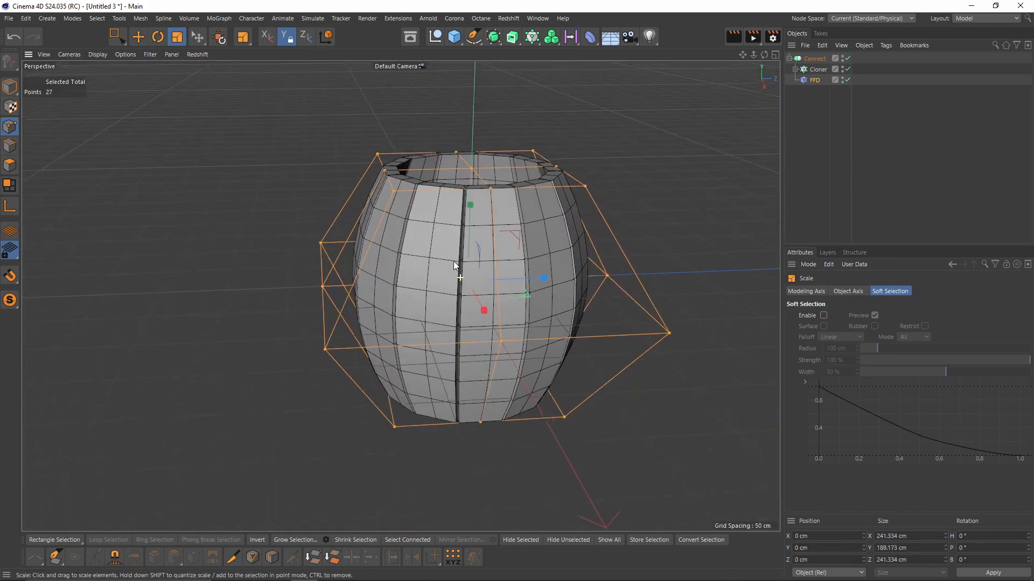
Select a ring of FFD cage points and scale them to round the barrel profile
click(54, 540)
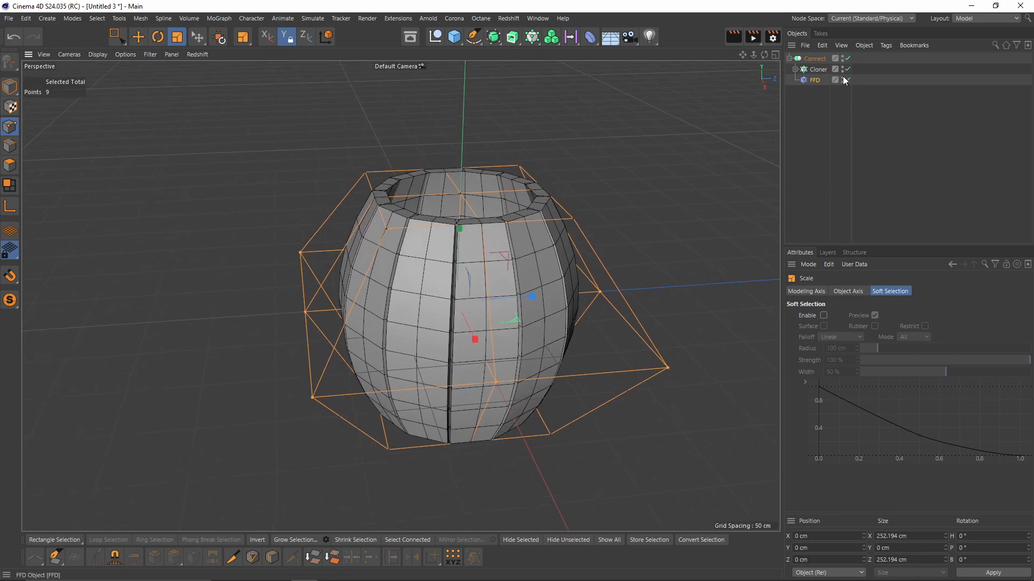
Make the cloner's plank editable and duplicate it into four copies, Cube through Cube.3
click(819, 79)
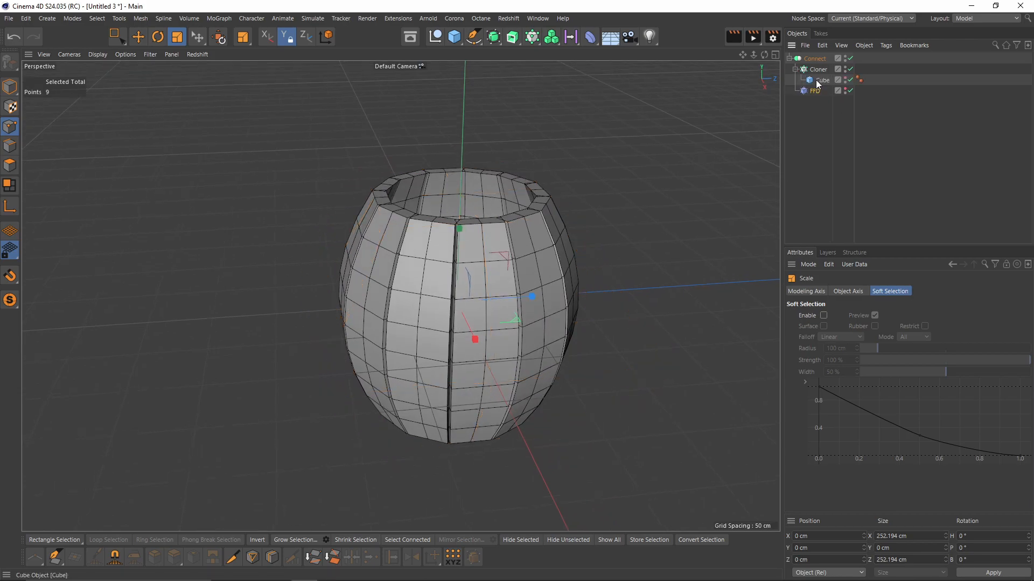
click(138, 36)
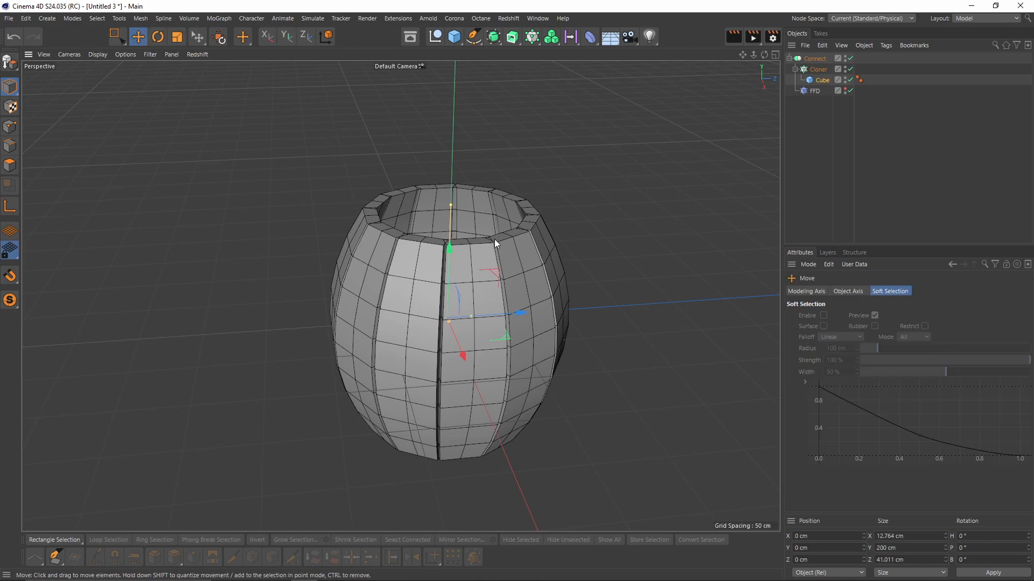
click(822, 79)
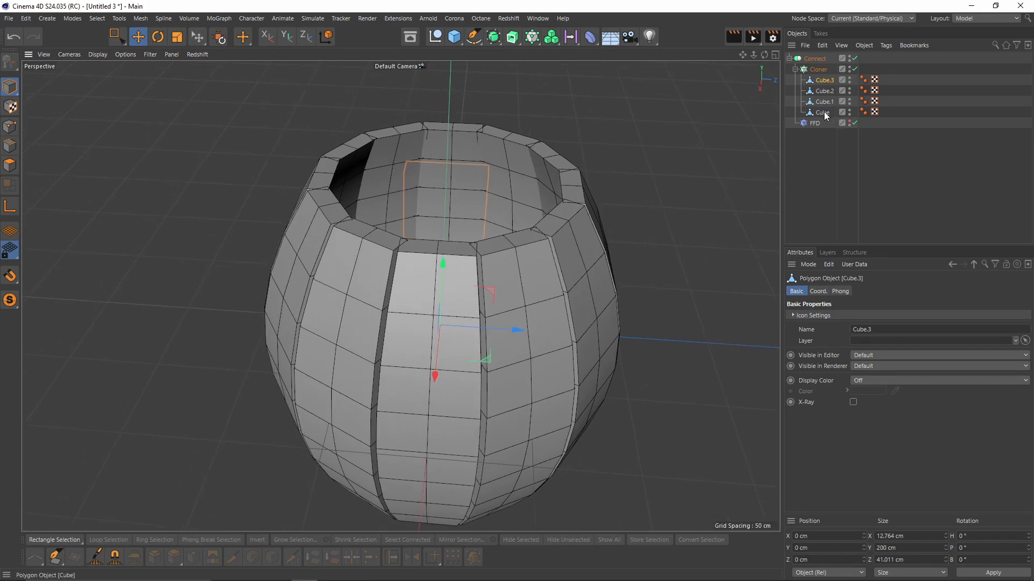
mouse_move(819, 112)
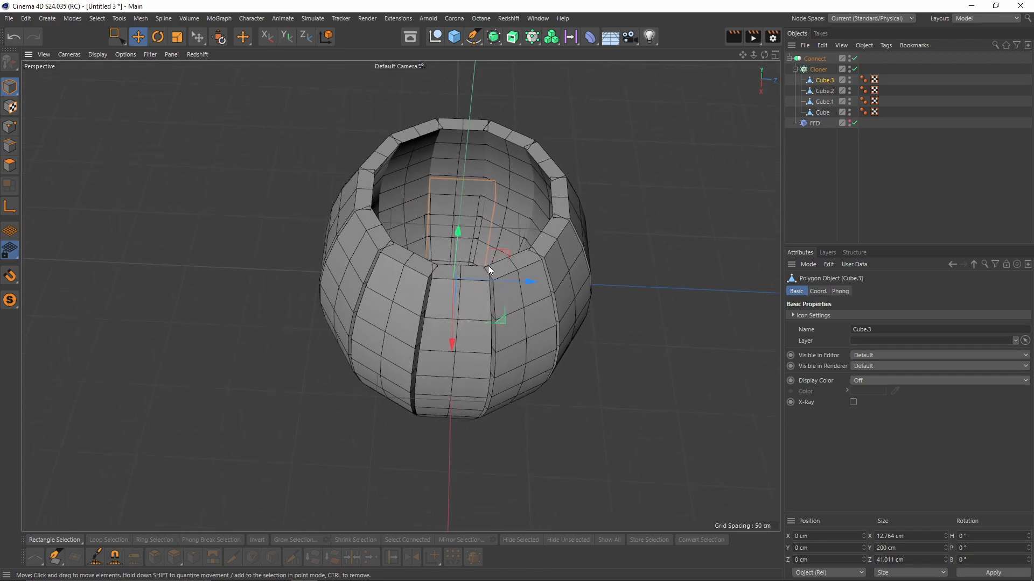
click(819, 70)
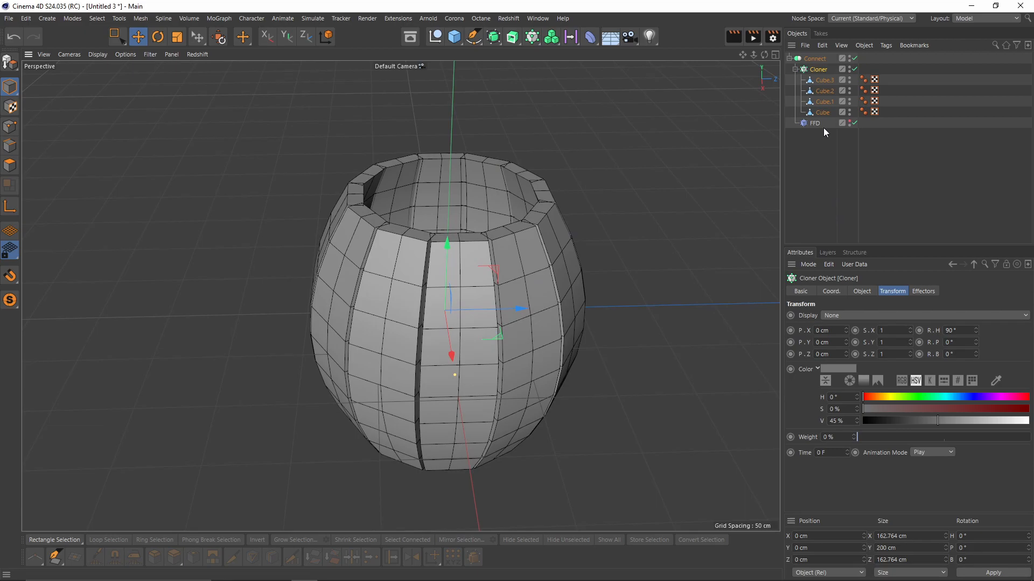
click(861, 291)
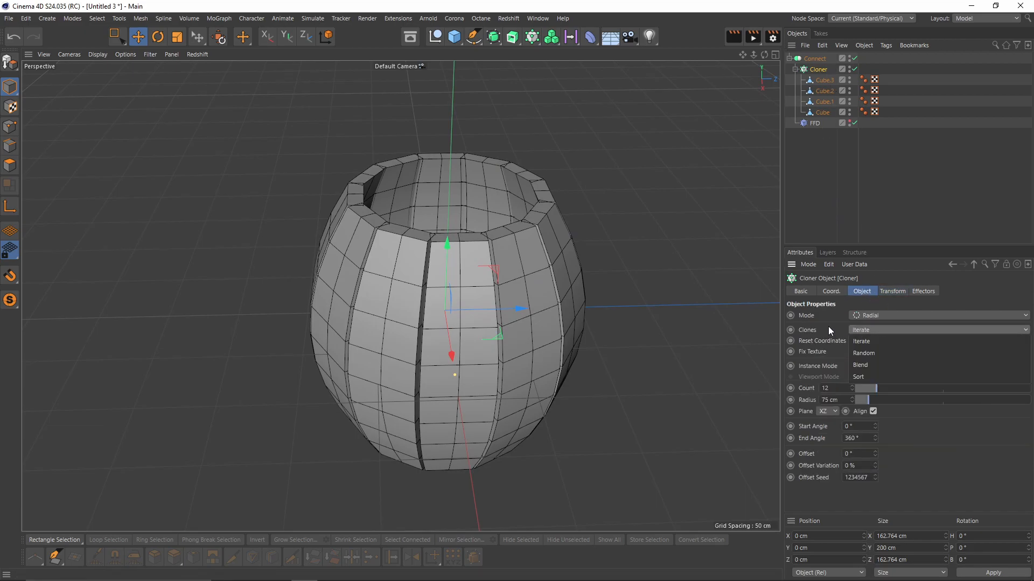
Mix the plank variants randomly and shift some plank end points up or down
click(862, 353)
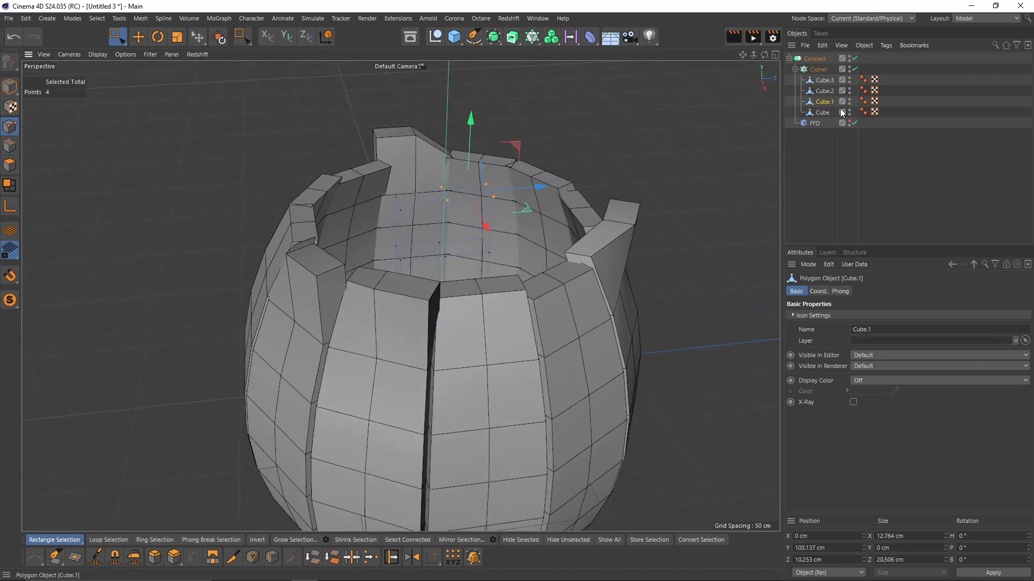
click(814, 123)
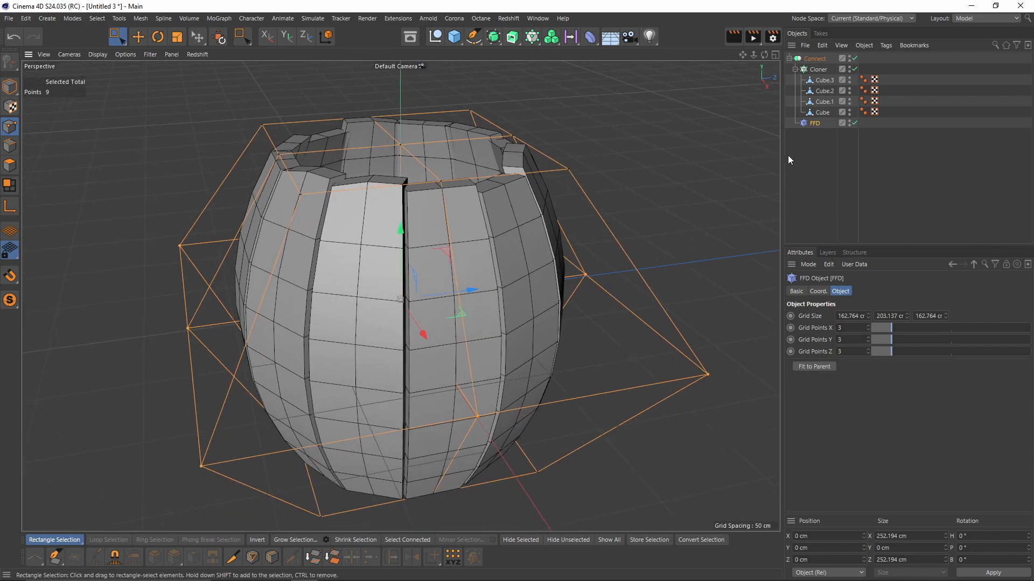
click(822, 101)
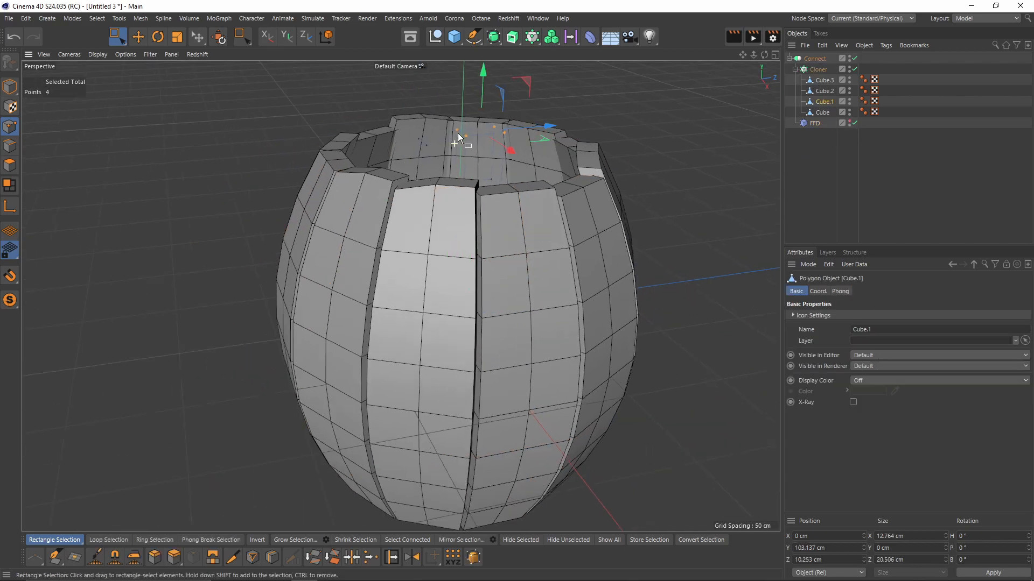
click(814, 123)
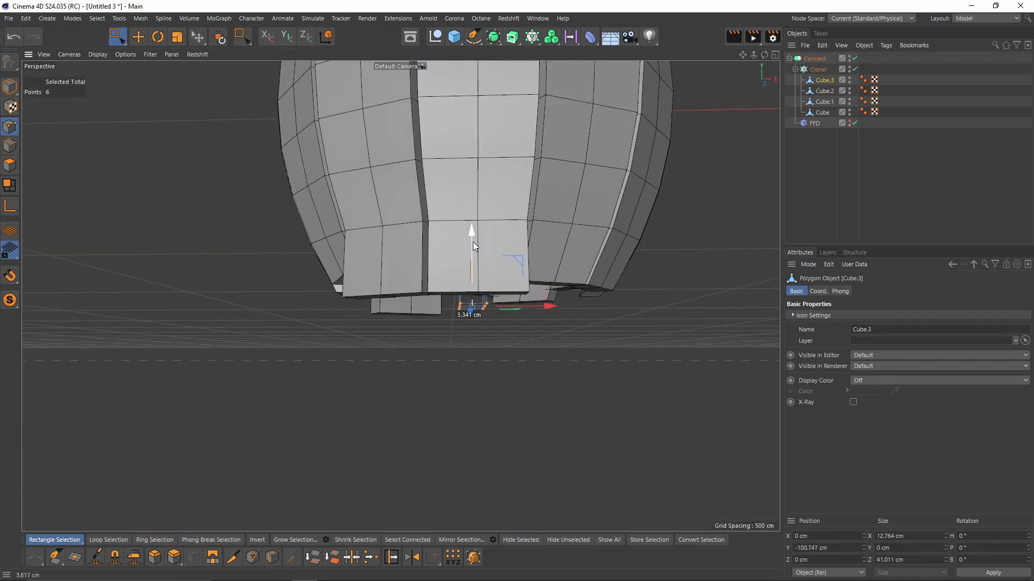
Move more end points on Cube, Cube.1 and the other planks to stagger stave heights
click(814, 123)
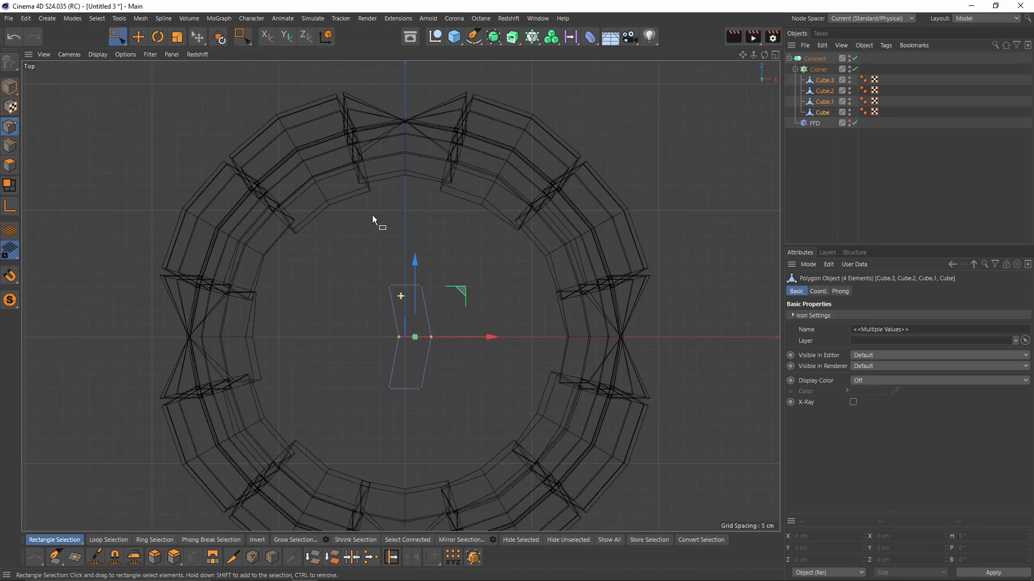
click(817, 123)
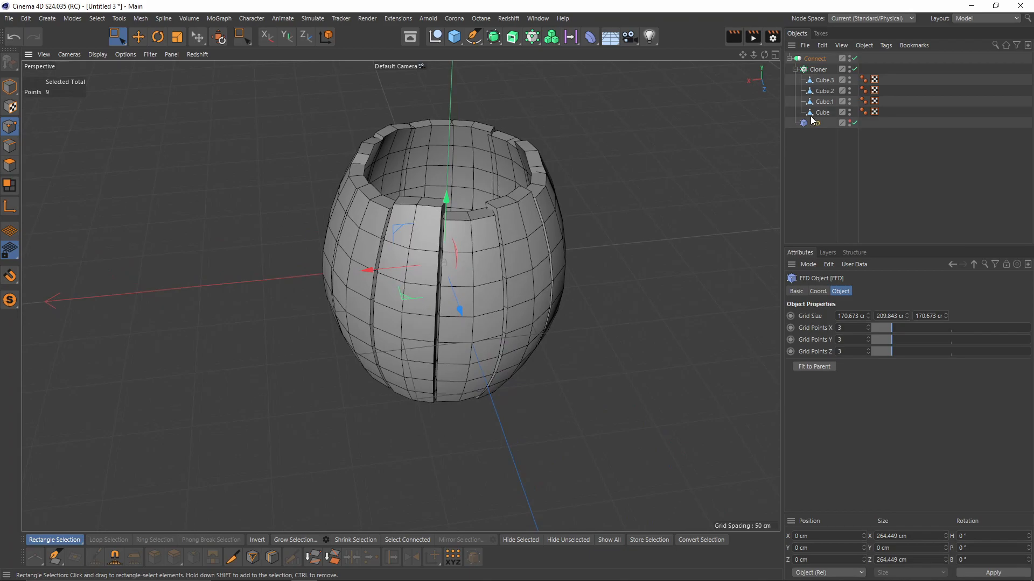
click(822, 112)
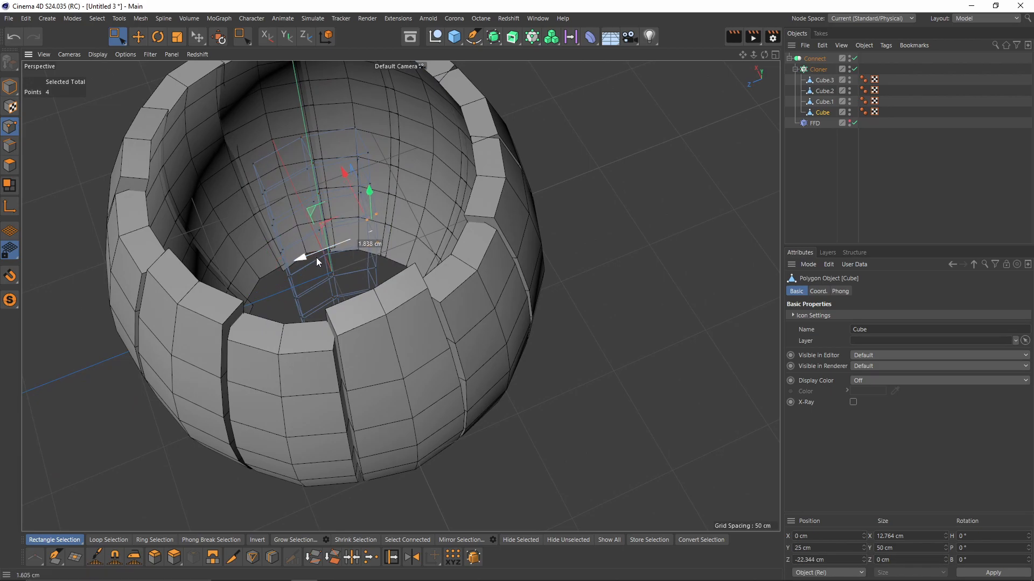
click(823, 100)
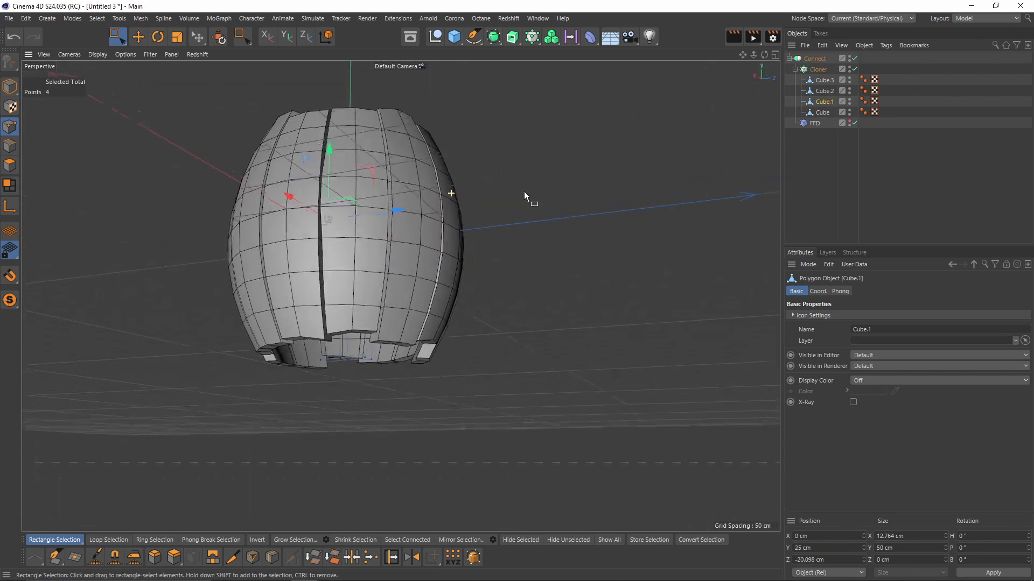
click(819, 69)
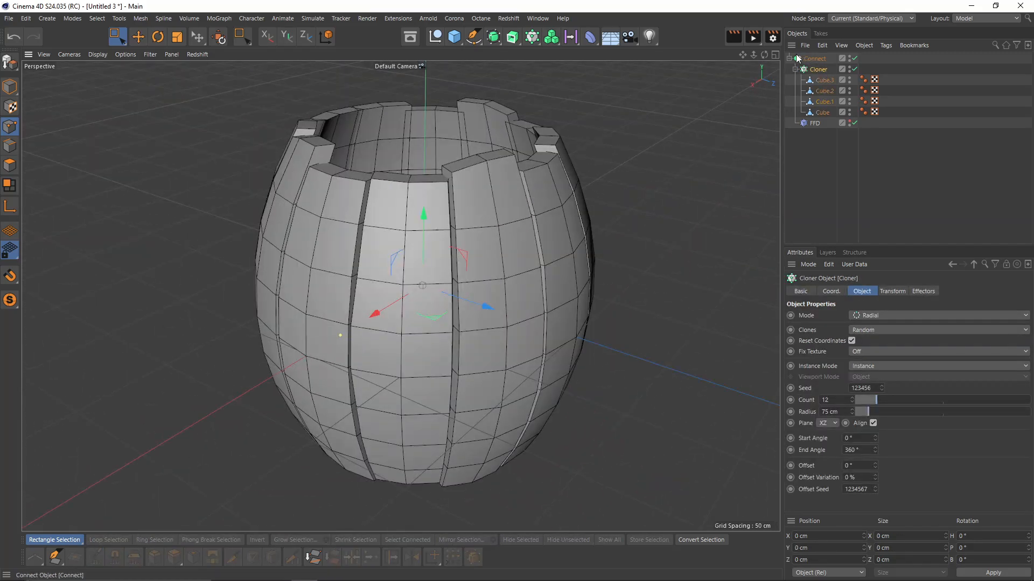
Bake Connect into one editable polygon object using Current State to Object
click(863, 45)
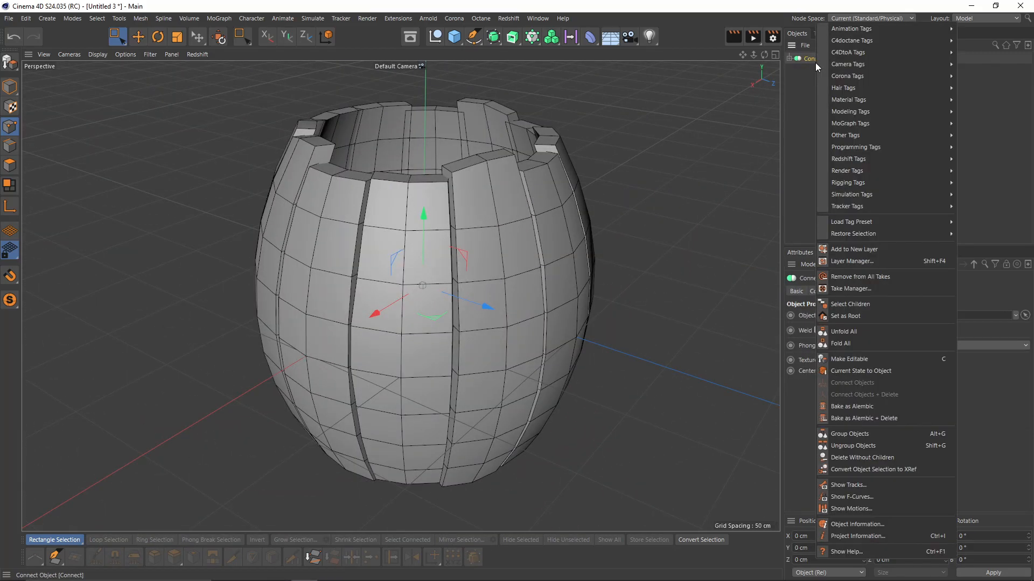
mouse_move(852, 382)
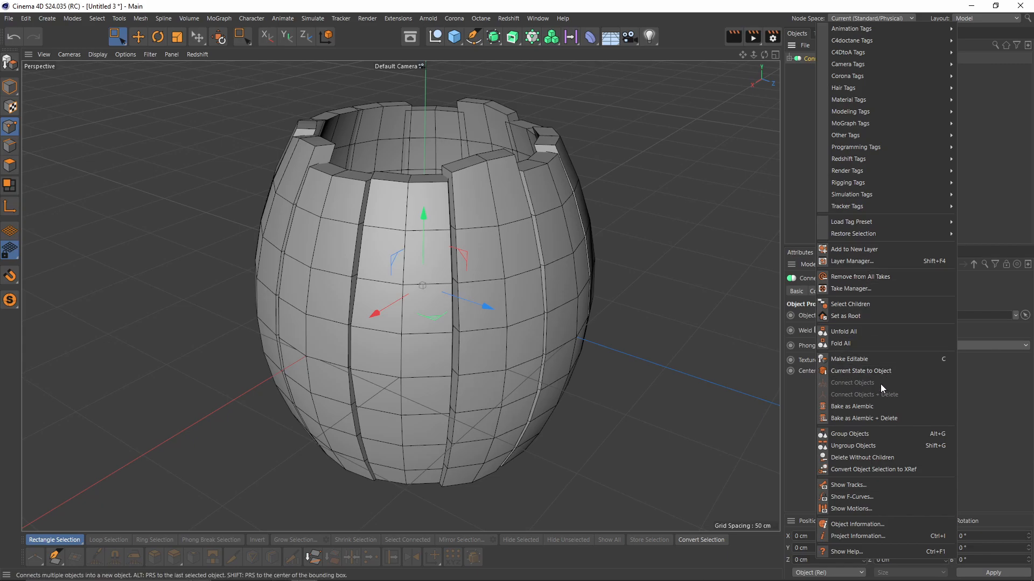
click(852, 383)
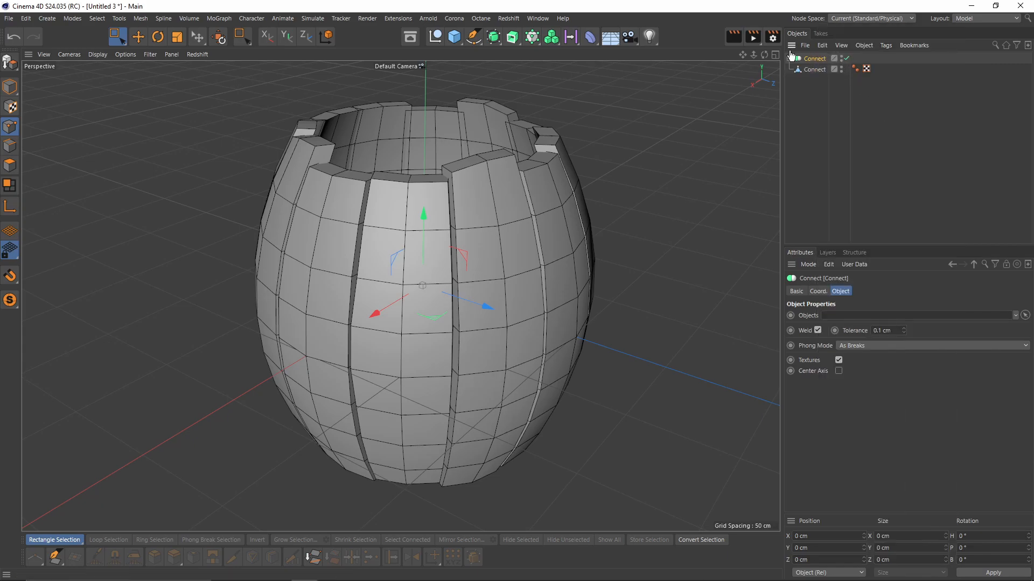
mouse_move(841, 64)
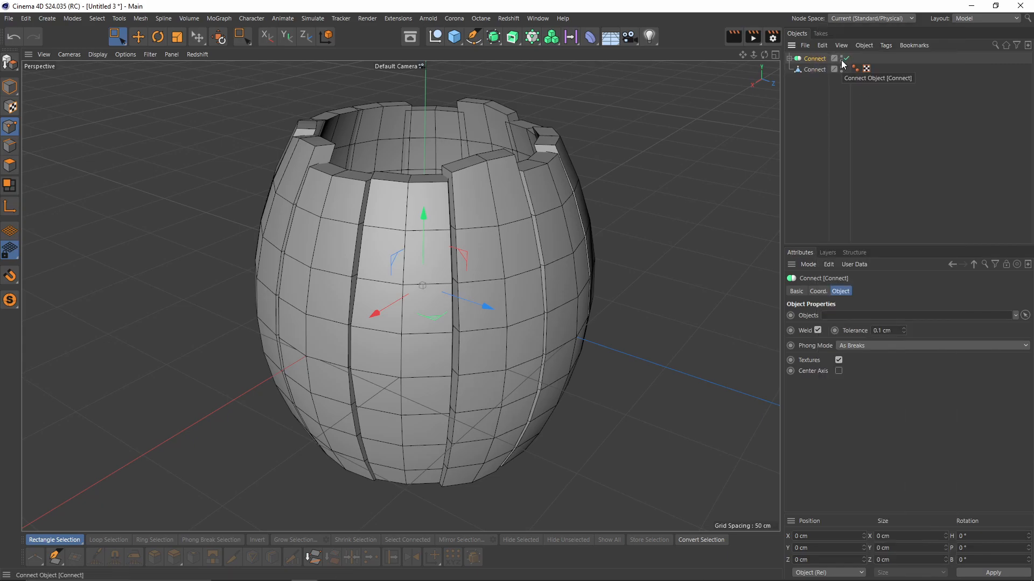
mouse_move(848, 111)
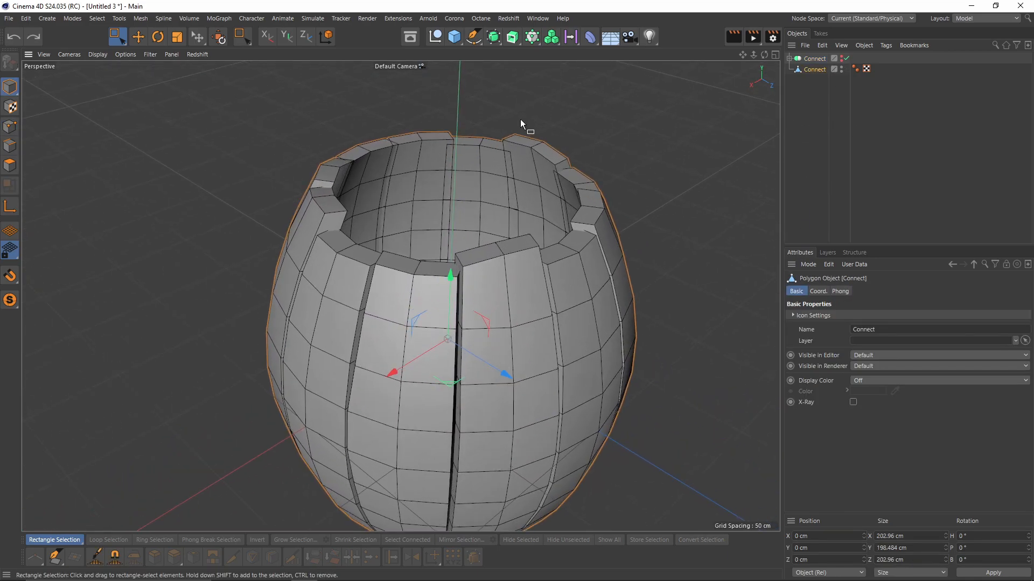
Add a Sphere primitive above the barrel and make it editable
click(454, 36)
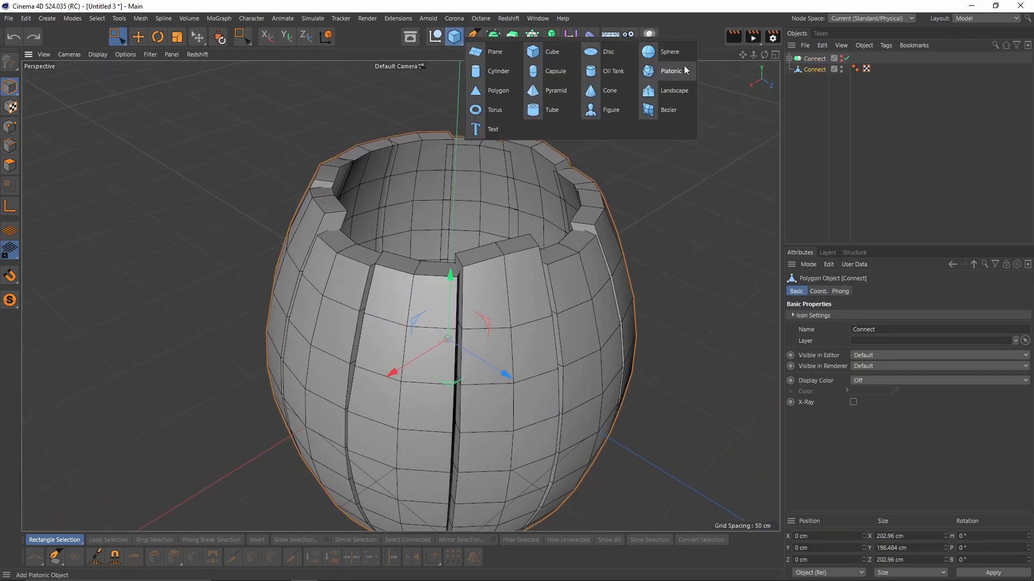
click(670, 52)
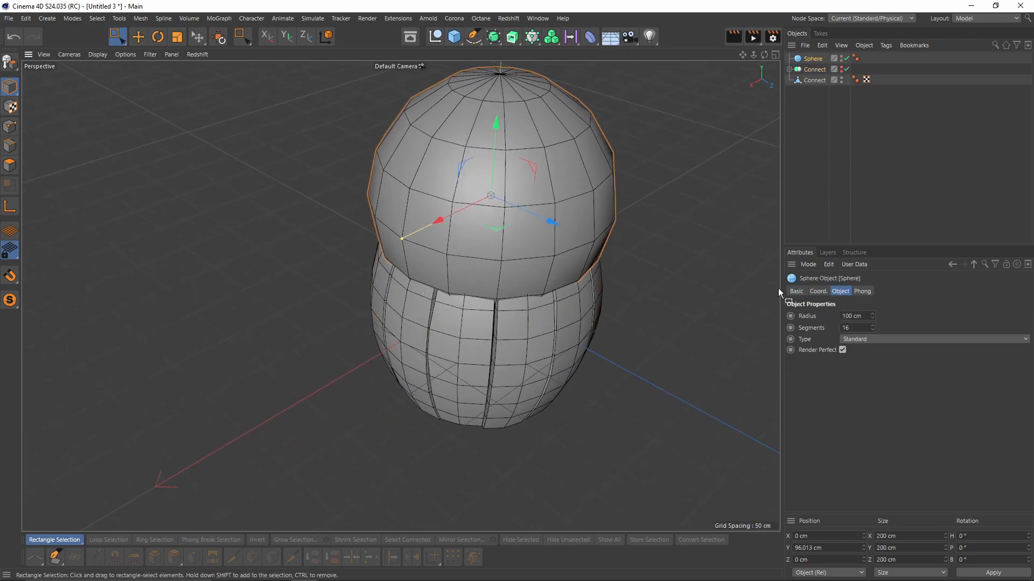
click(929, 339)
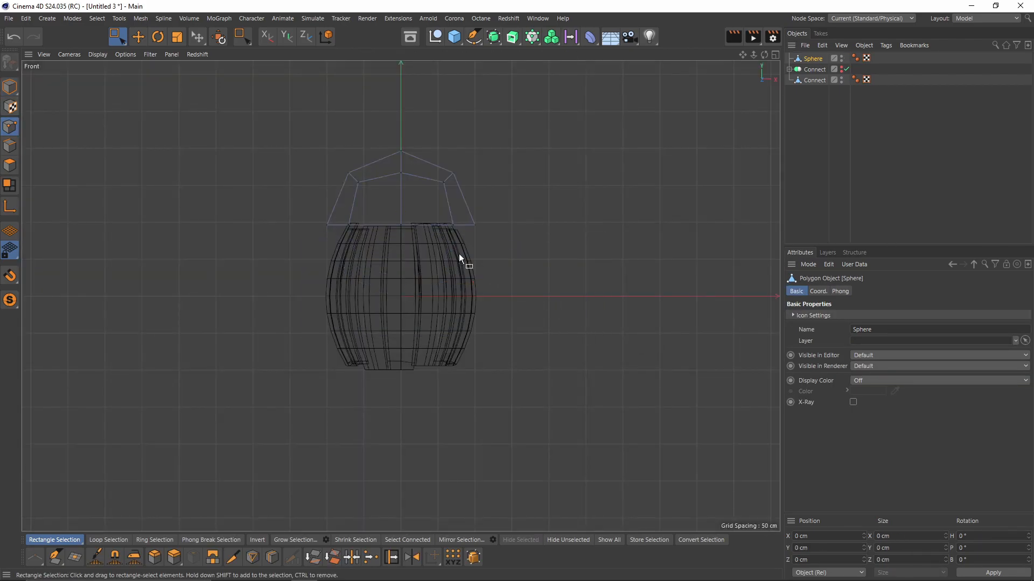
Select sphere points and flatten them into a lid filling the barrel's top opening
click(286, 36)
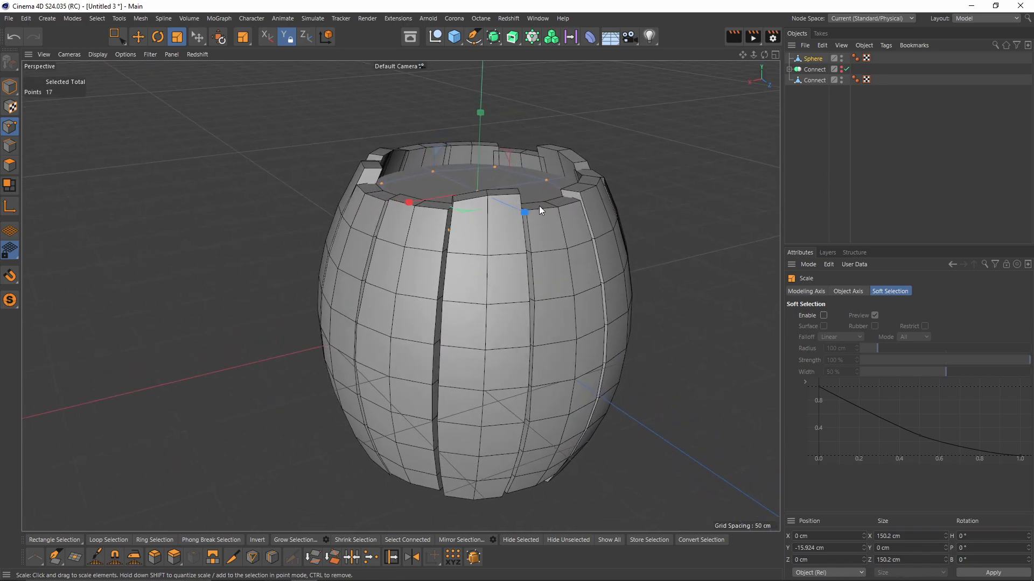
drag(527, 211, 409, 178)
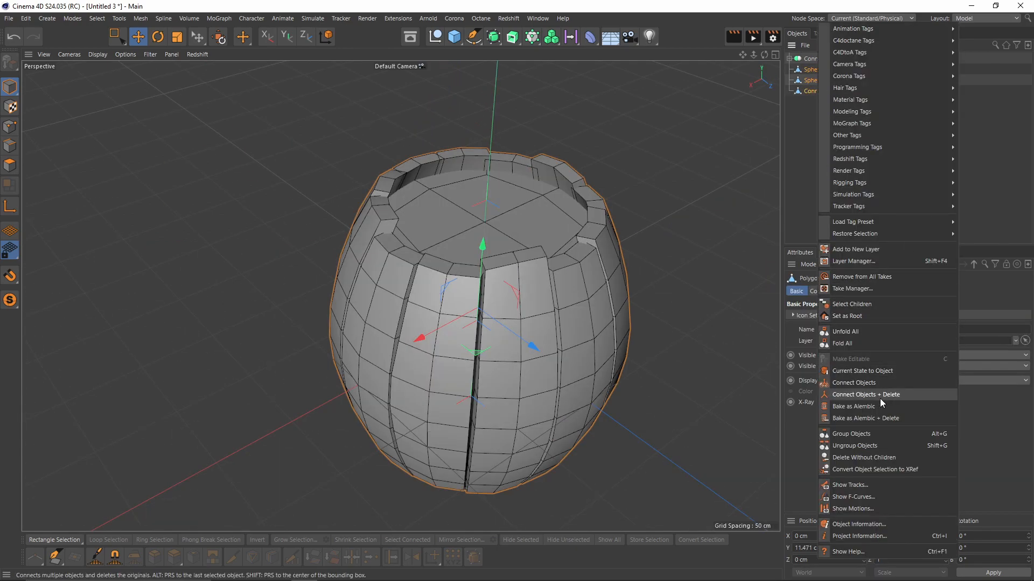
mouse_move(898, 400)
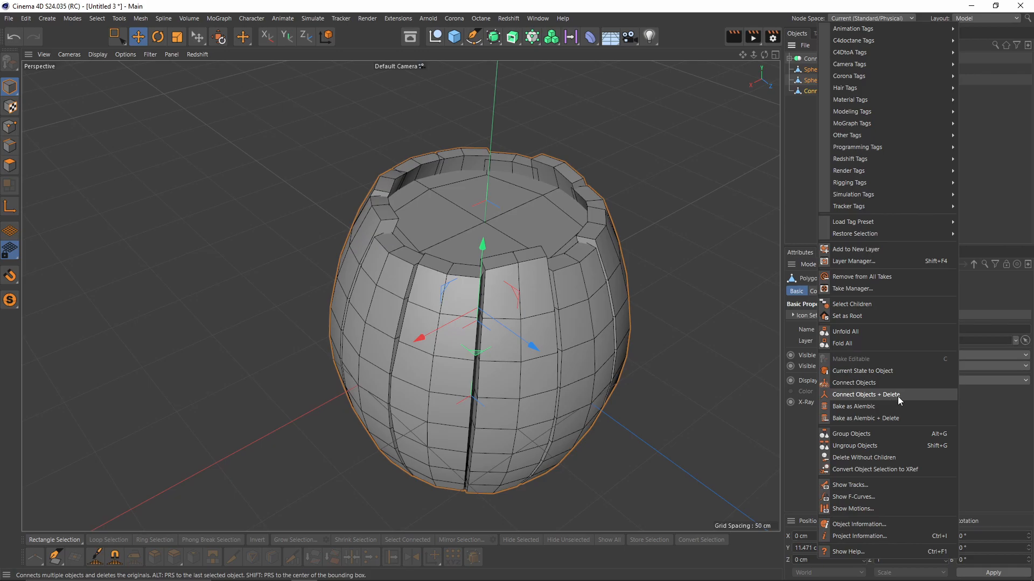
Merge the lids with Connect Objects + Delete, add an editable cylinder, and scale a hoop band
click(865, 394)
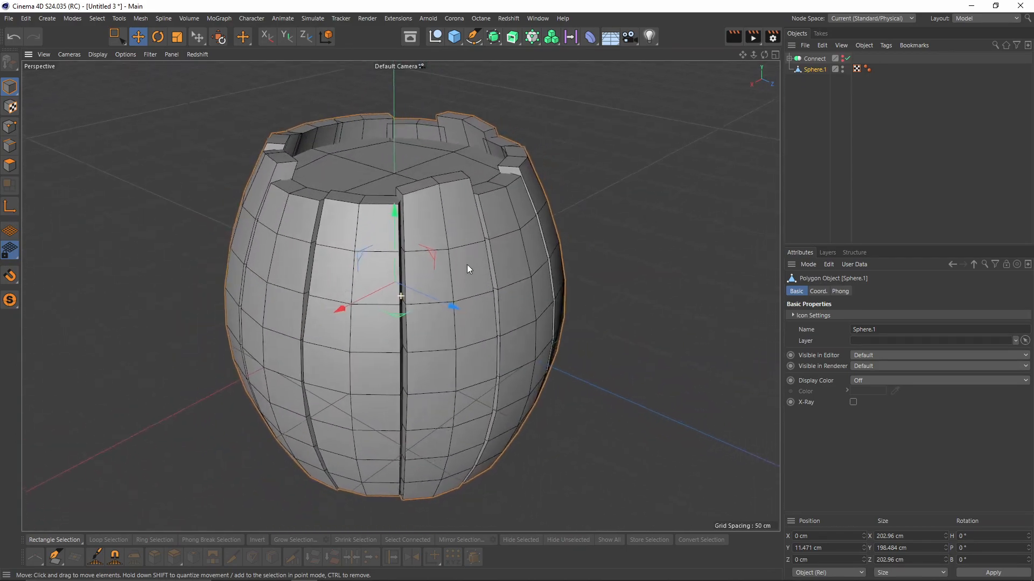
click(454, 37)
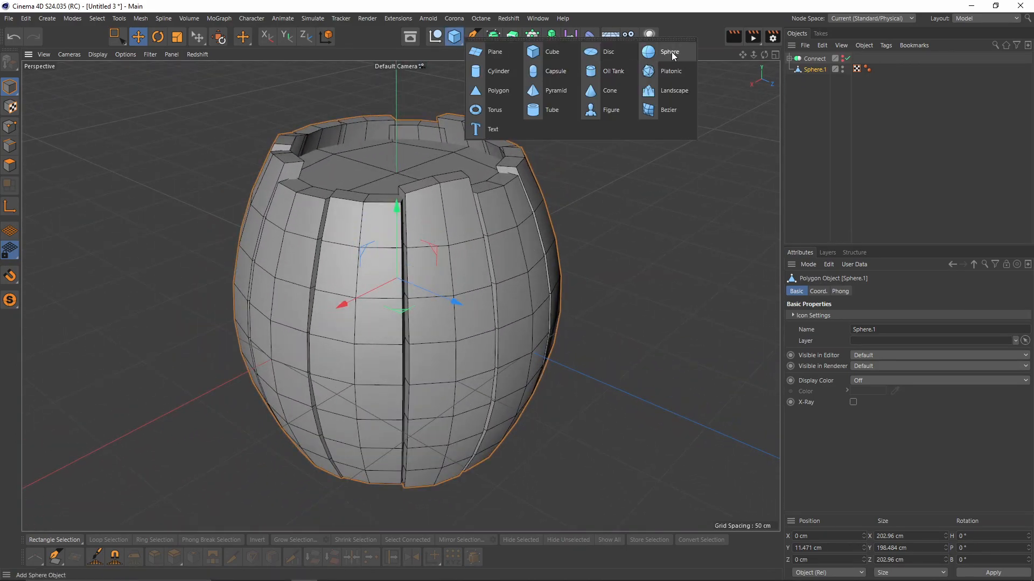
click(499, 70)
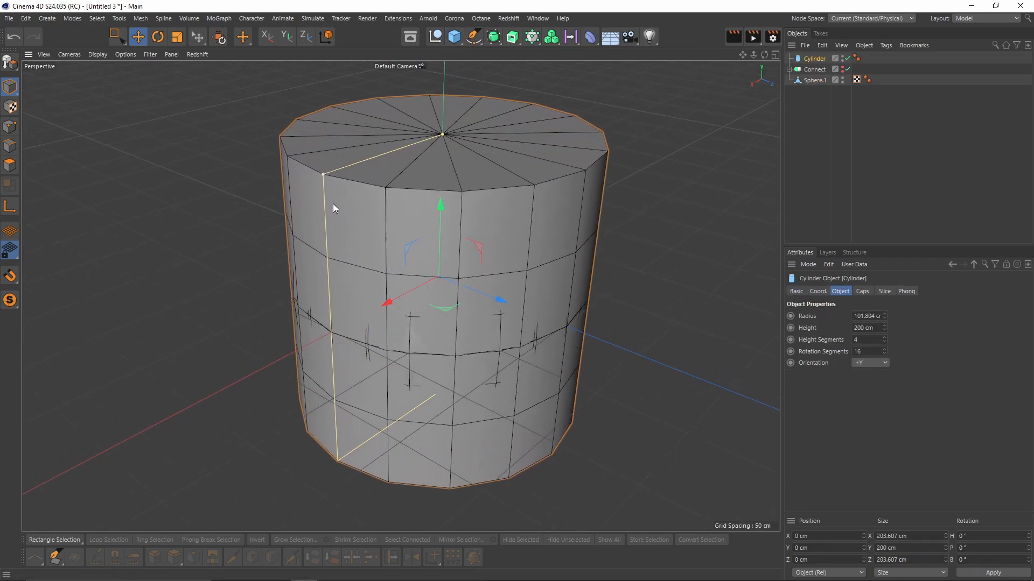
click(9, 164)
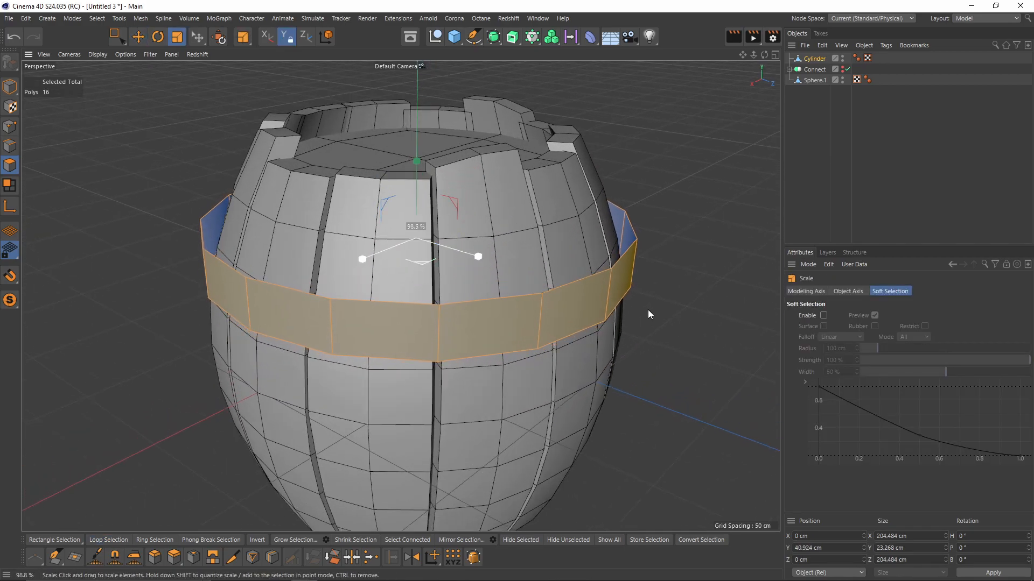
click(9, 144)
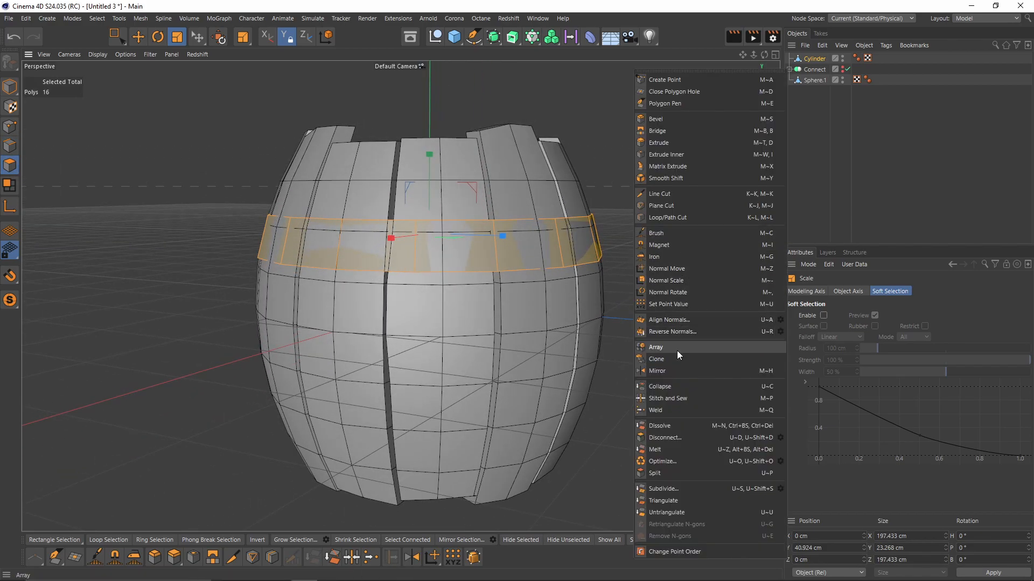
mouse_move(704, 370)
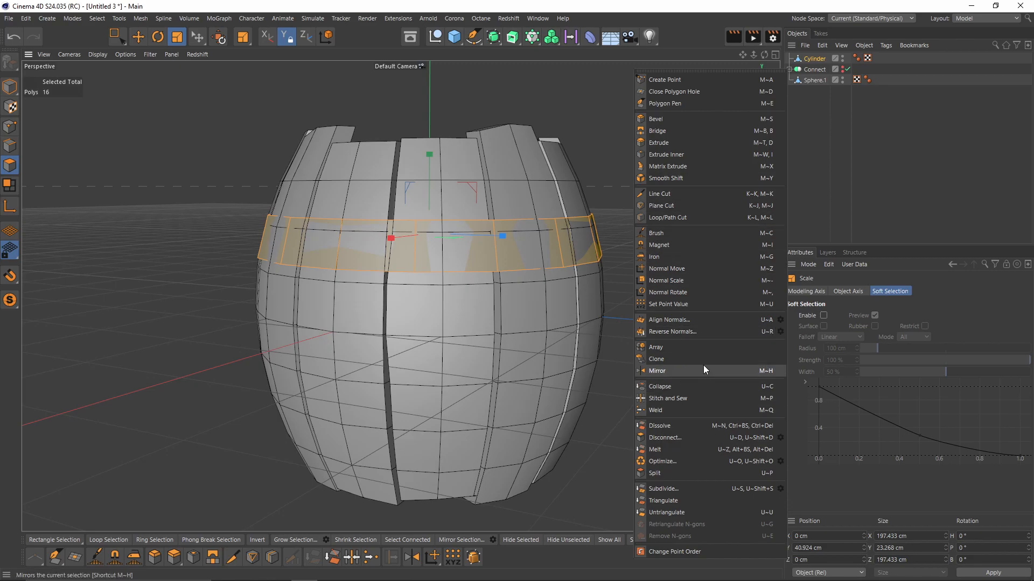
Mirror the hoop band down the barrel and scale its polygons to fit the narrower base
click(659, 142)
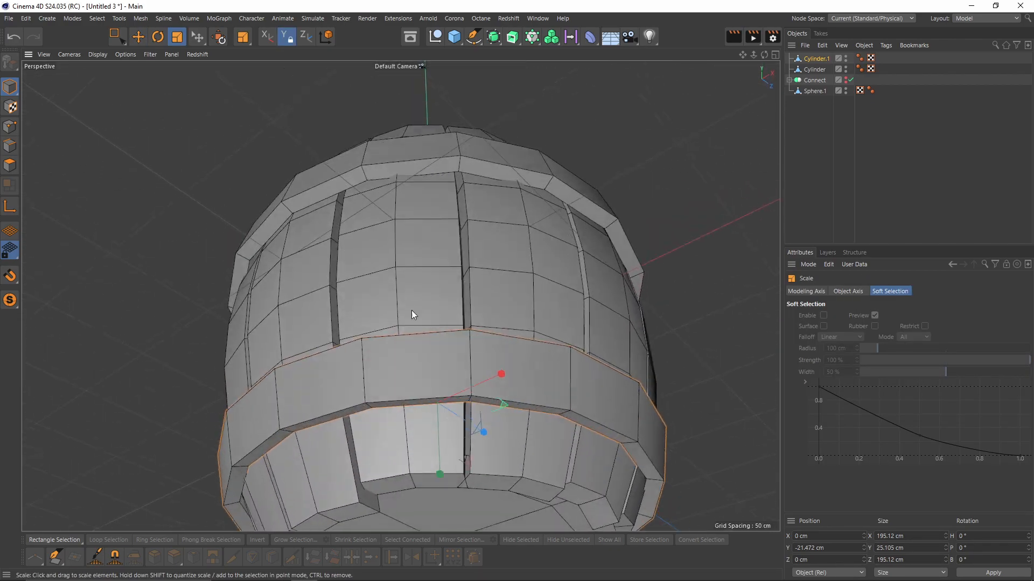
click(109, 540)
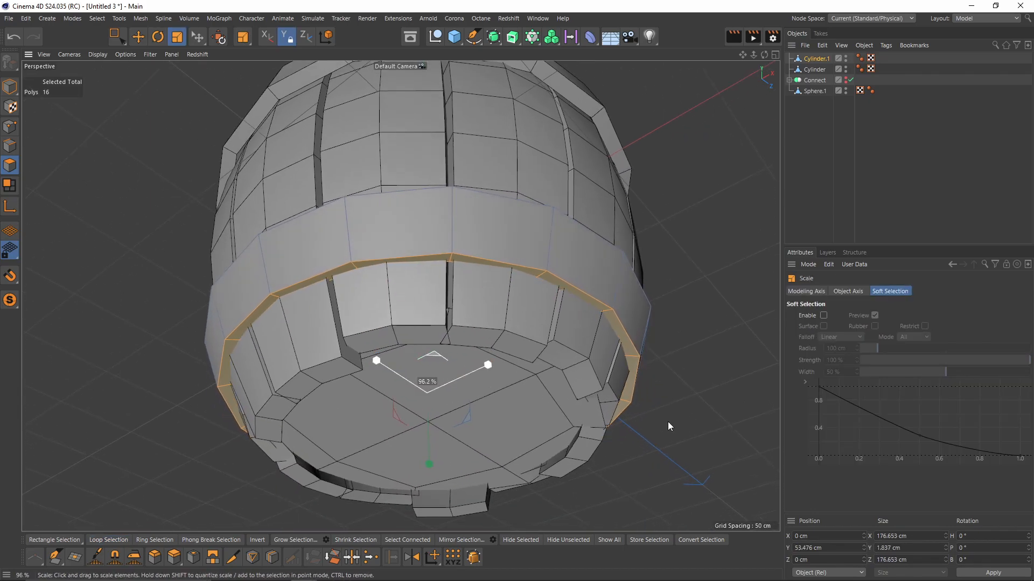
click(108, 539)
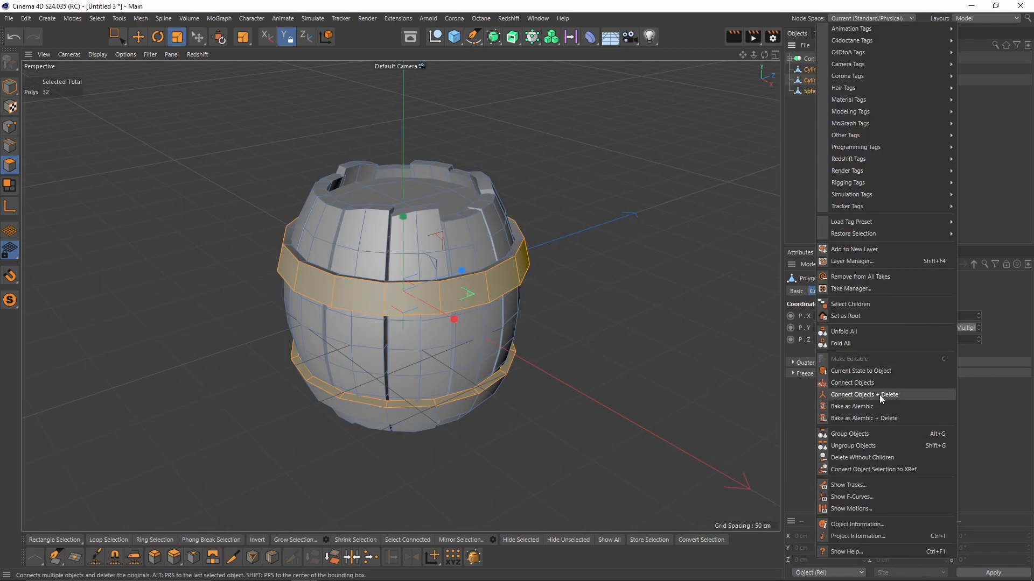
Merge both hoops into one object named low and switch to the BP - UV Edit layout
click(864, 395)
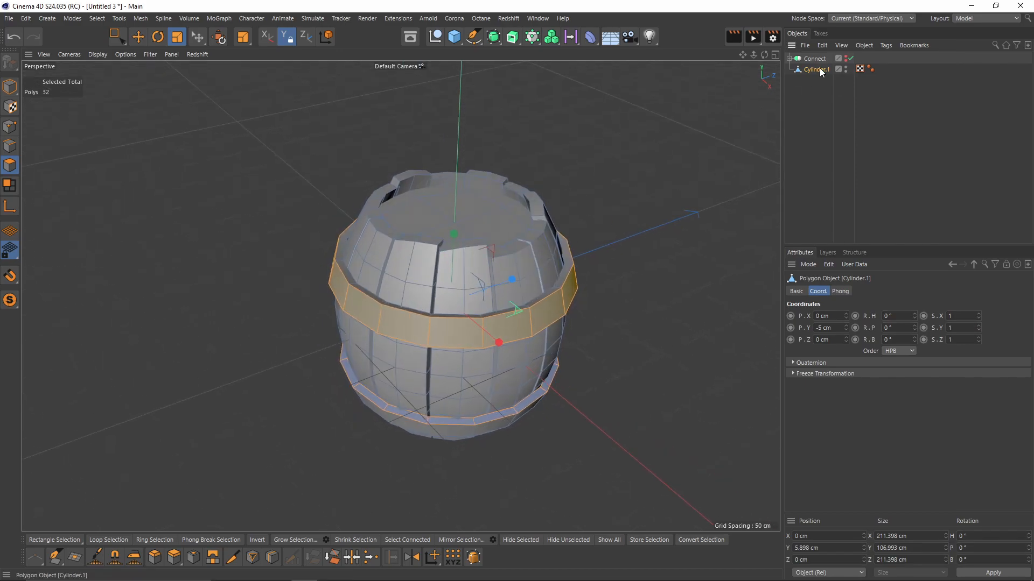
double_click(817, 69)
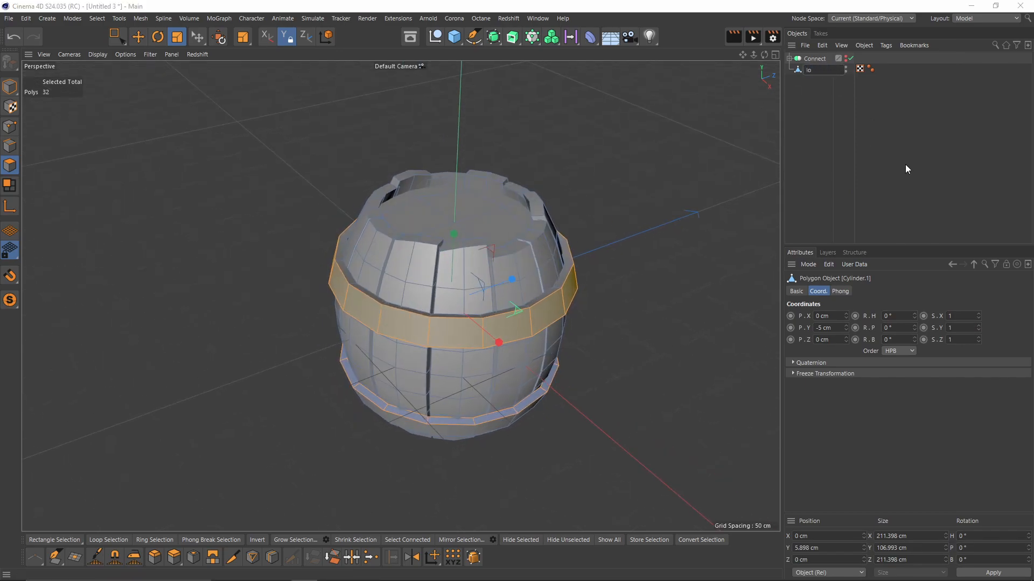
click(808, 70)
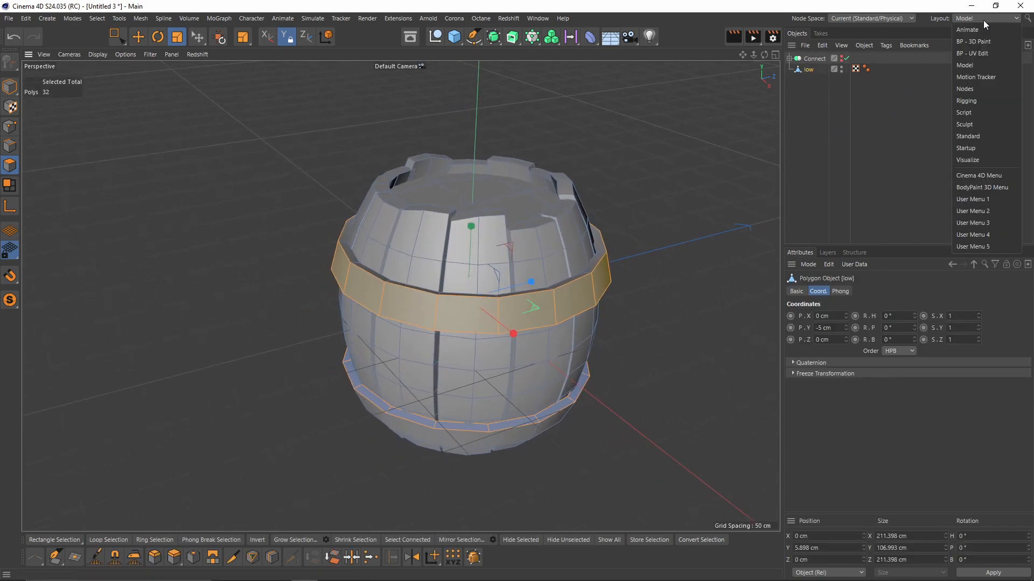
click(974, 41)
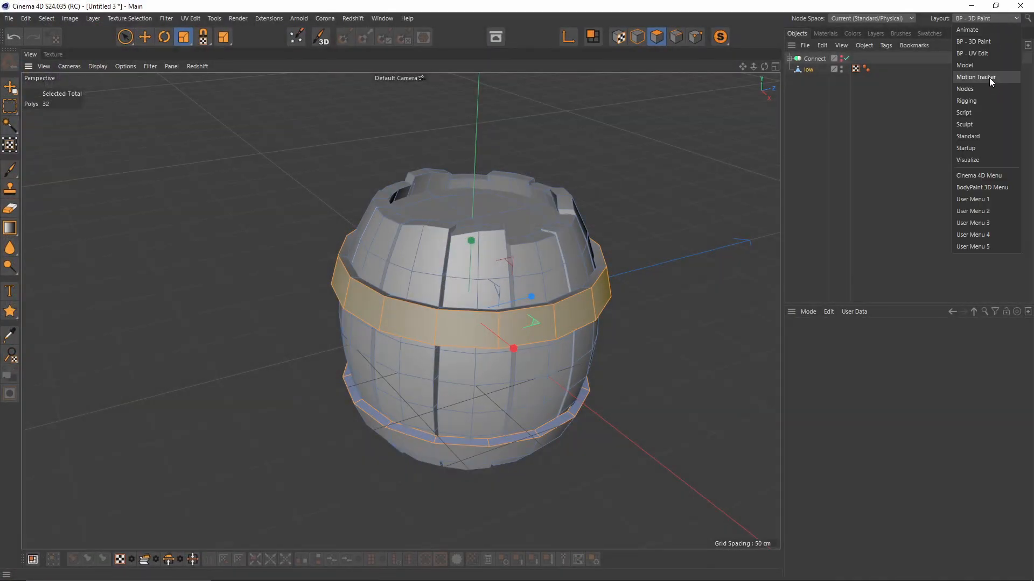
click(973, 53)
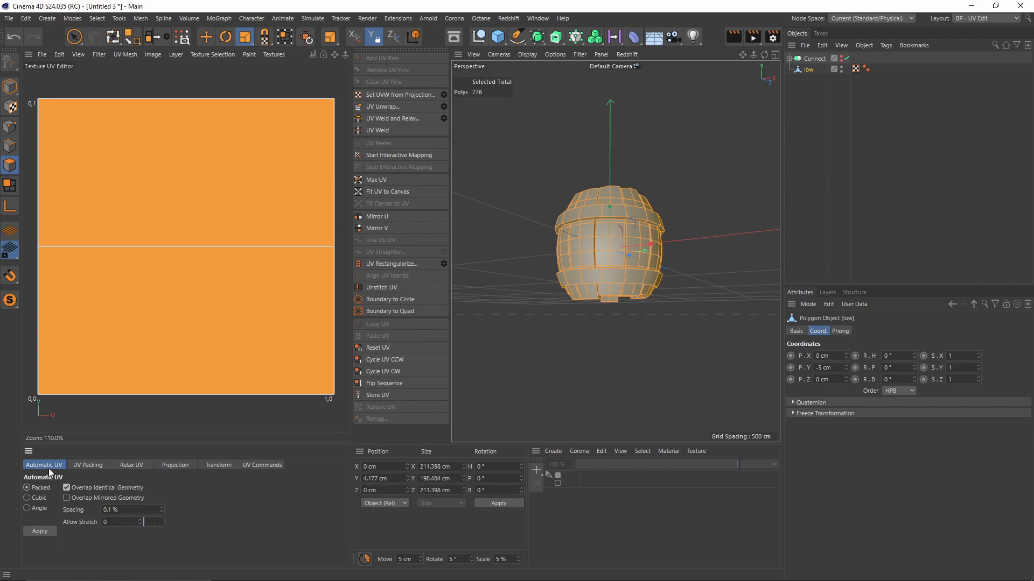
mouse_move(38, 511)
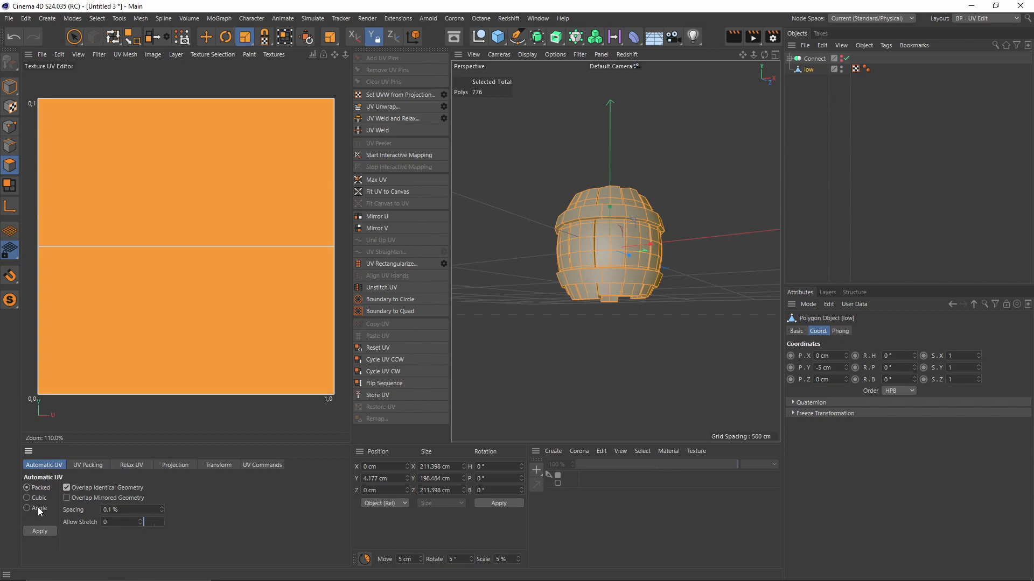
Apply angle-based Automatic UV to low, then re-apply it at 50% maximum distortion
click(27, 509)
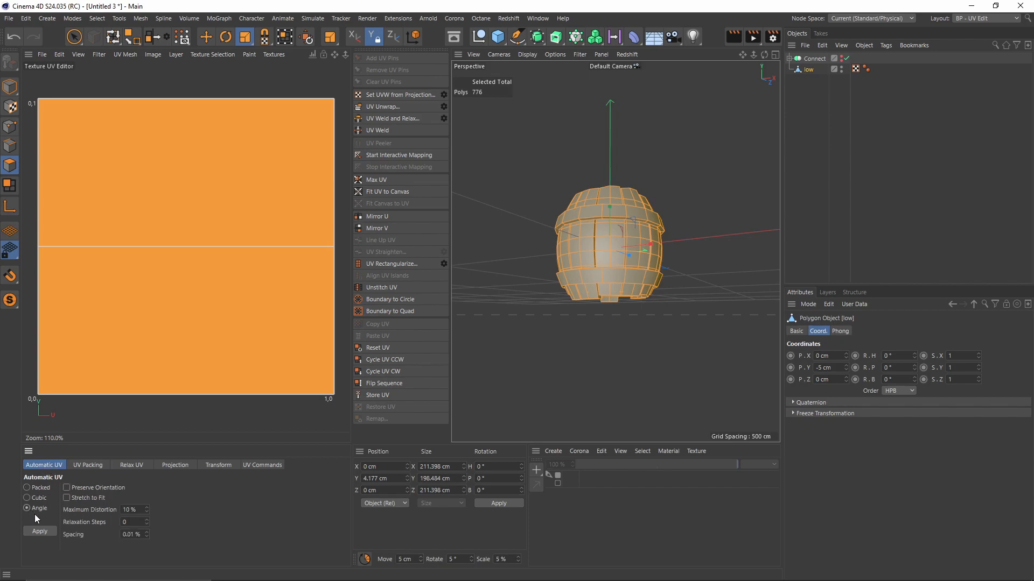
click(39, 531)
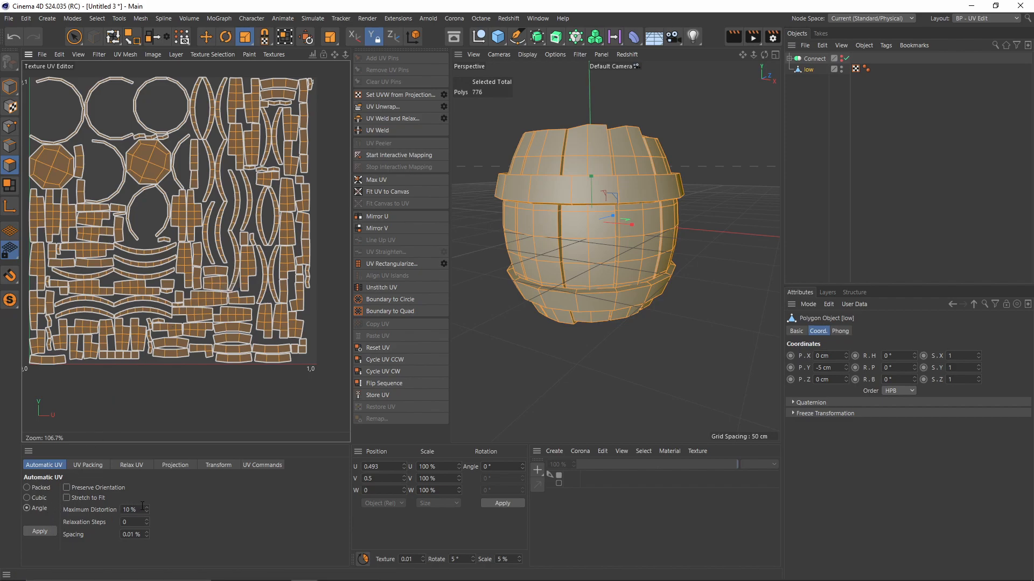
triple_click(131, 510)
text(50)
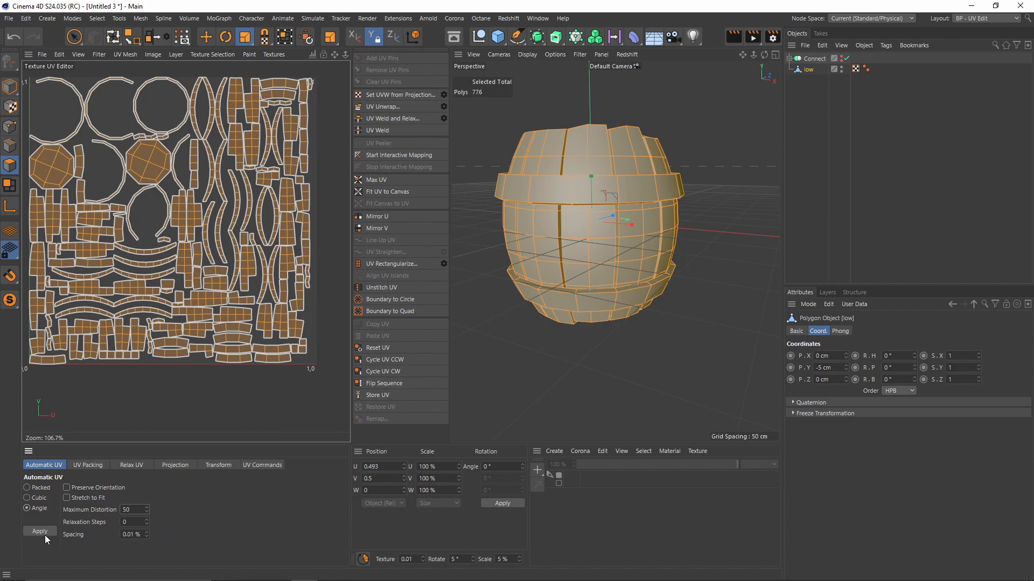
click(39, 531)
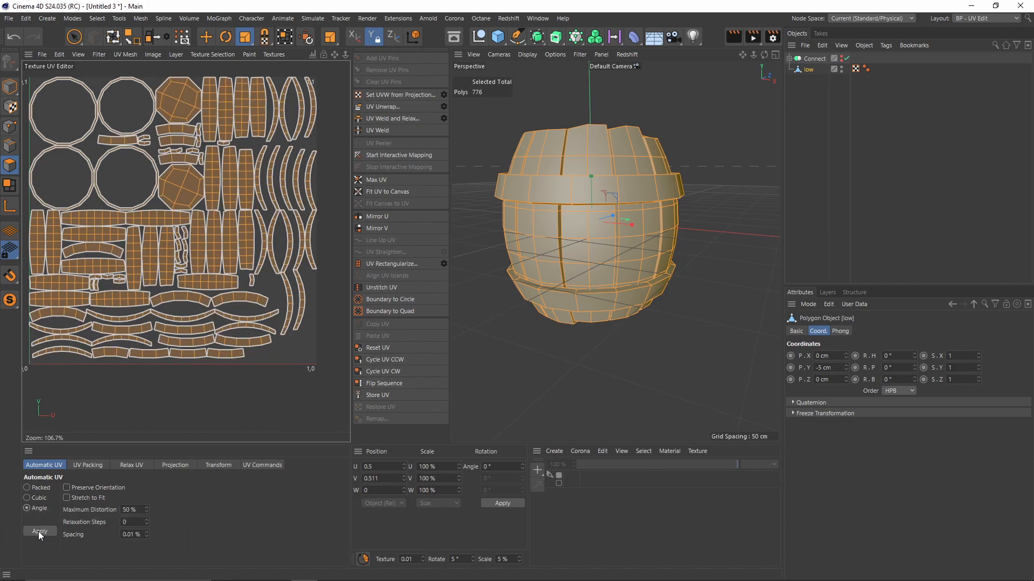
scroll(up, 3)
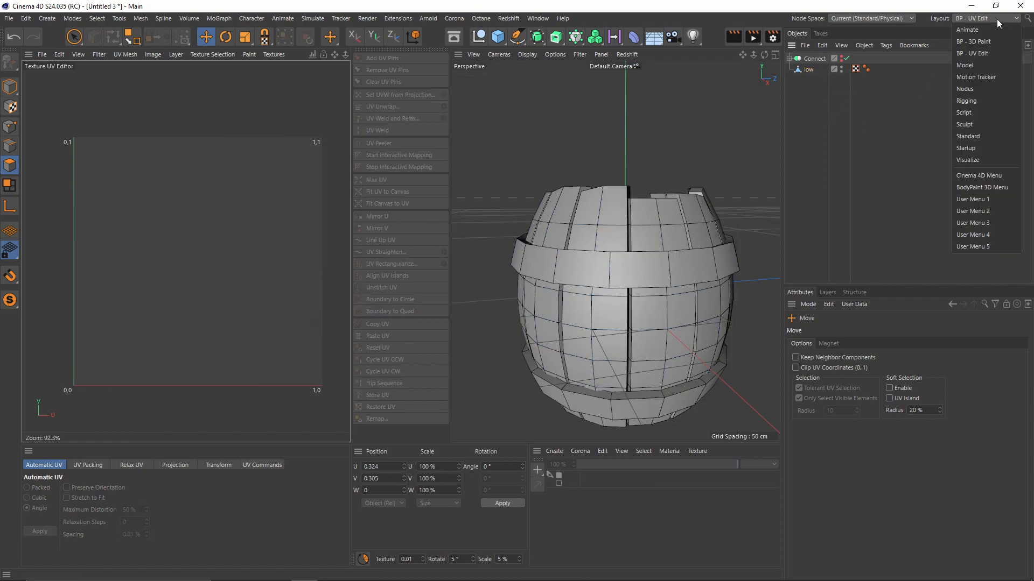
mouse_move(954, 110)
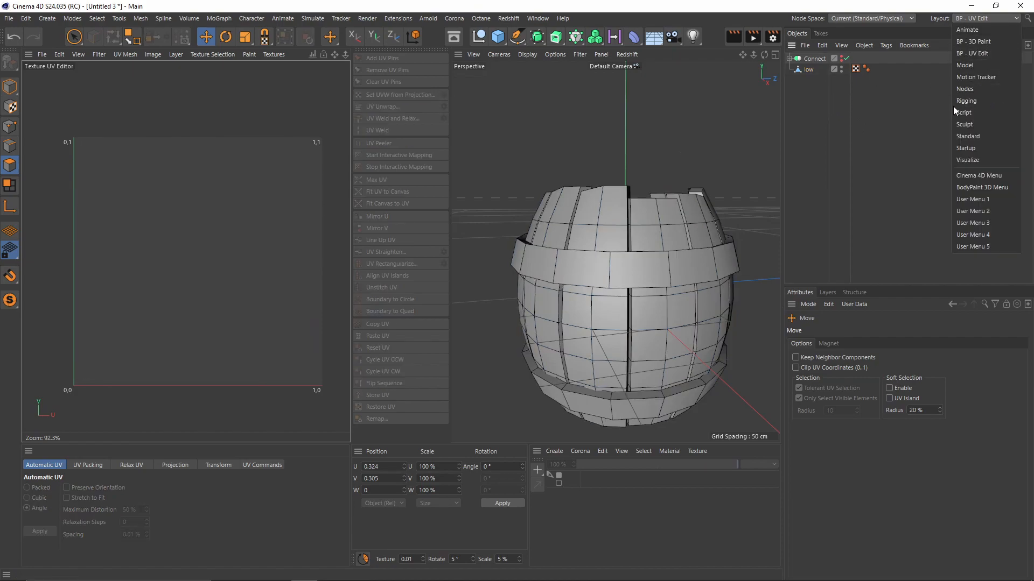
Duplicate low as high_poly in the Standard layout, then show objects in the Sculpt layout
click(967, 136)
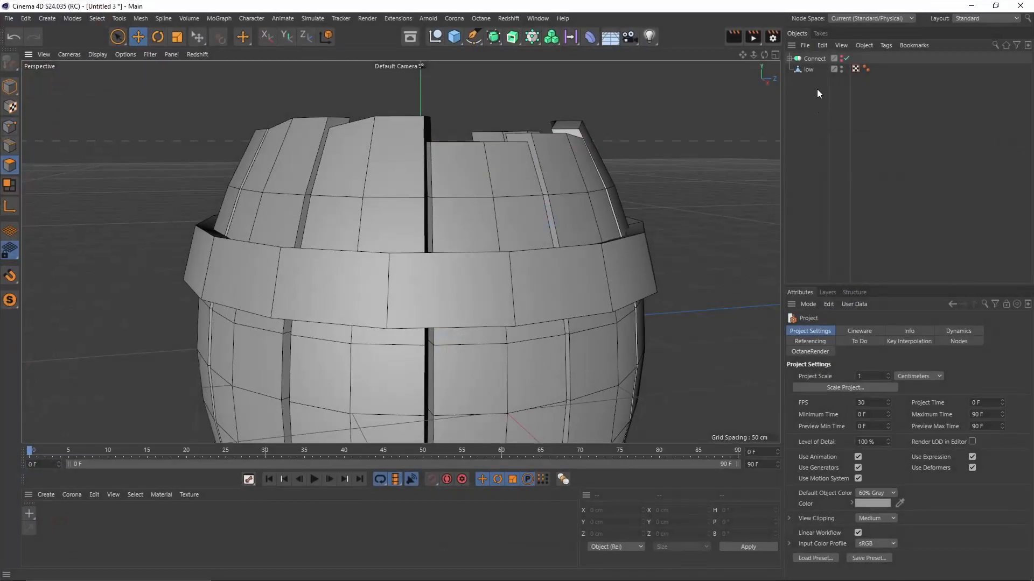
click(807, 79)
text(high)
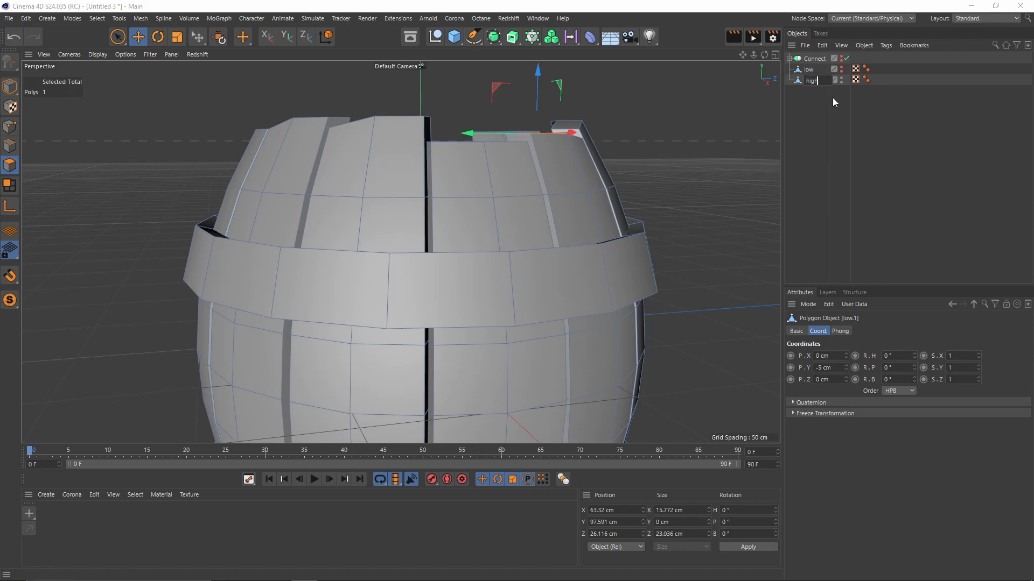
click(986, 18)
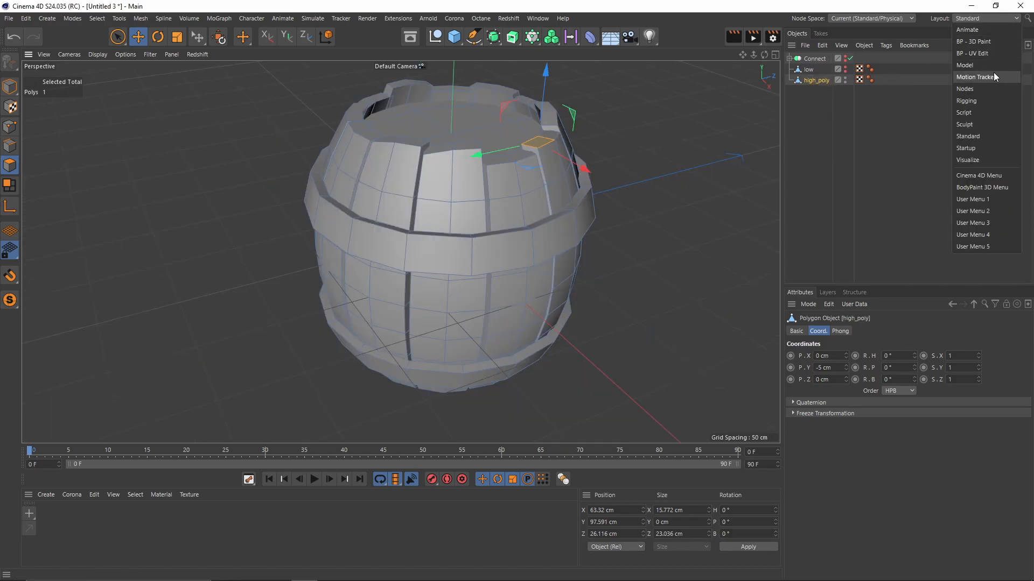
click(963, 124)
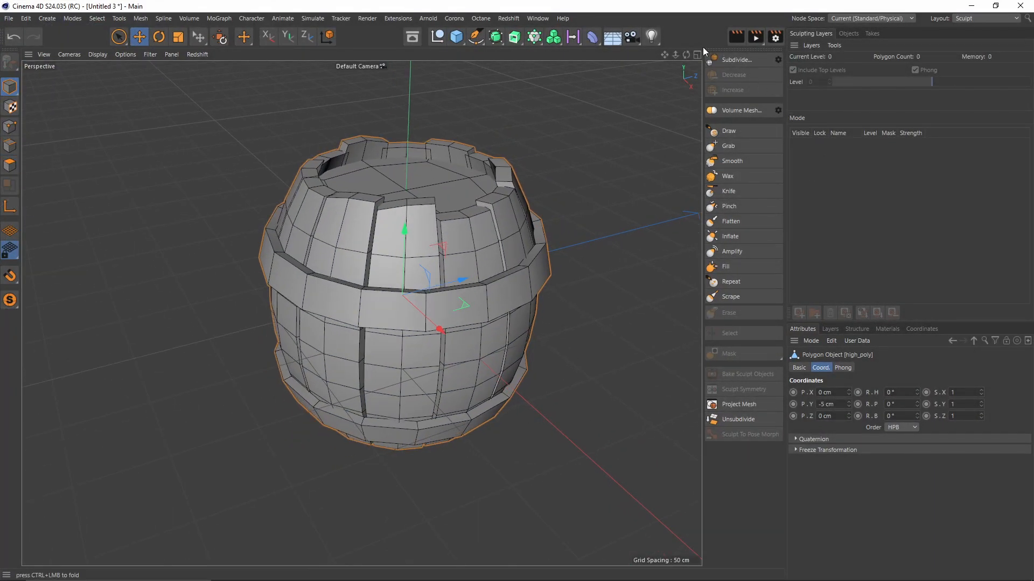
click(849, 33)
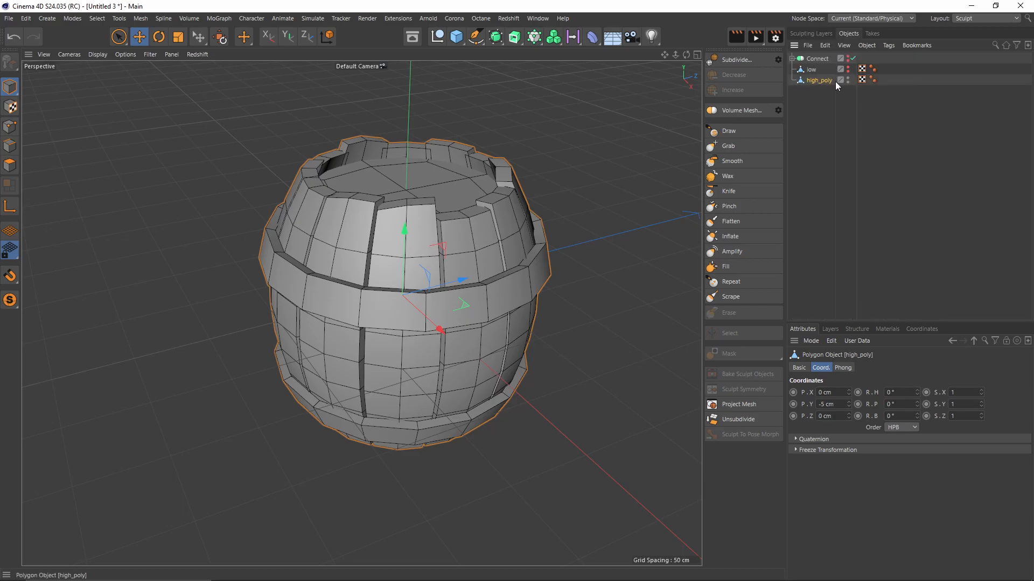
Subdivide high_poly once in Sculpting Layers, revert to level 0, and open its Phong Break Selection tag
click(810, 32)
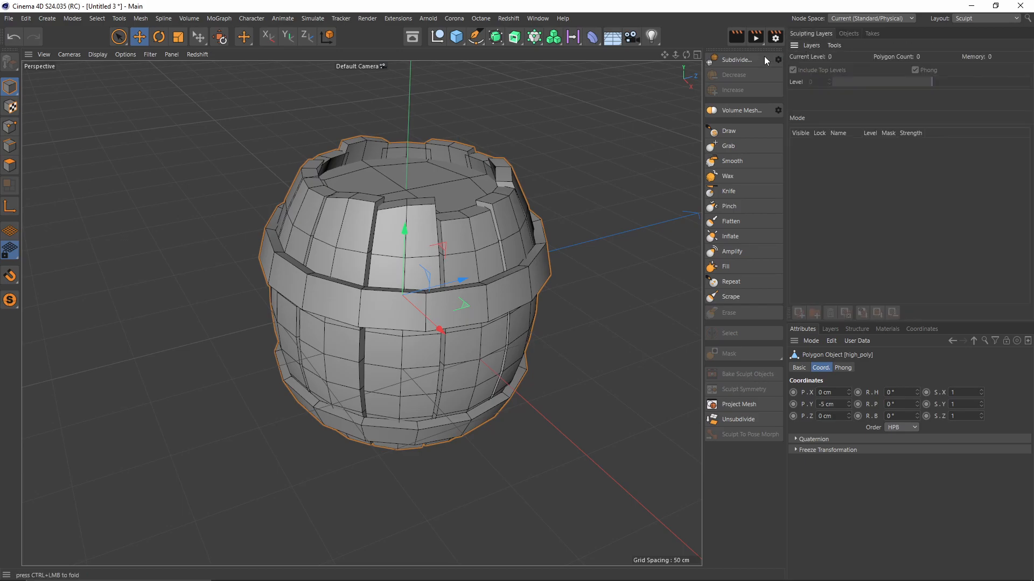
click(733, 60)
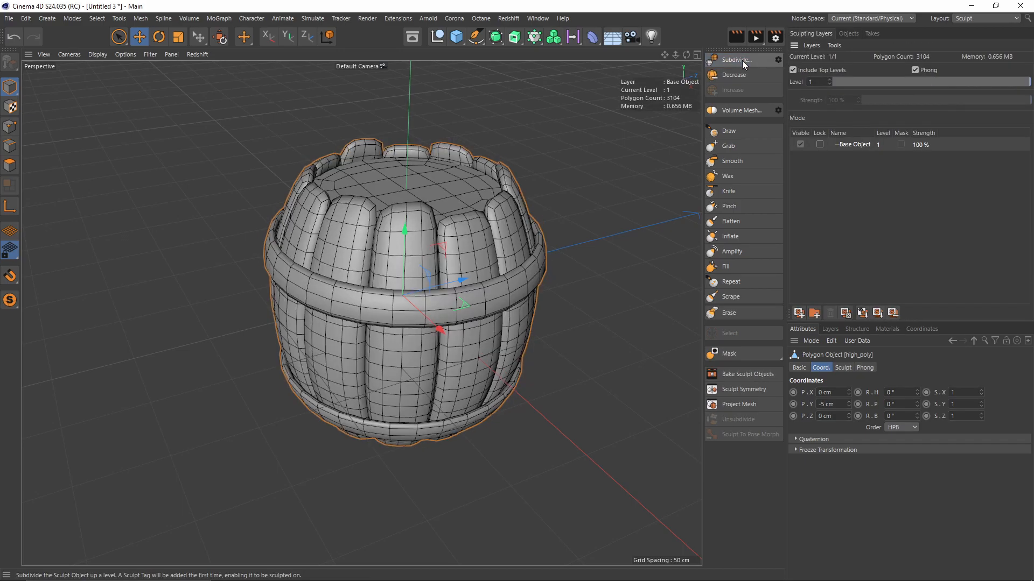
click(733, 60)
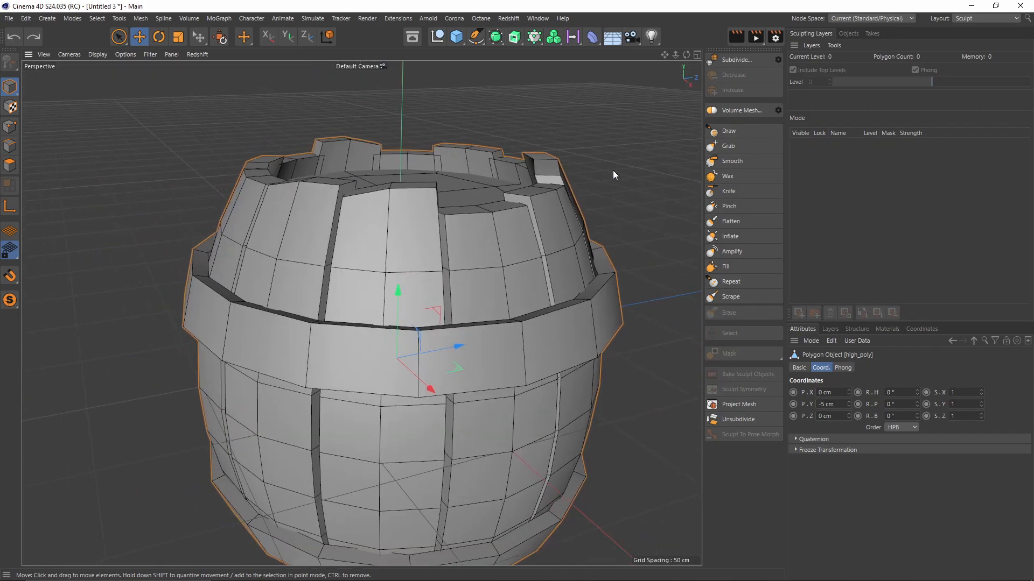
click(848, 33)
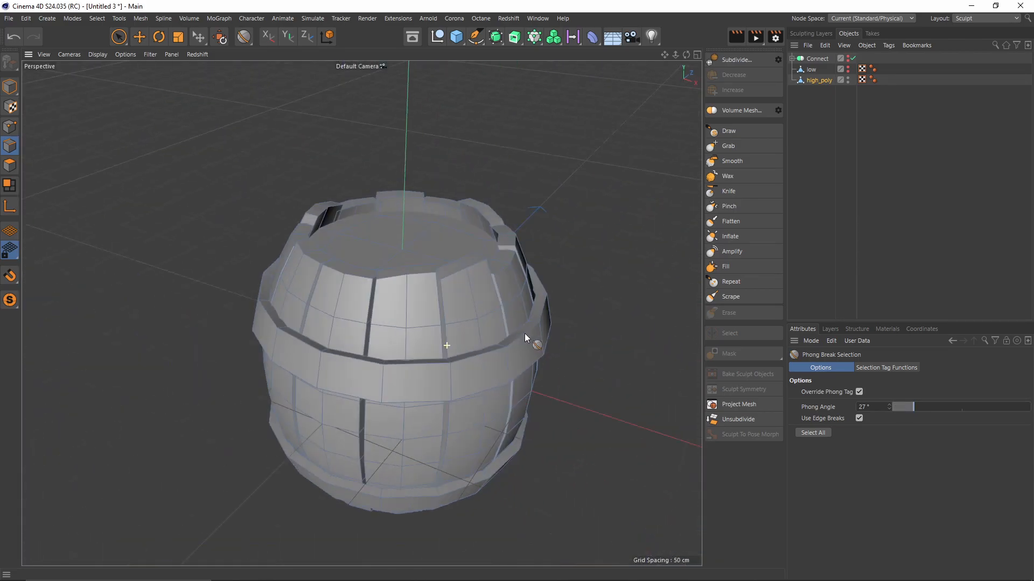
Bevel the Phong Break Selection edges by 1.3 cm and subdivide high_poly to level 4
click(813, 433)
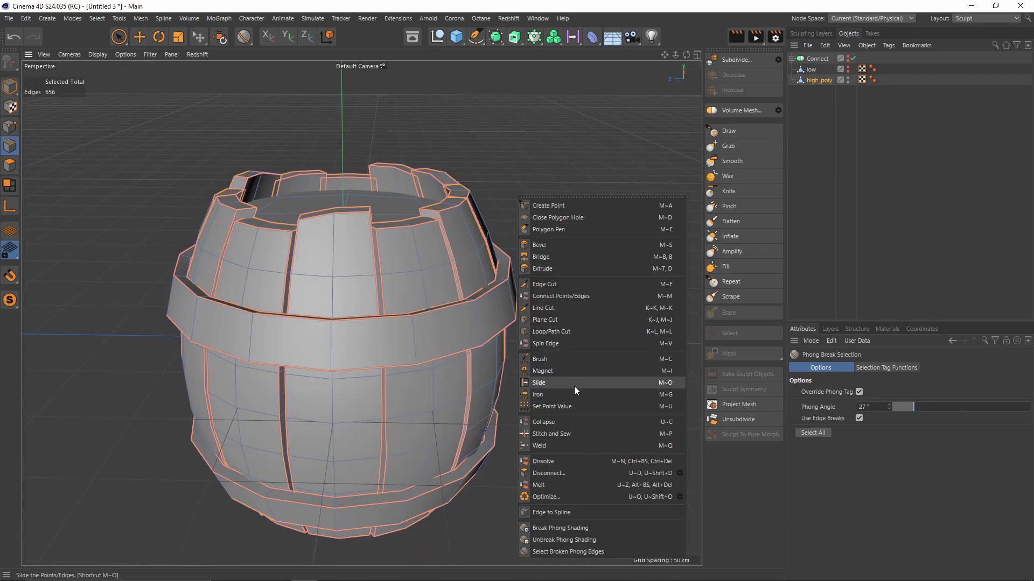
mouse_move(558, 244)
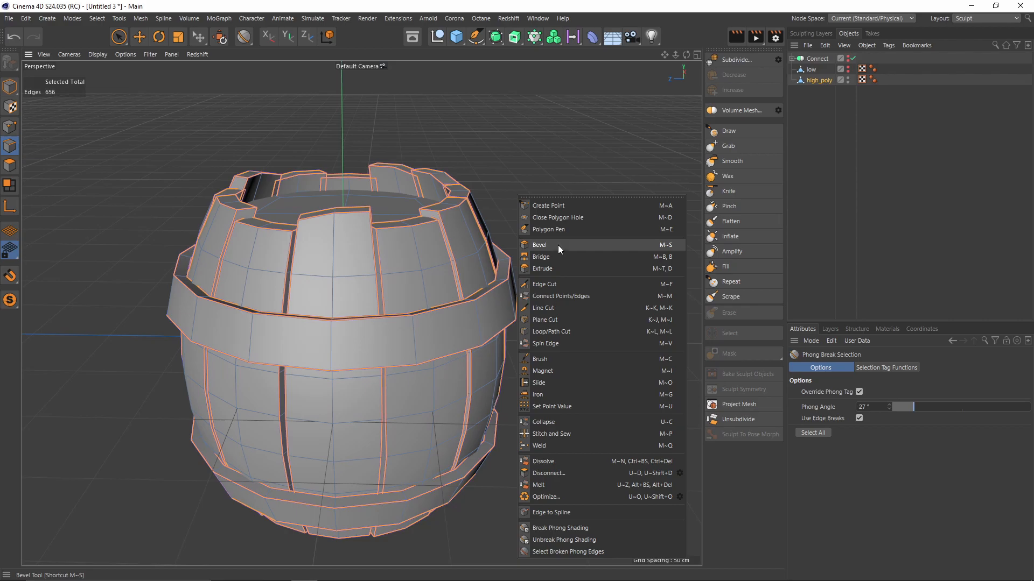
click(540, 245)
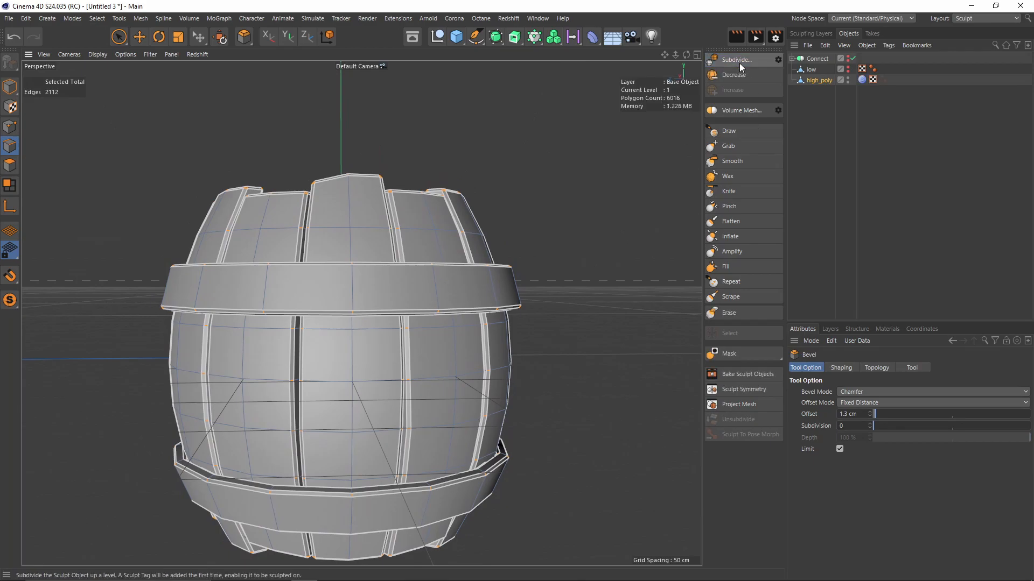
click(734, 59)
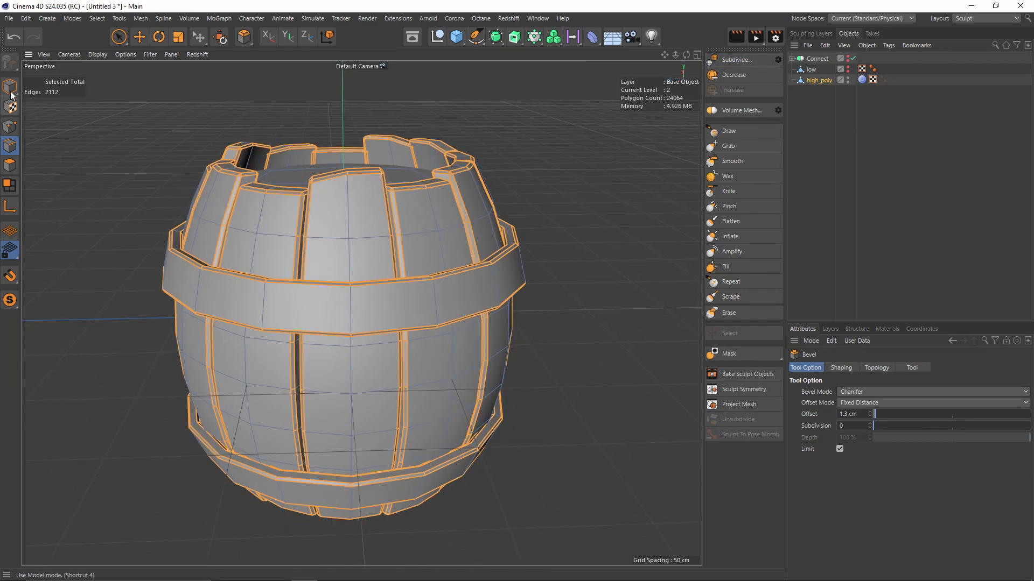
click(734, 59)
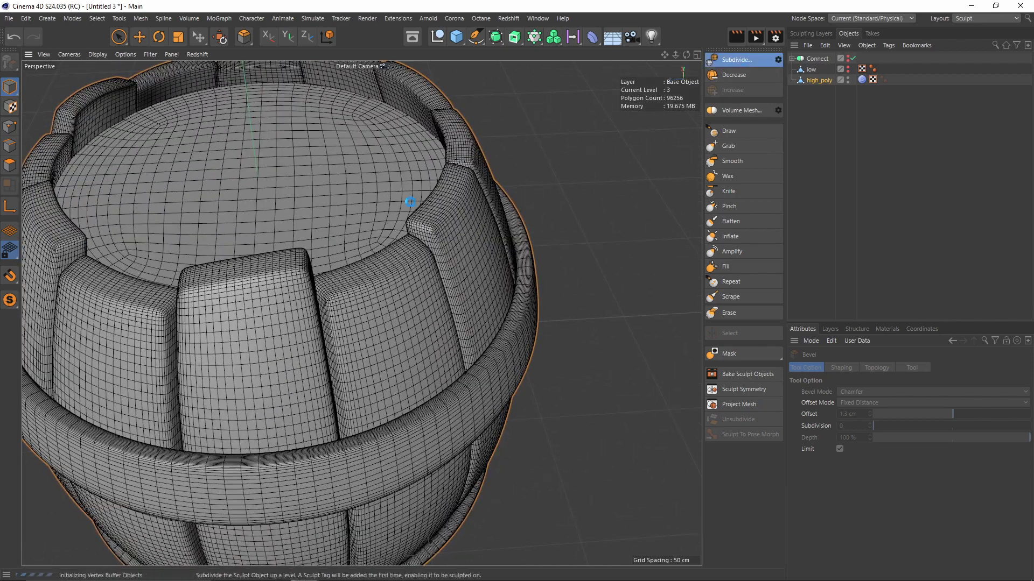
click(734, 59)
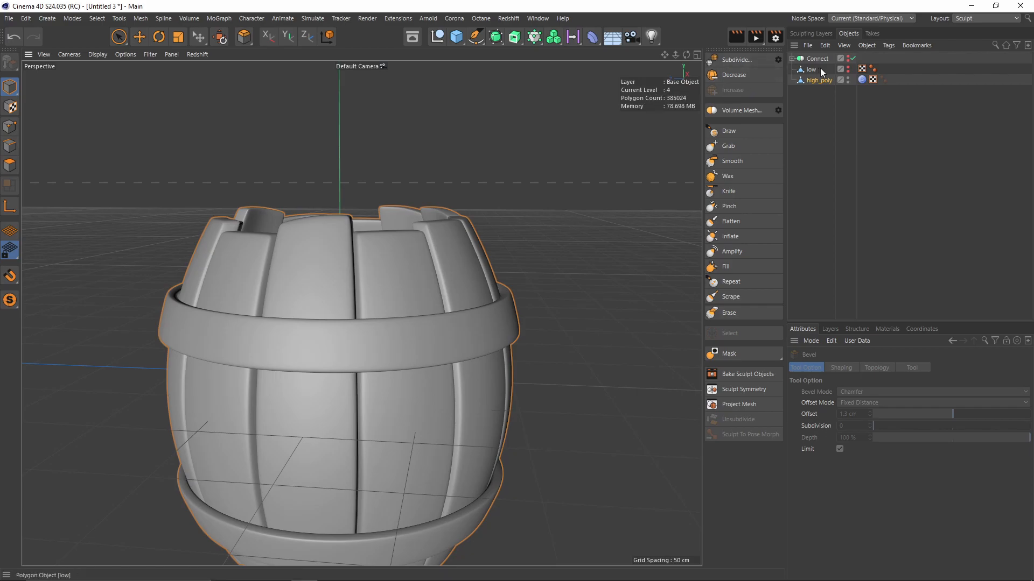
Subdivide high_poly to level 5 (about 1.54 million polygons) and add sculpt Layer 1
click(809, 33)
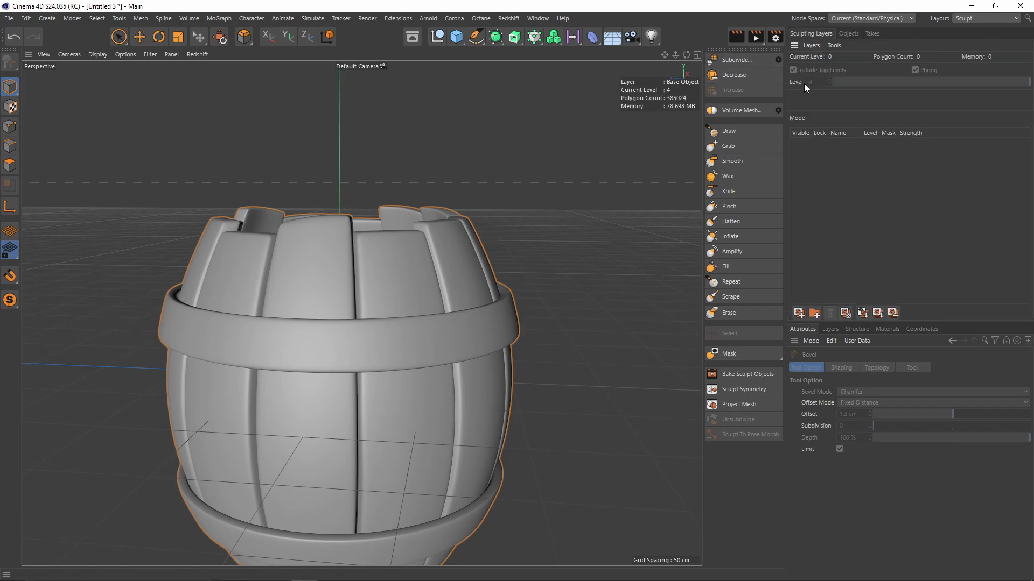
click(848, 32)
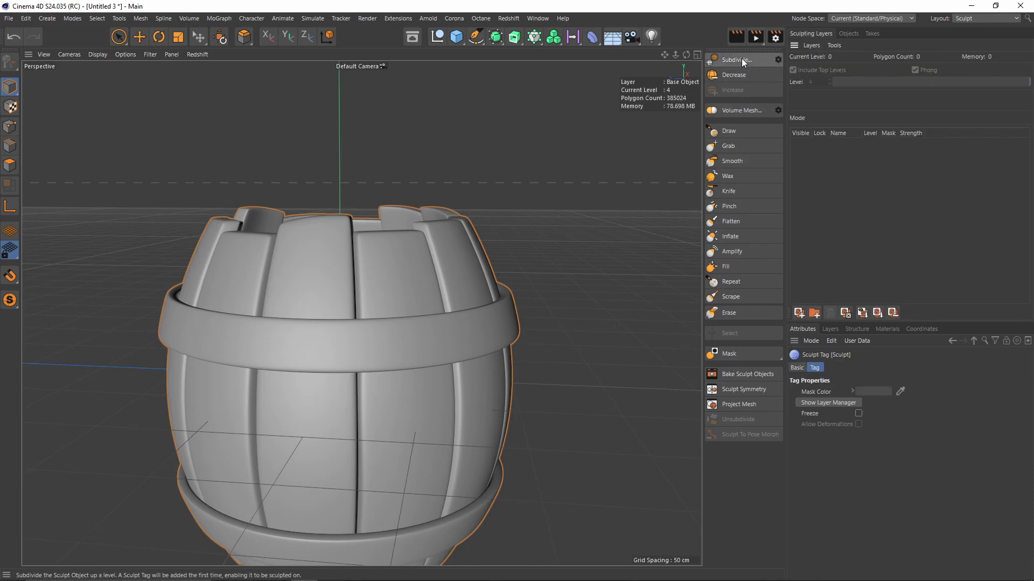
click(734, 60)
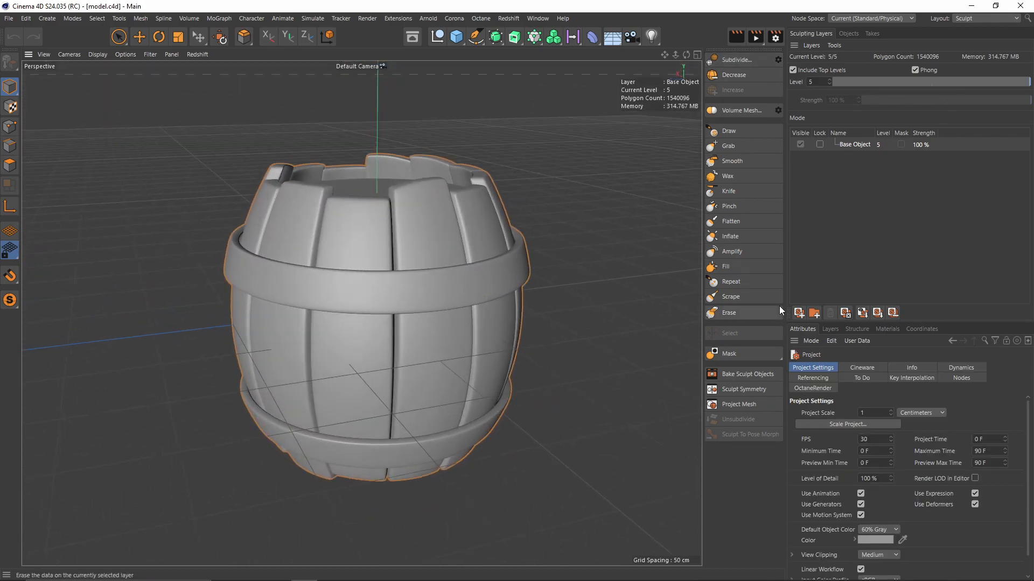
click(799, 312)
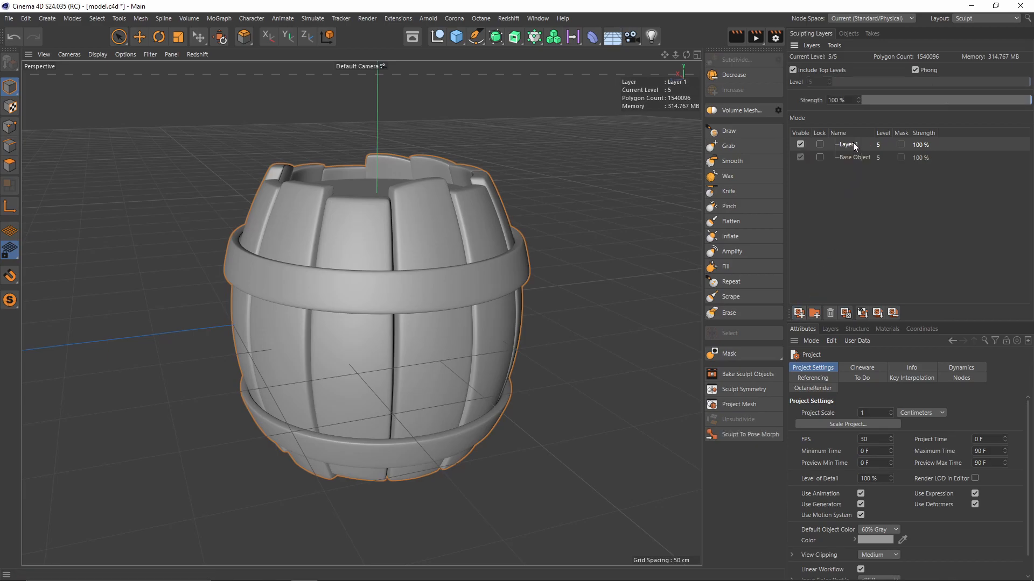
Rename the sculpt layer 'scrape' and choose the Repeat, then Scrape brush with Steady Stroke
double_click(851, 144)
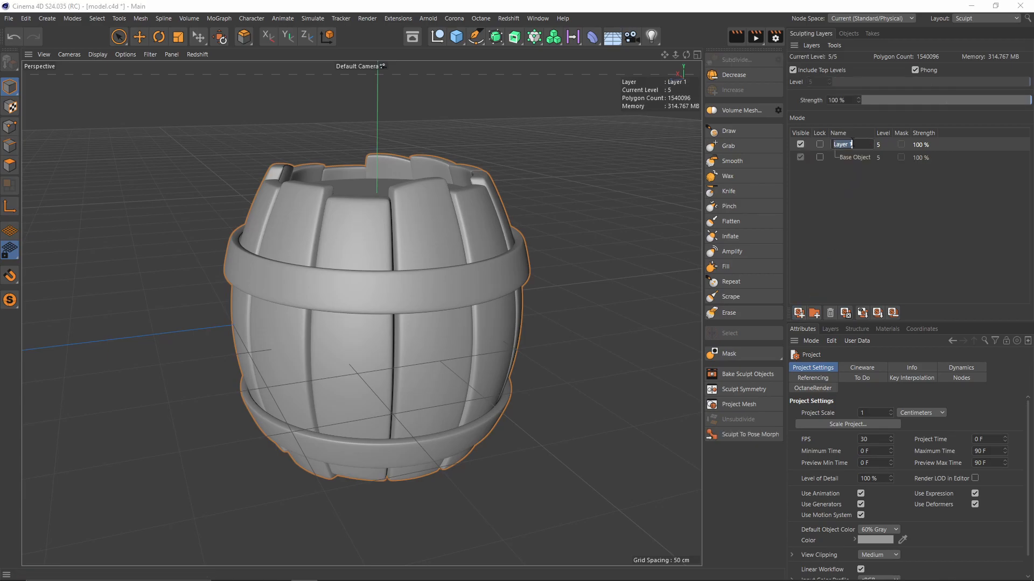
text(scrape)
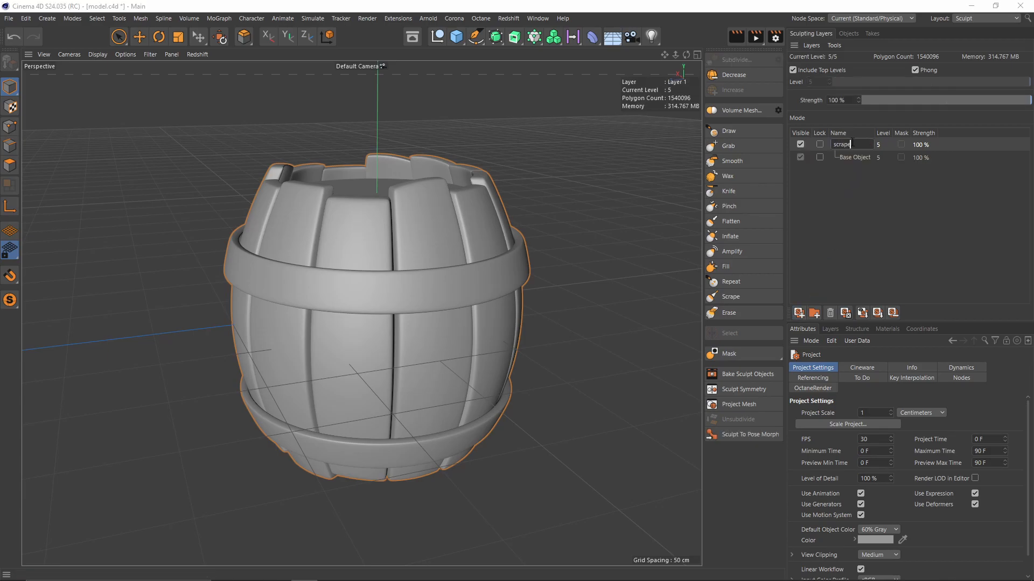
mouse_move(731, 281)
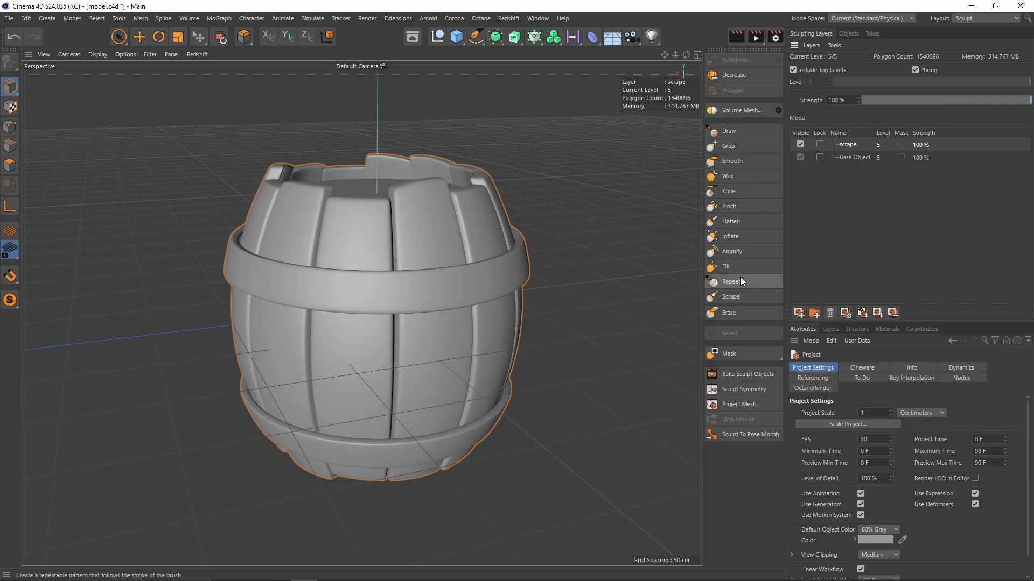
click(730, 281)
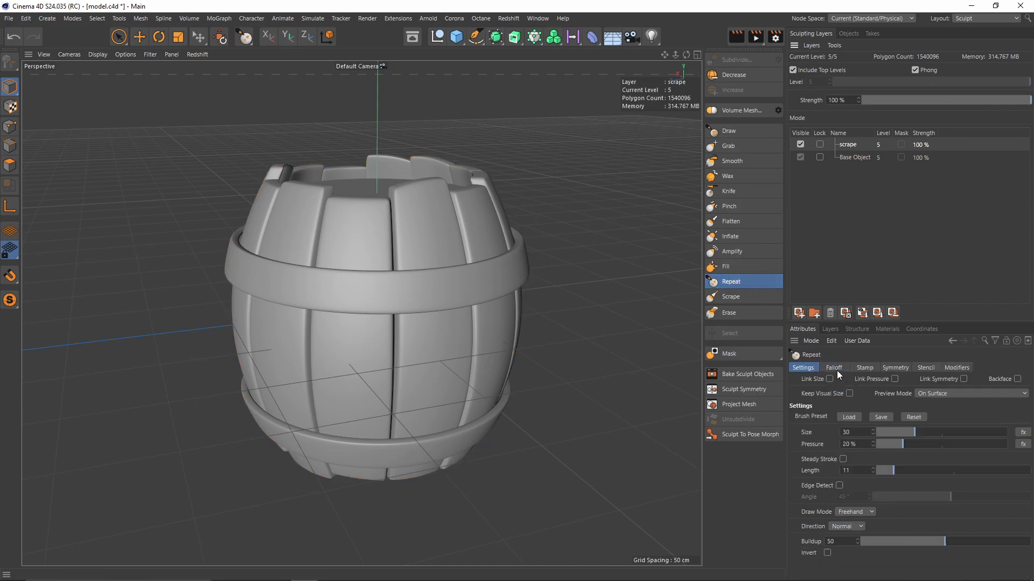
click(842, 459)
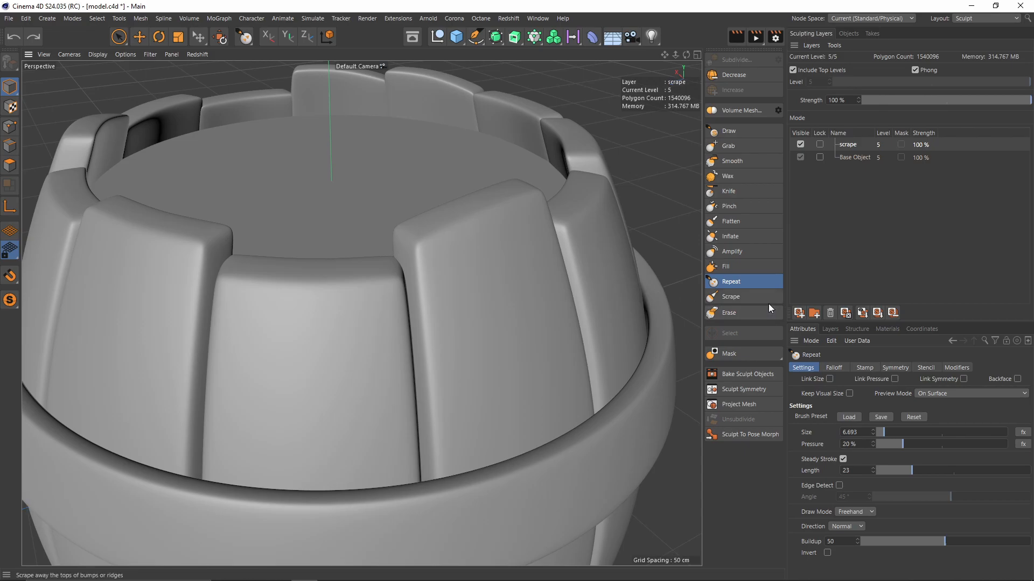
click(731, 297)
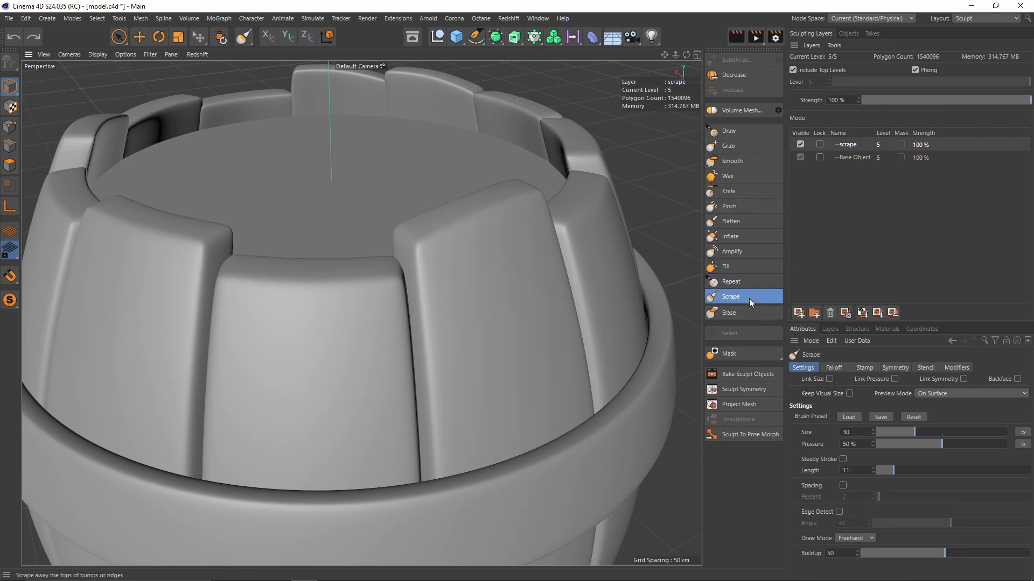
click(842, 459)
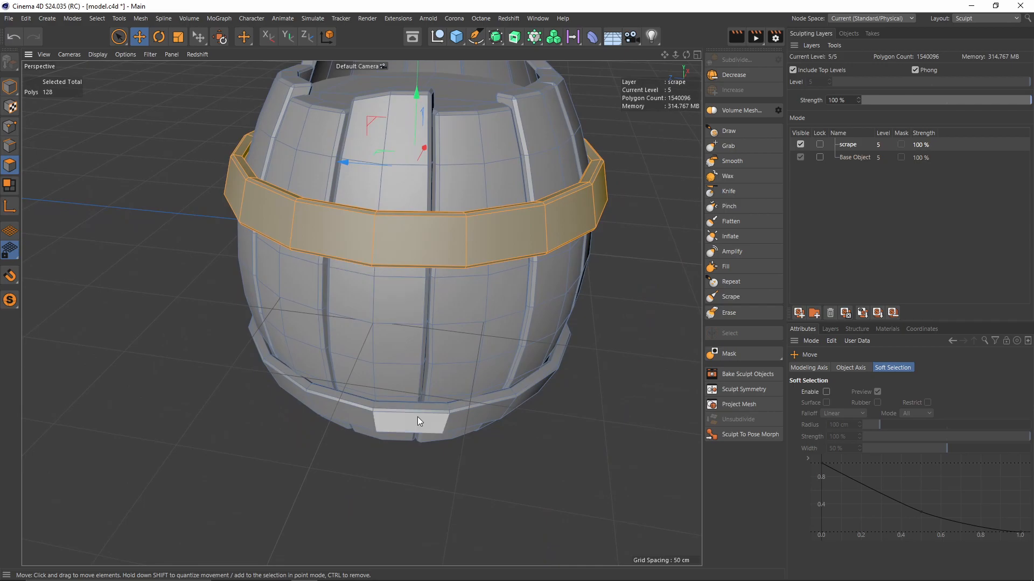
Add the lower hoop to the selection, hide both hoops, and reselect the Scrape brush
click(96, 18)
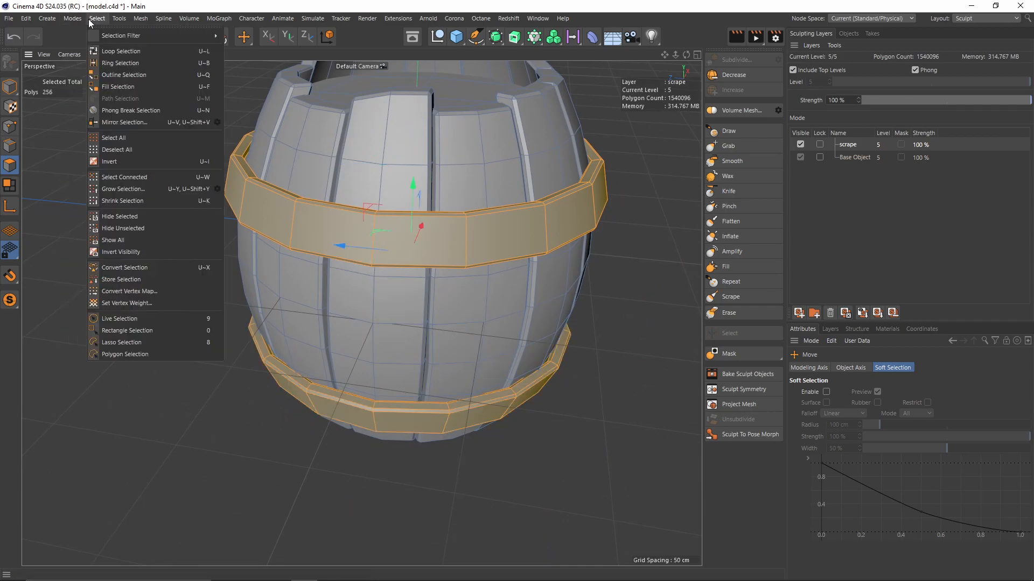
mouse_move(139, 217)
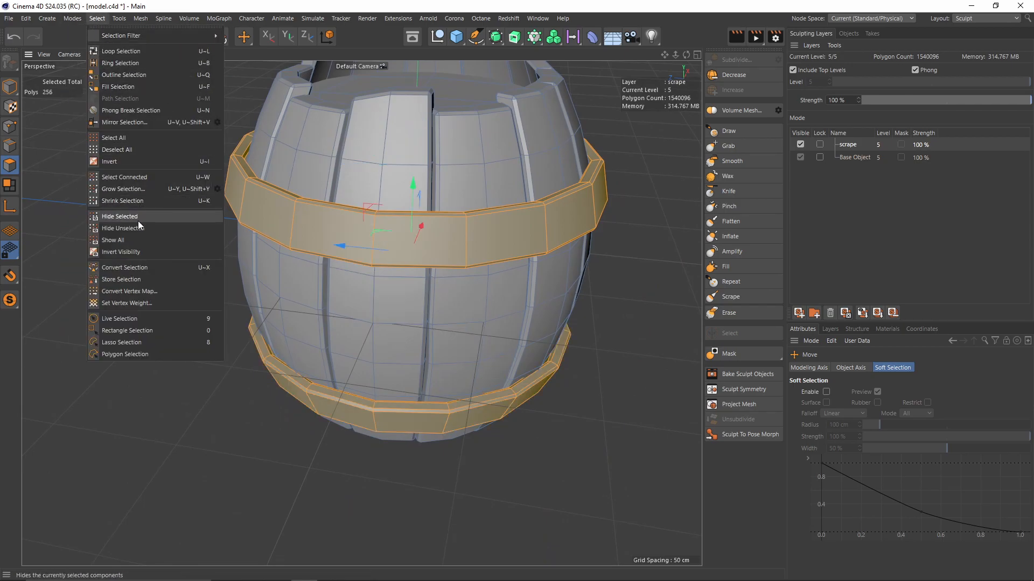
click(119, 216)
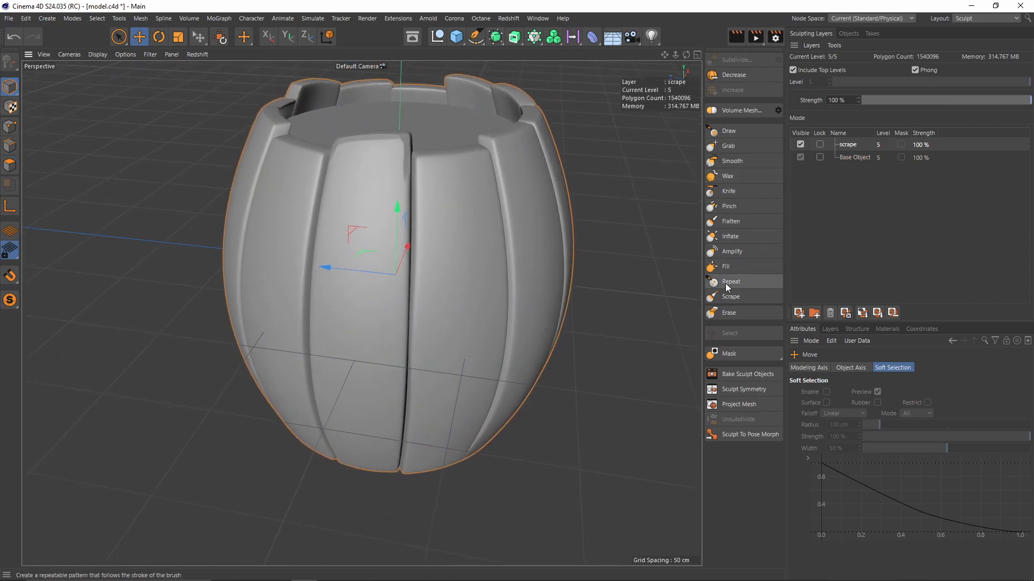
click(730, 297)
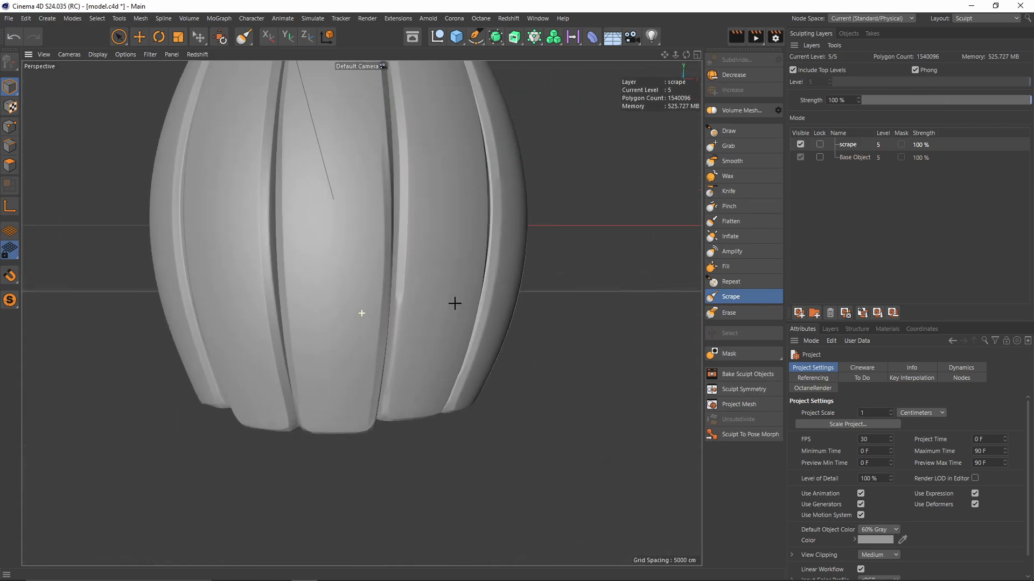
Add a new sculpt layer above scrape and select the Smooth brush
scroll(down, 3)
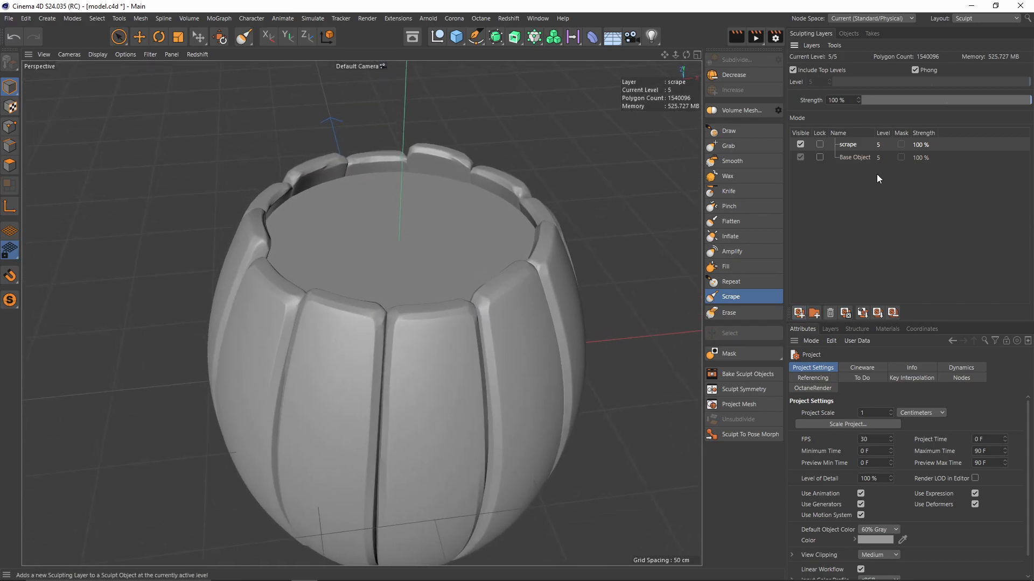
click(799, 312)
text(smooth)
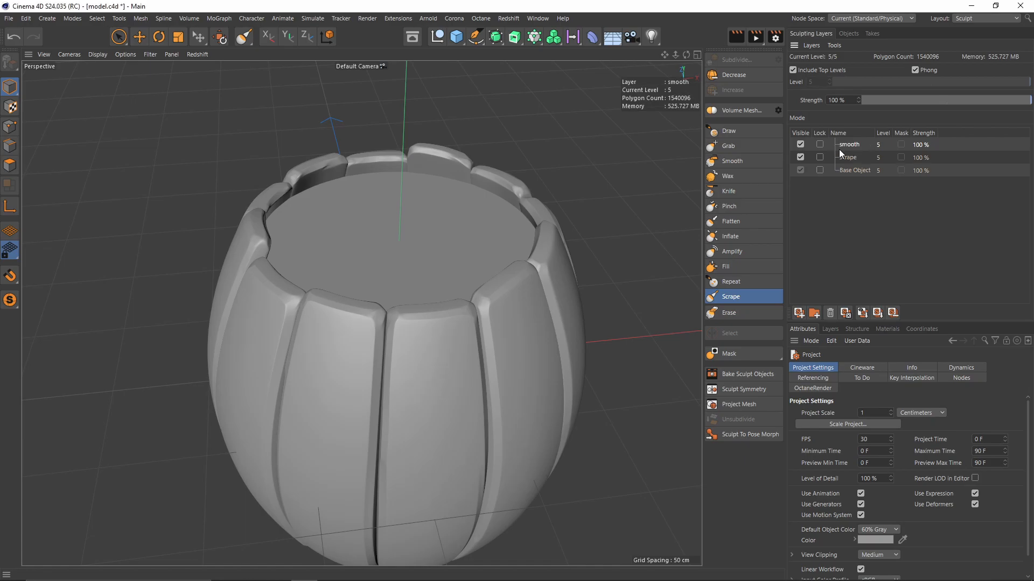
click(731, 161)
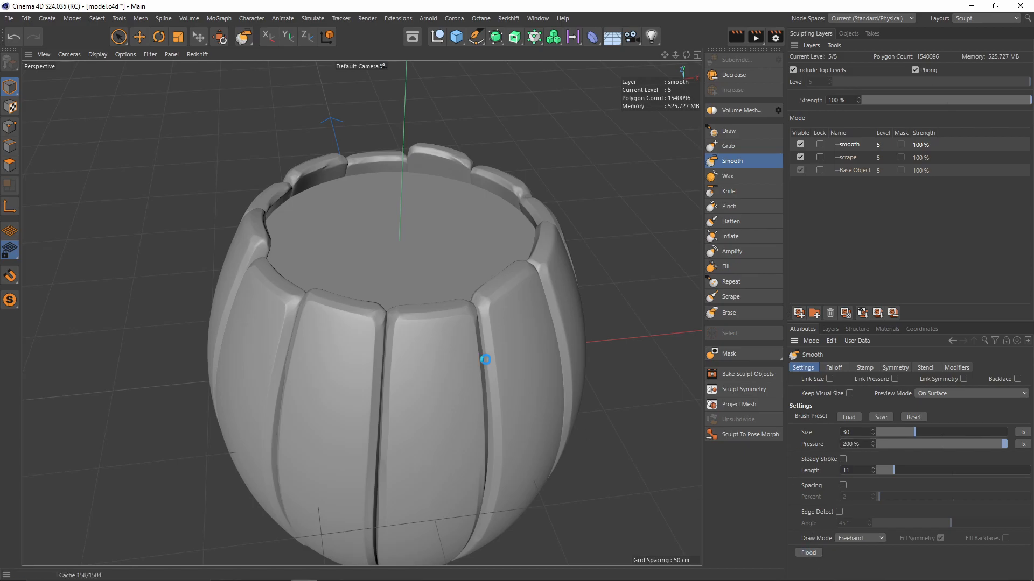
mouse_move(521, 425)
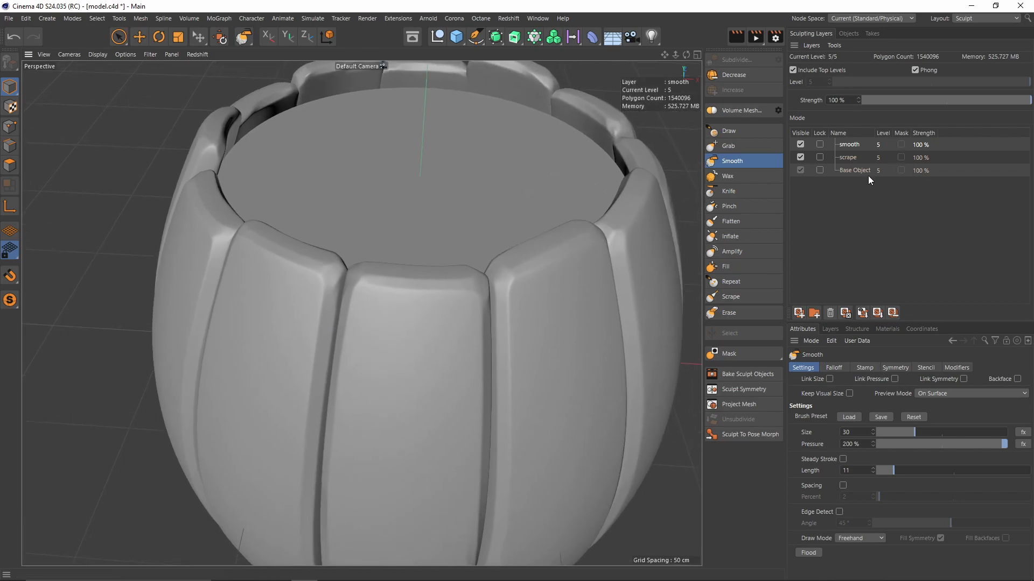
mouse_move(808, 103)
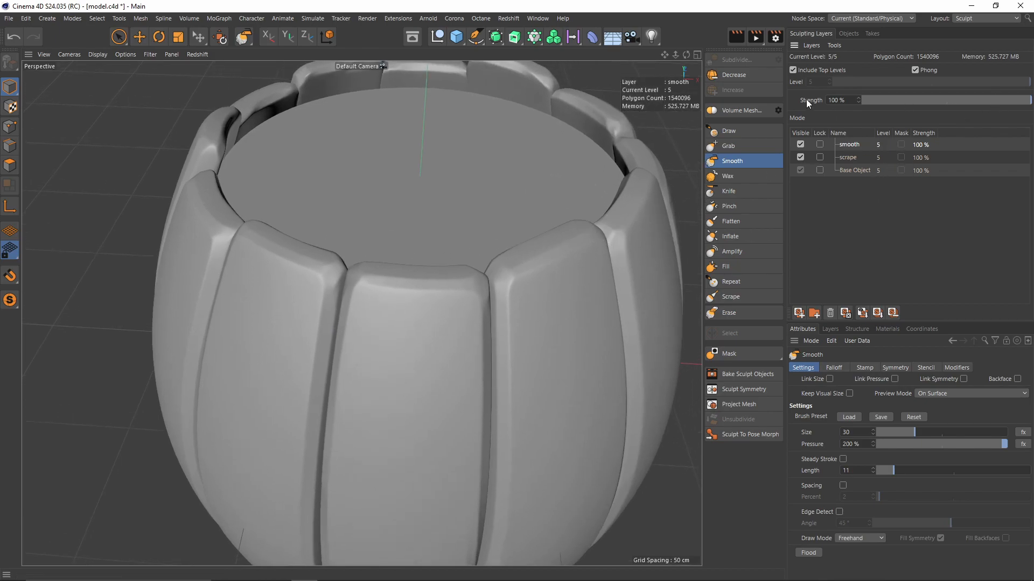
mouse_move(1000, 107)
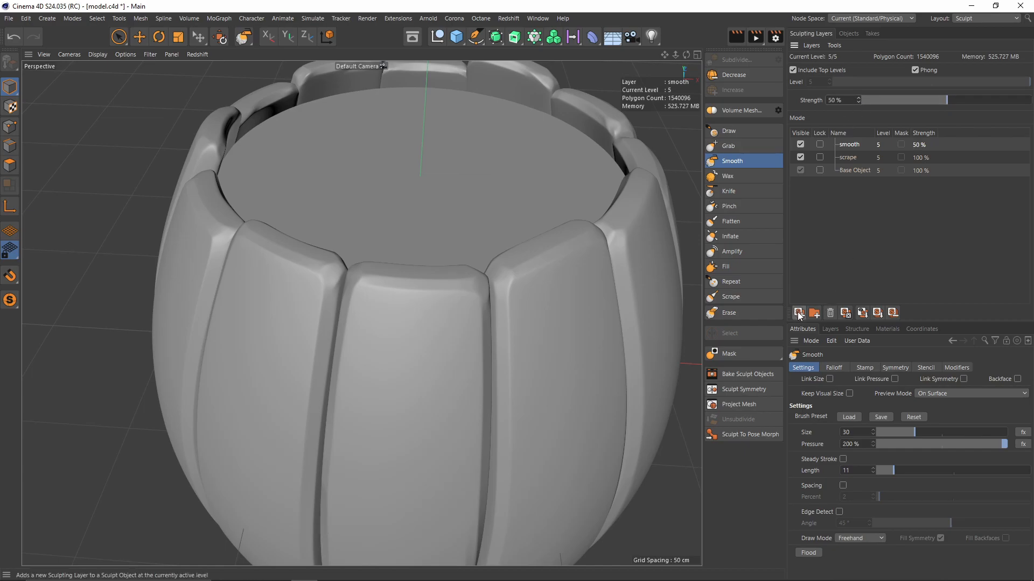
Add another sculpting layer and confirm its name
click(798, 313)
text(knife)
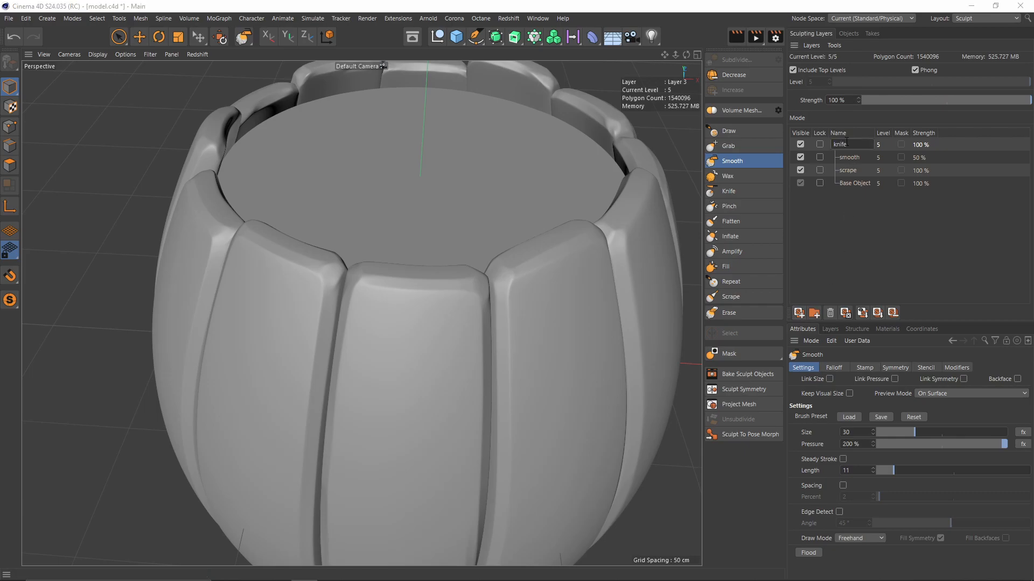
click(729, 191)
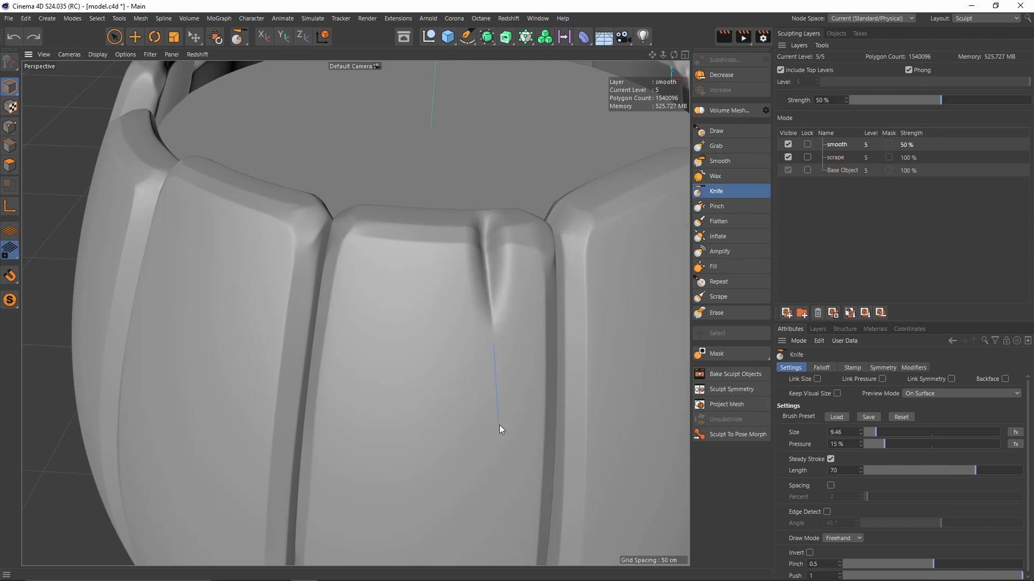
mouse_move(1008, 570)
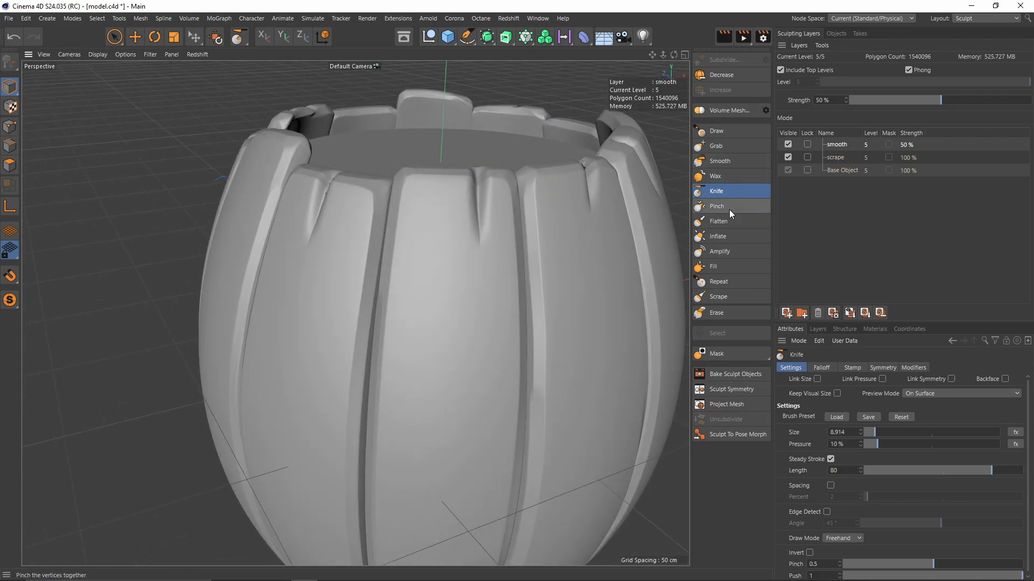
Switch to the Pinch brush with size 7.556 and 5% pressure
click(716, 206)
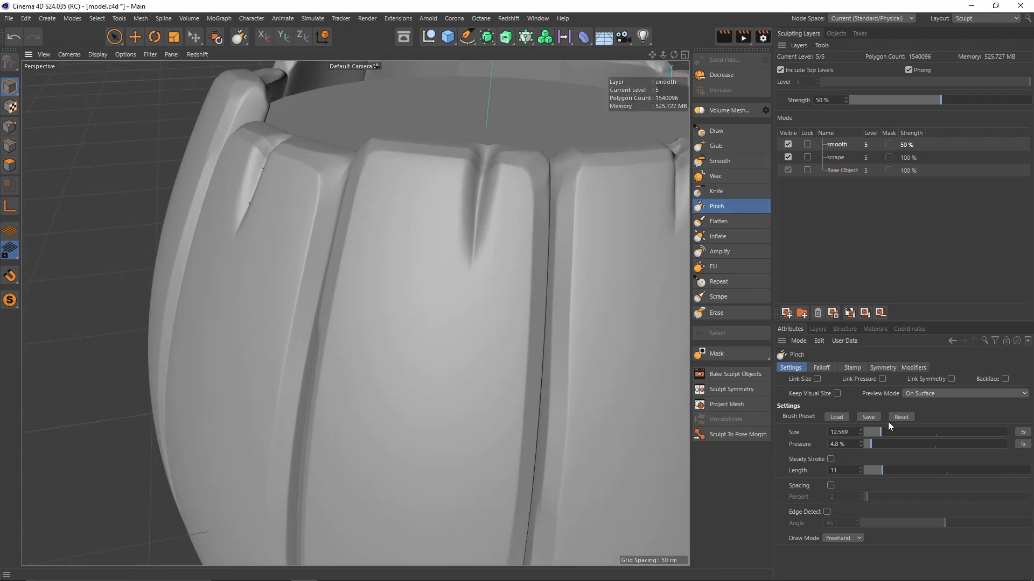
triple_click(837, 444)
text(20)
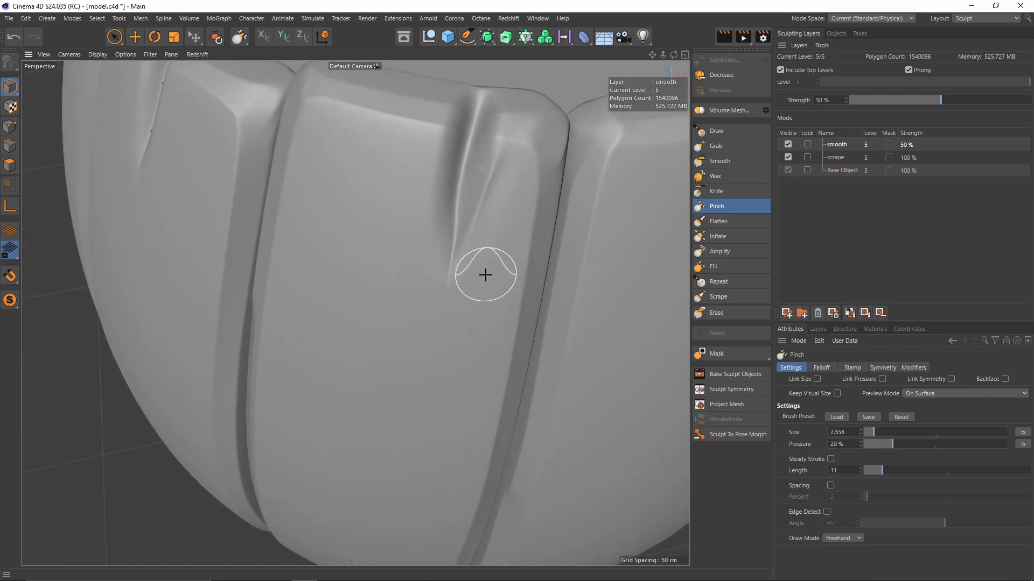
triple_click(844, 444)
text(5)
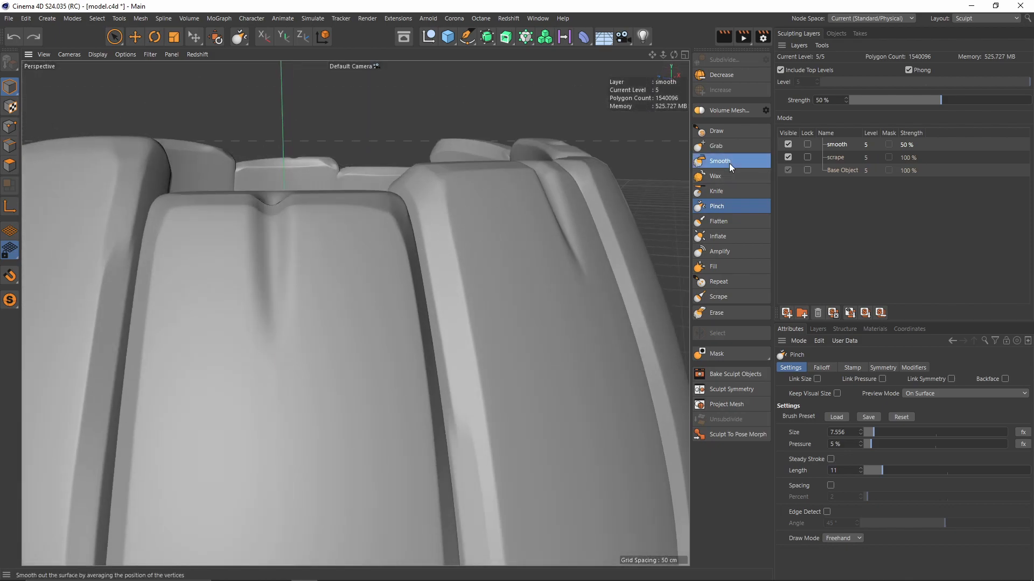
Refine the plank-top cracks, alternating Smooth, Pinch and Knife brushes
click(719, 160)
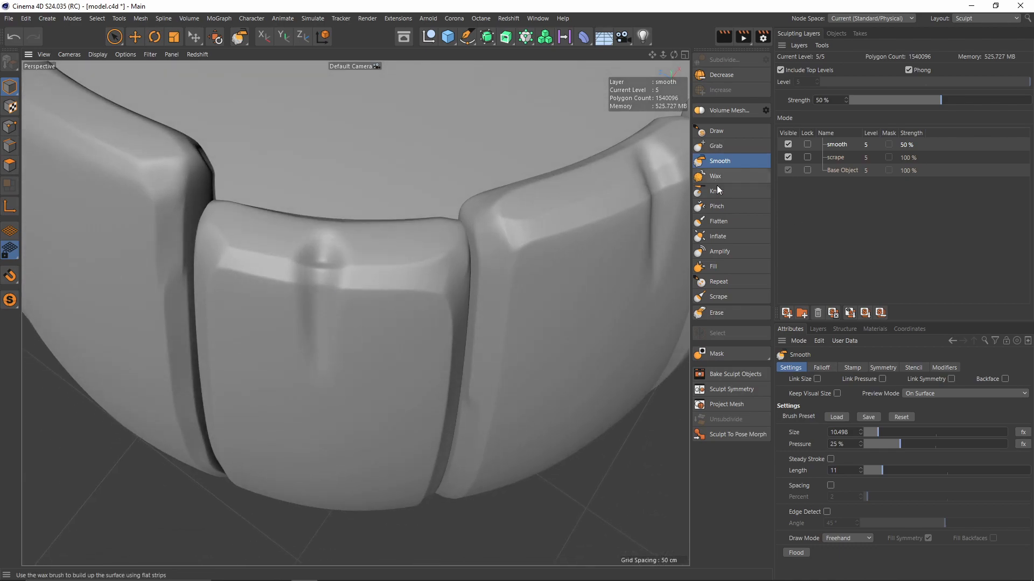
click(717, 206)
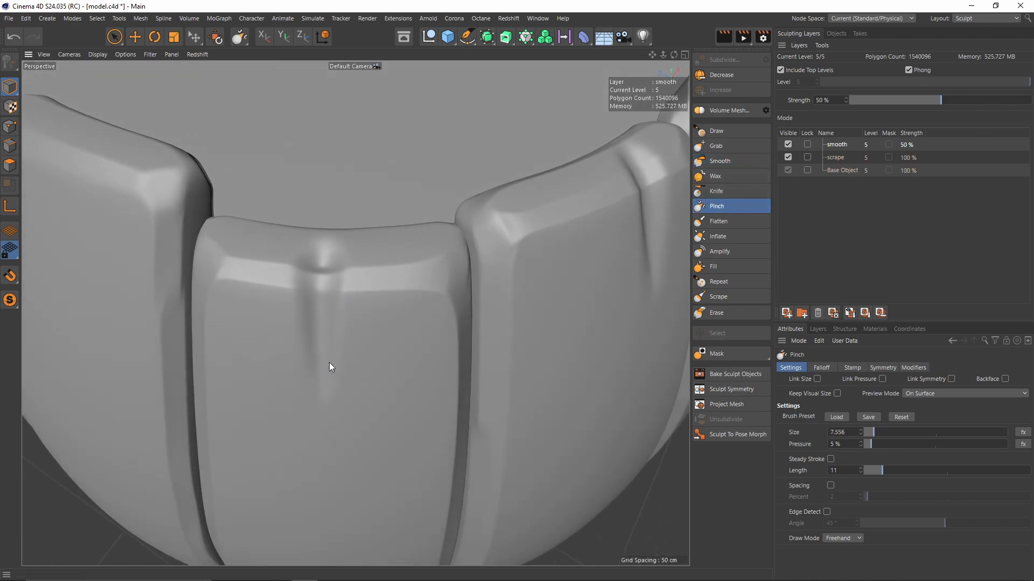
click(716, 191)
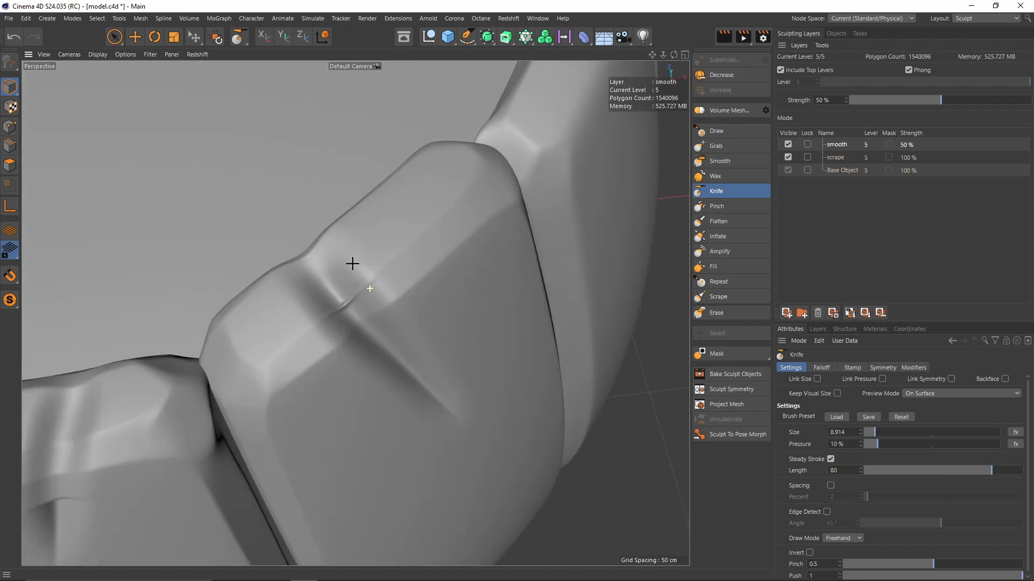
click(717, 206)
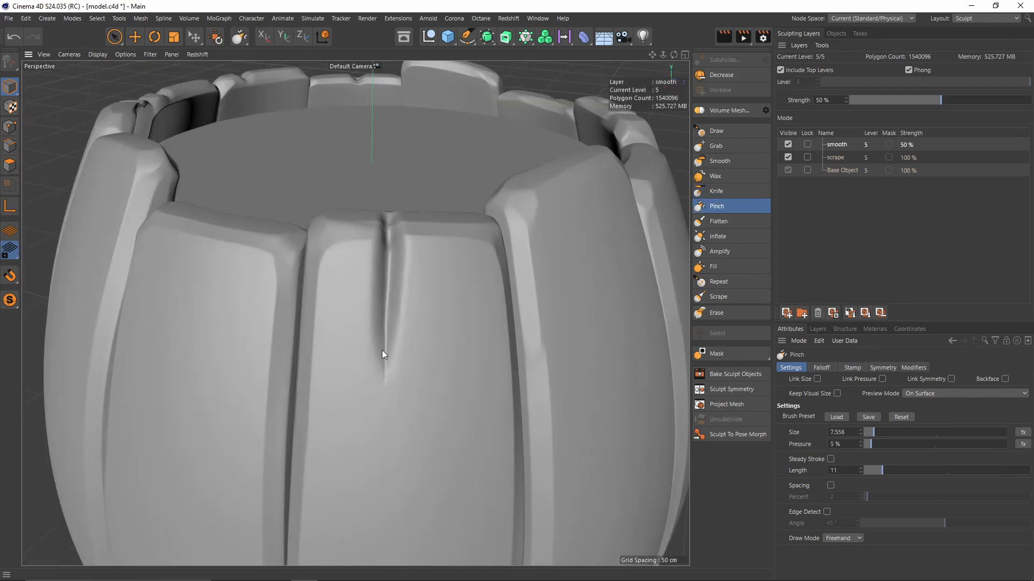
click(717, 191)
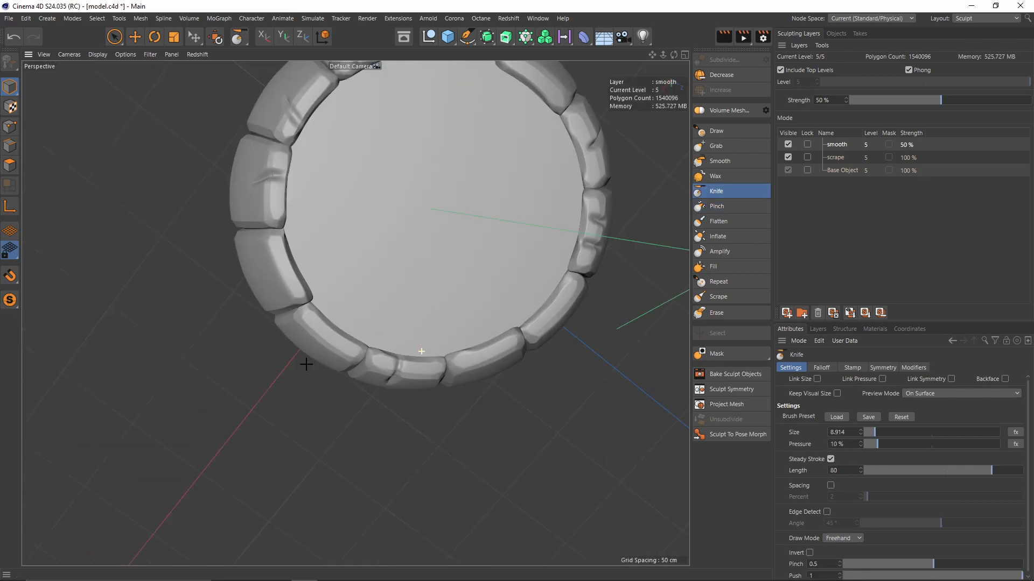
click(717, 205)
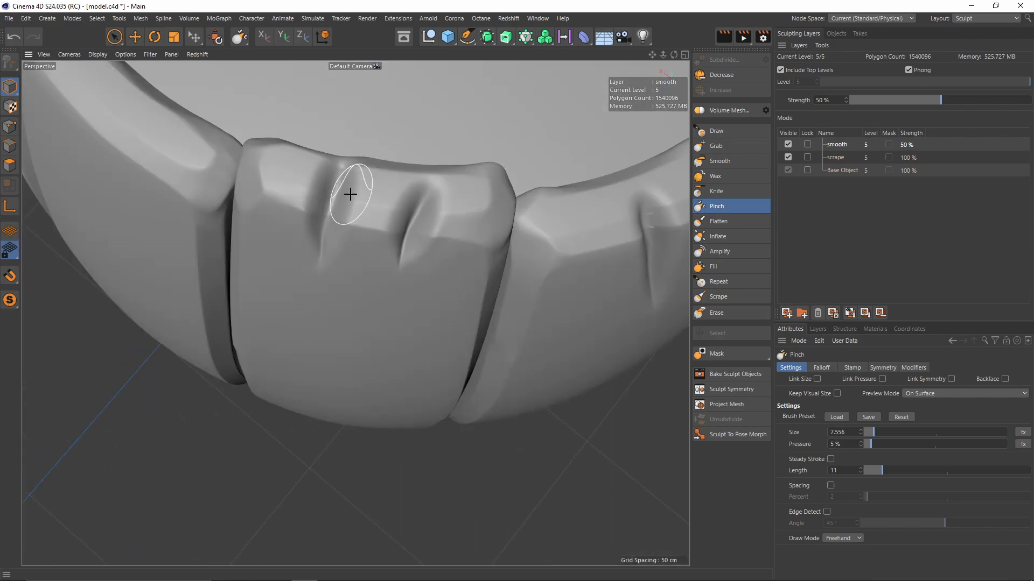
click(716, 190)
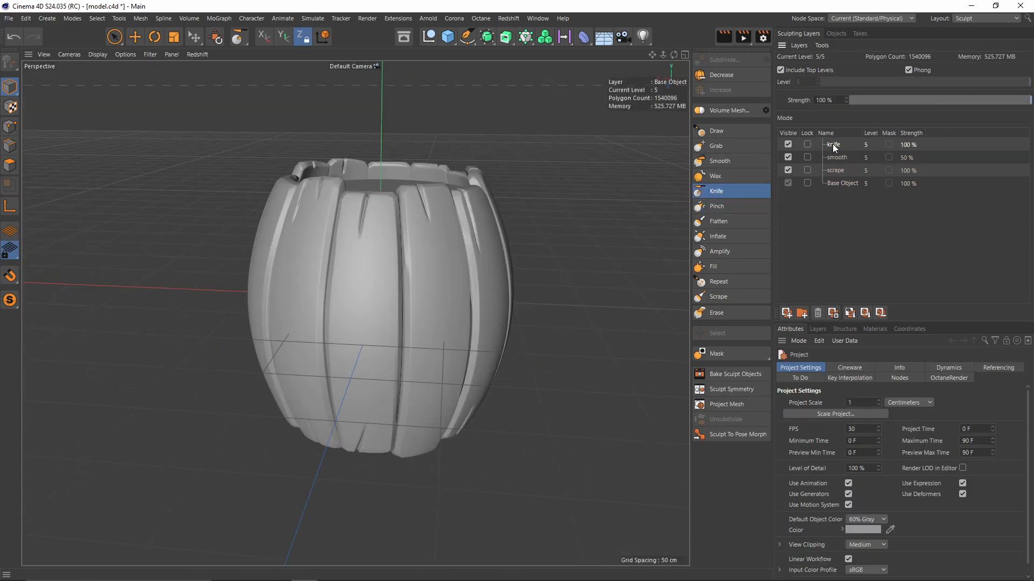
Add a knife2 sculpt layer and carve thin cuts into the planks with Knife
click(786, 312)
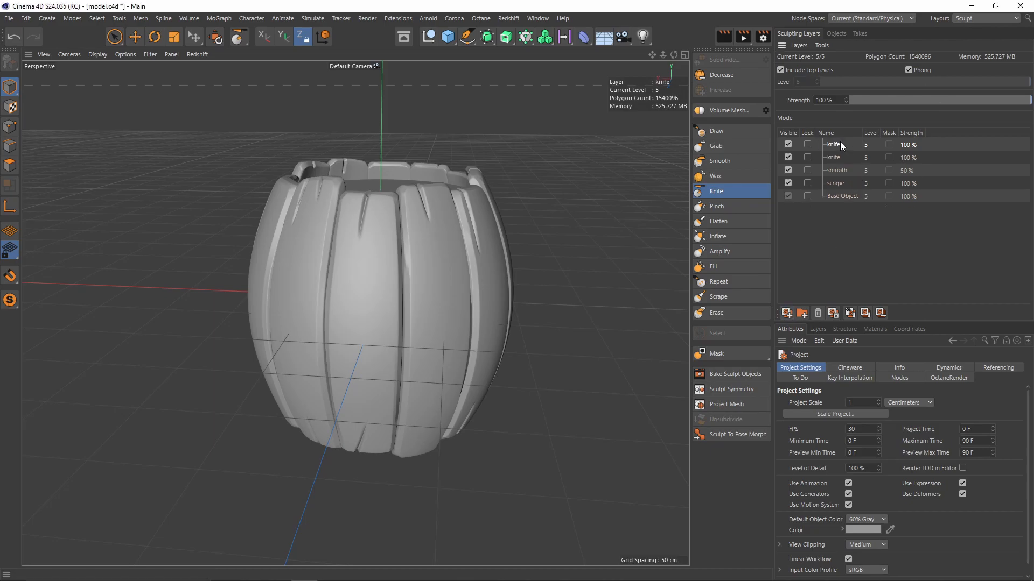
double_click(833, 144)
text(2)
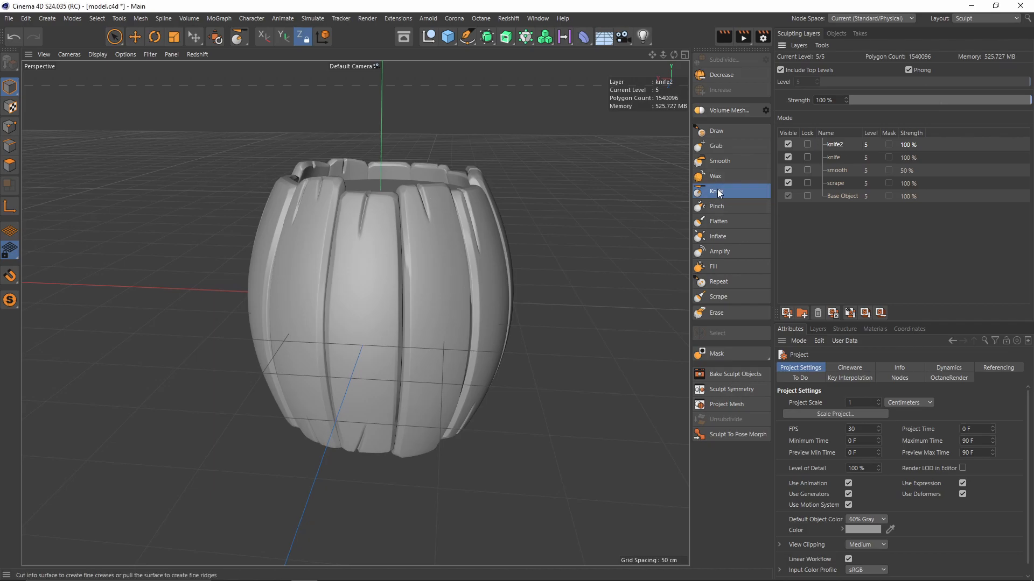
click(716, 191)
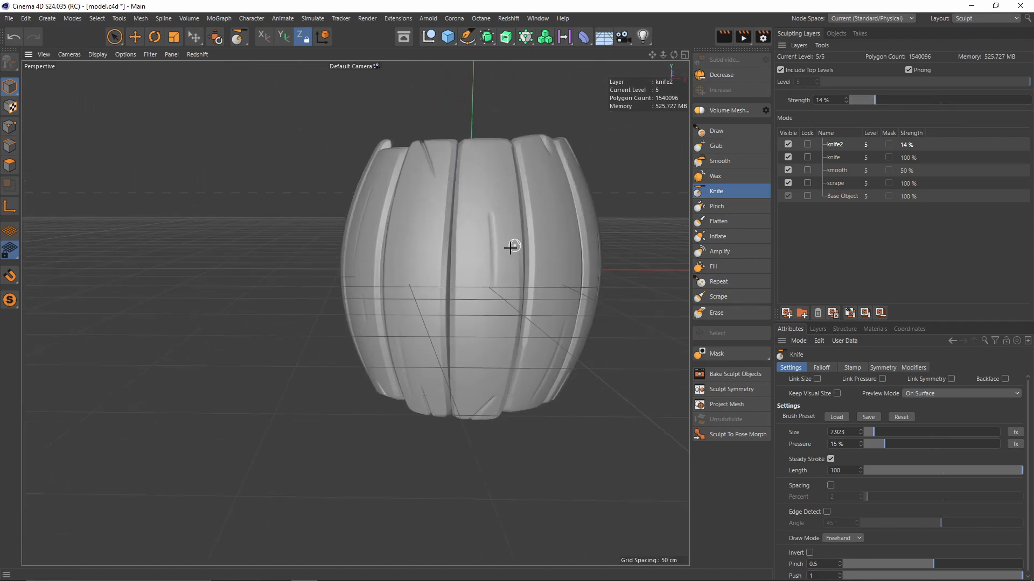
click(717, 206)
text(dots)
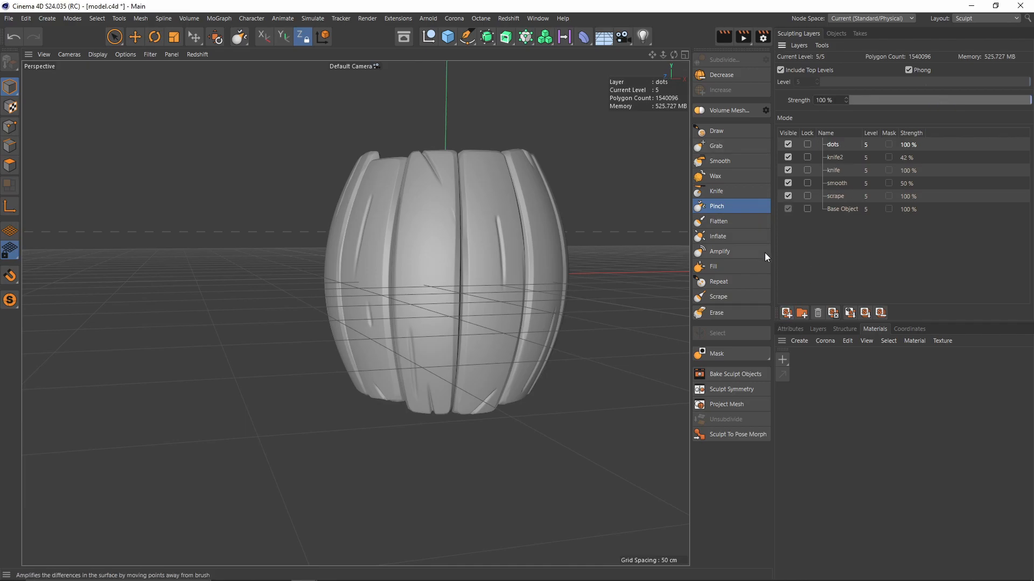
mouse_move(717, 192)
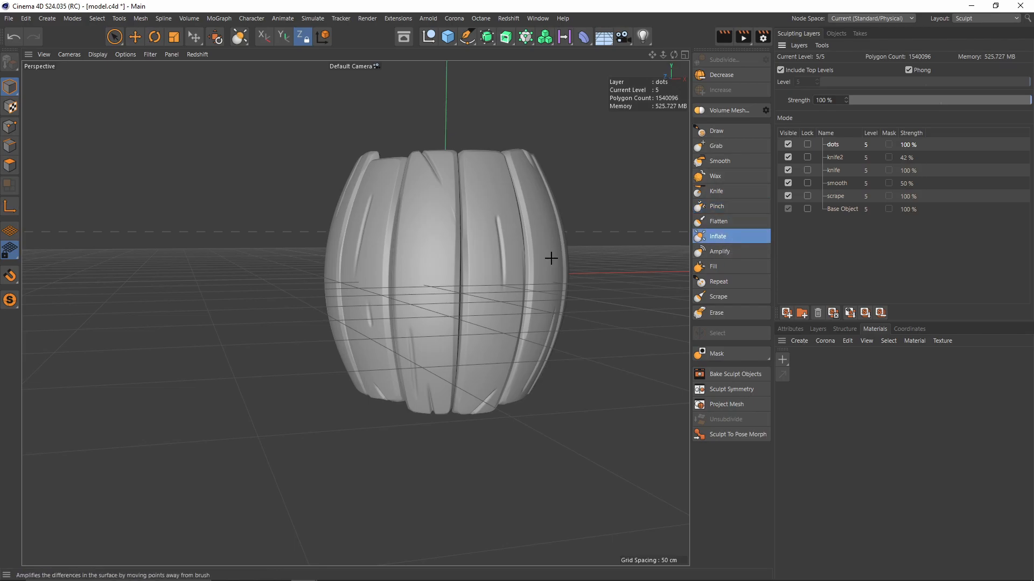
Zoom in on the barrel planks to dab small dots
scroll(down, 3)
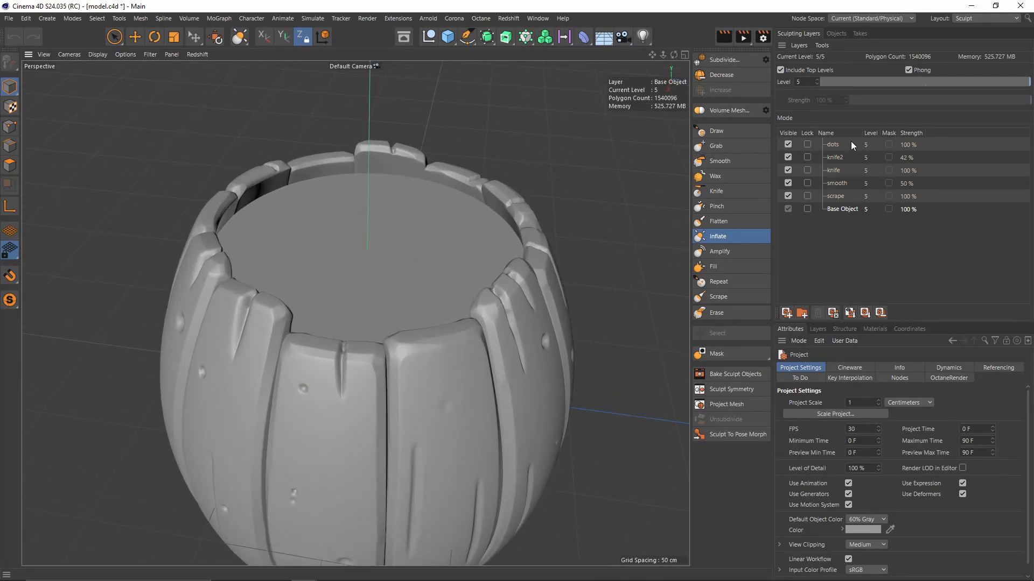
Add a new sculpting layer and name it cap
click(786, 312)
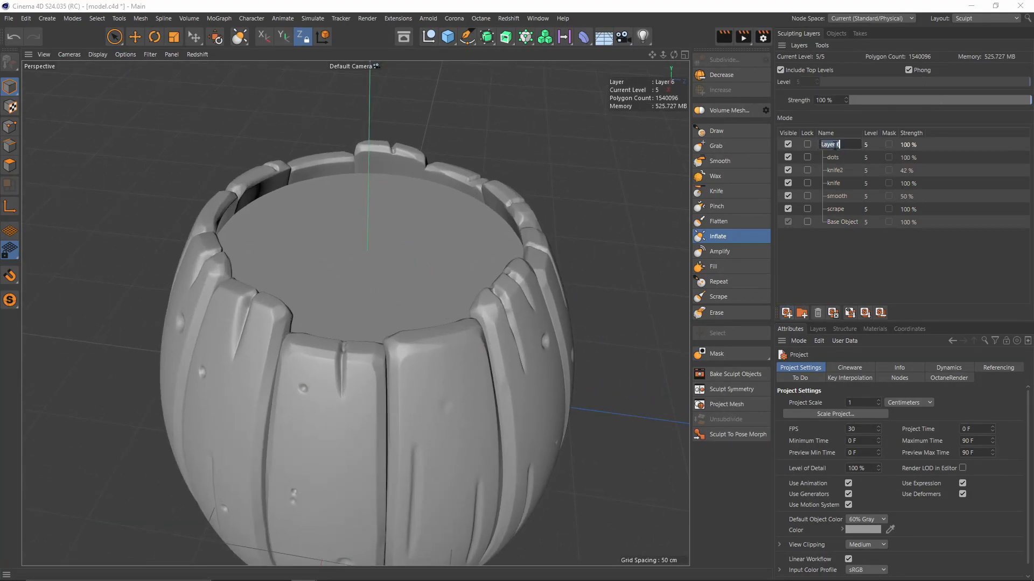
text(cap)
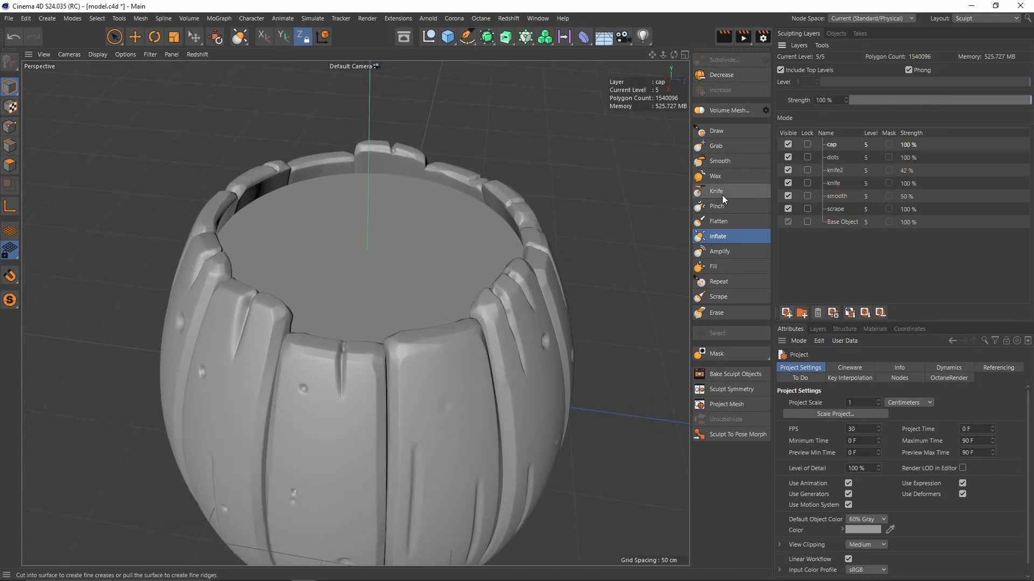
Carve wavy cracks across the lid with Knife, then tighten them with Pinch
click(716, 191)
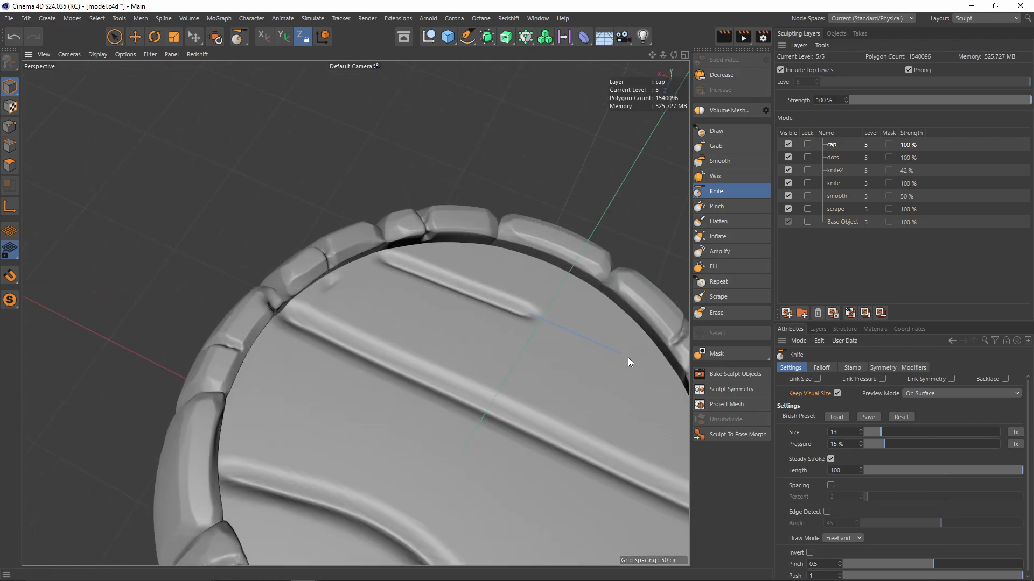
click(716, 205)
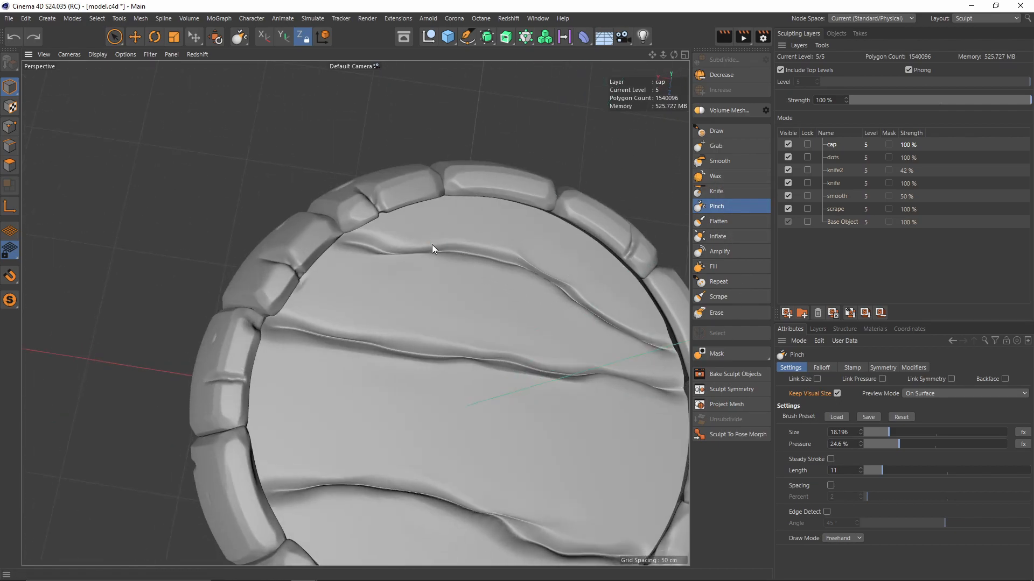
mouse_move(523, 253)
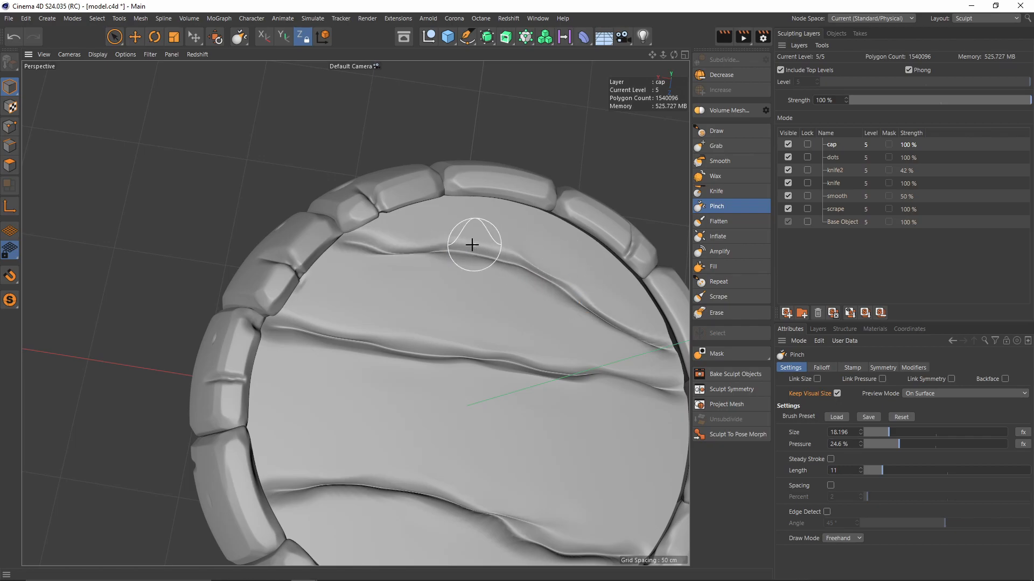
Smooth over the carved cap grooves, then return to the Pinch brush
click(719, 160)
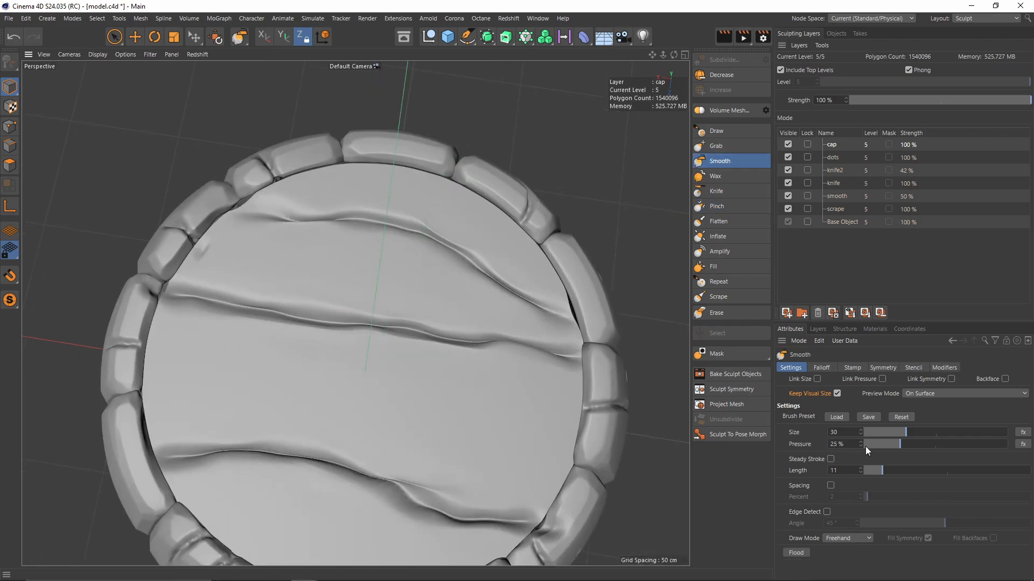
click(717, 206)
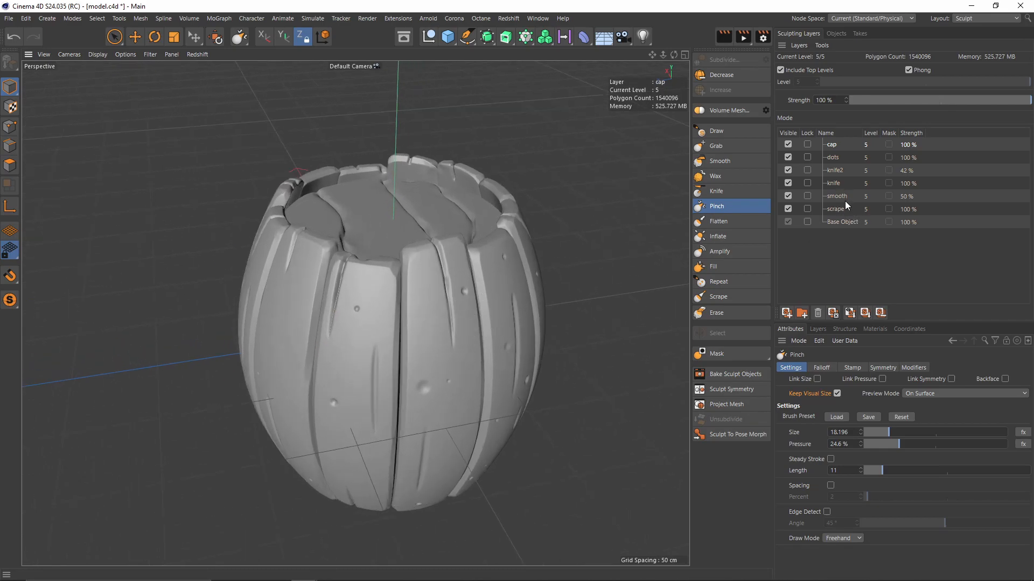
Select the dots sculpt layer and pick the Inflate brush
click(832, 156)
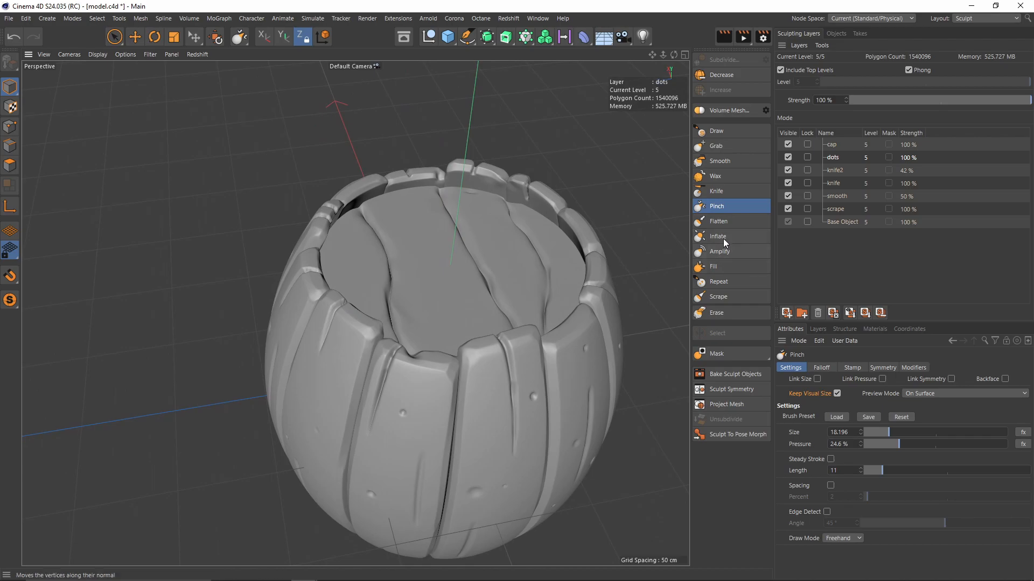
click(717, 236)
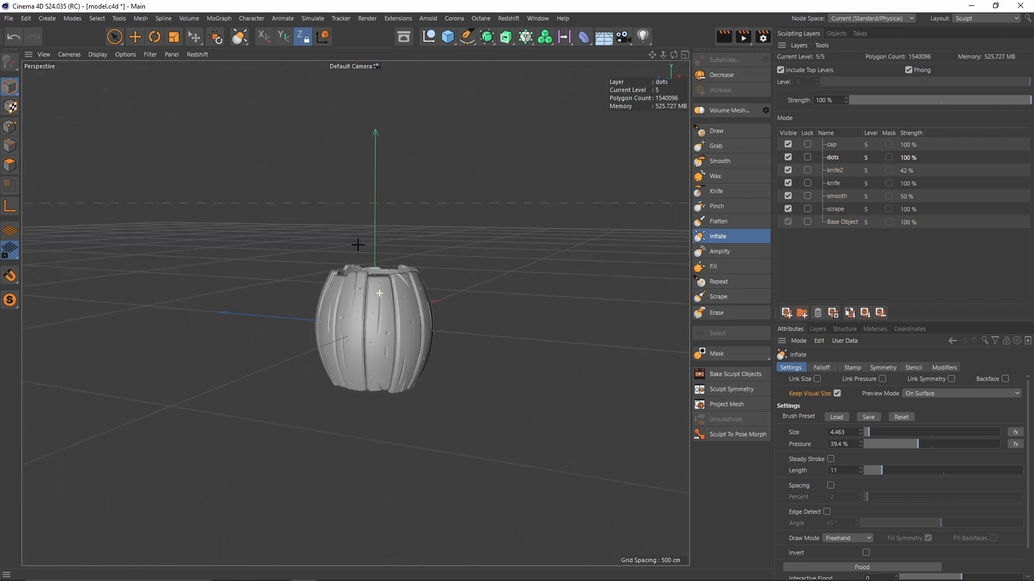
Browse the Select and Mode menus while restoring the barrel's hoop bands
click(97, 18)
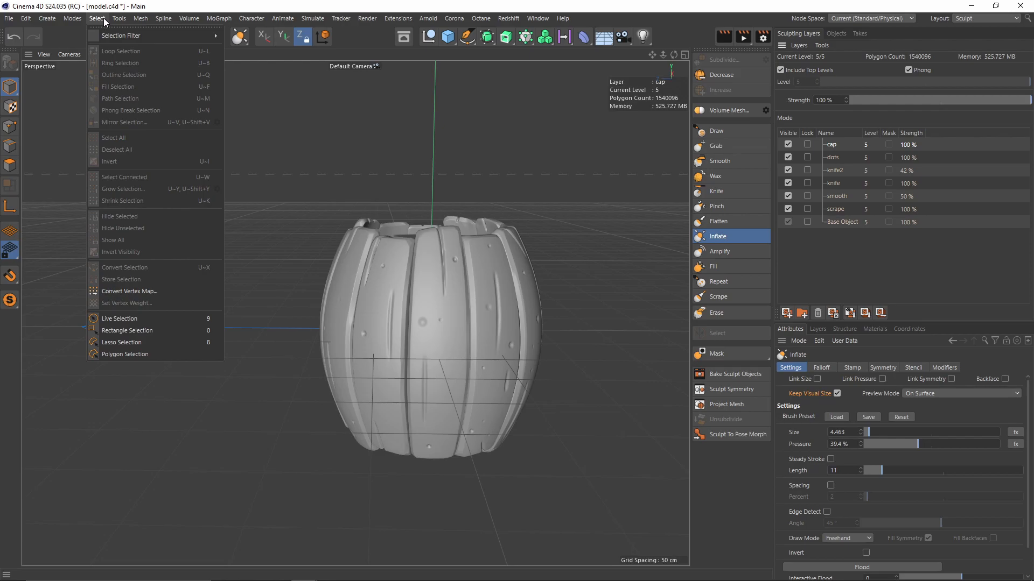
click(73, 18)
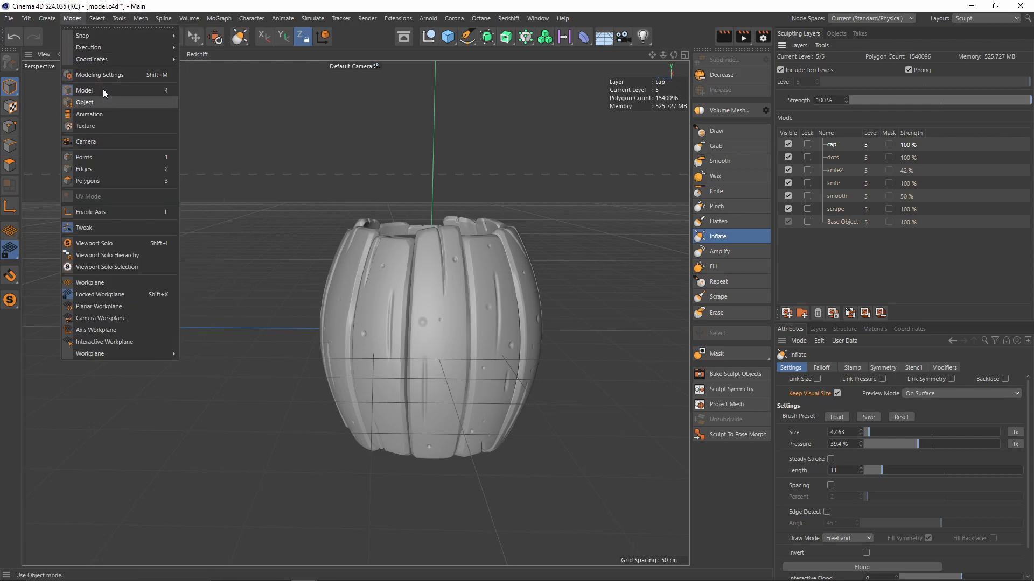
click(97, 17)
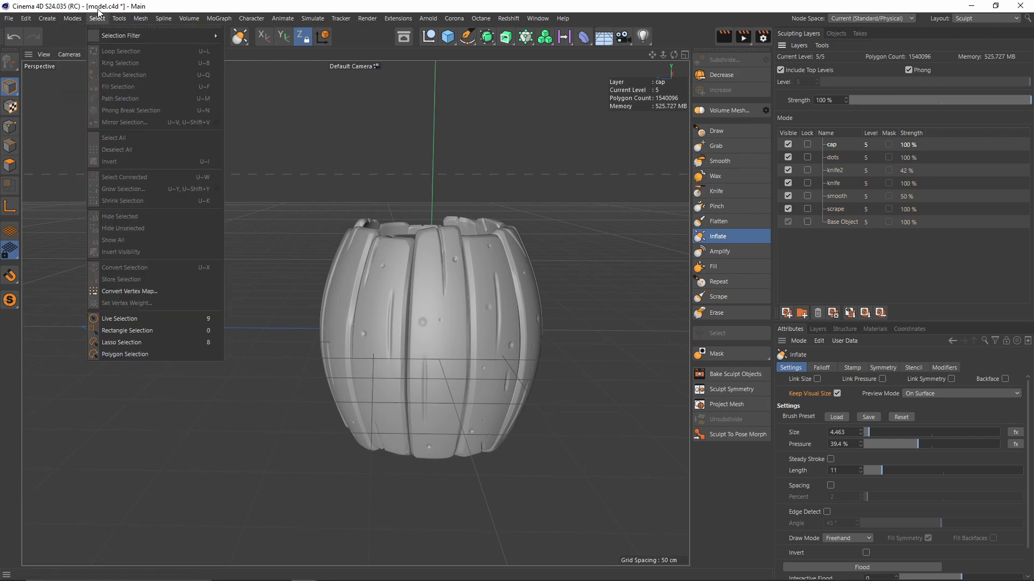
click(120, 17)
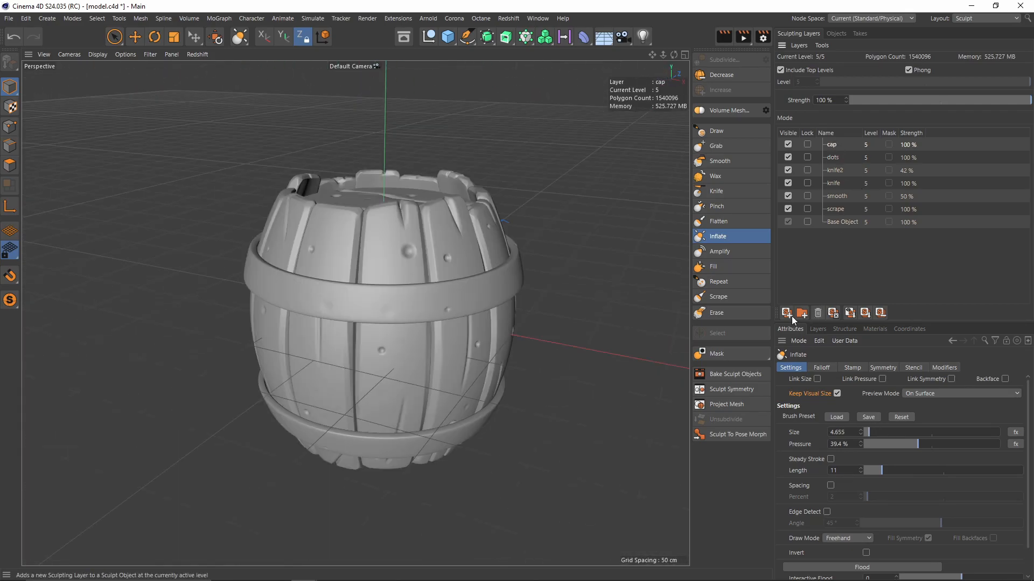
Add a surface sculpt layer and create a material with a Noise color texture
click(785, 312)
text(surface)
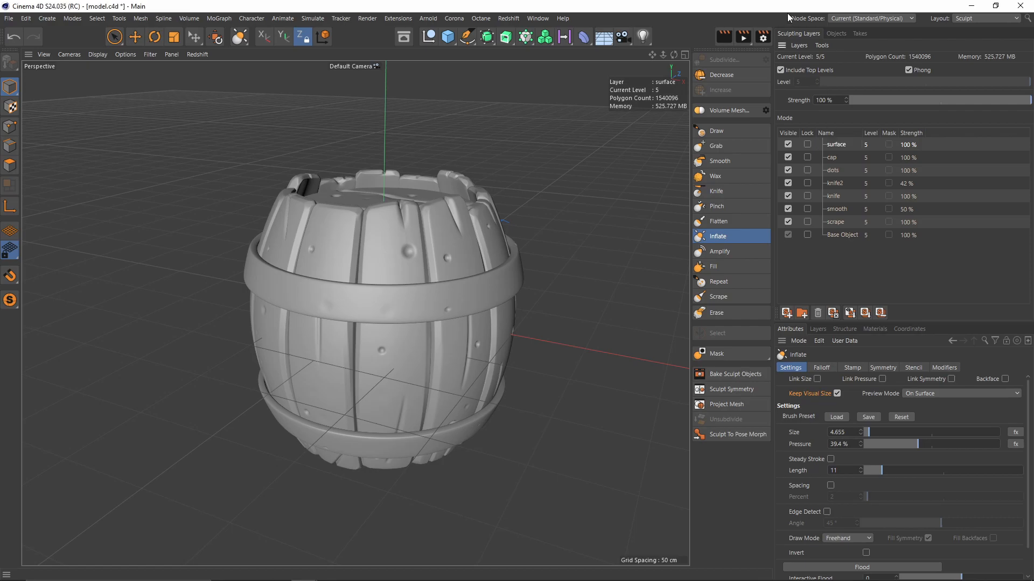
click(875, 329)
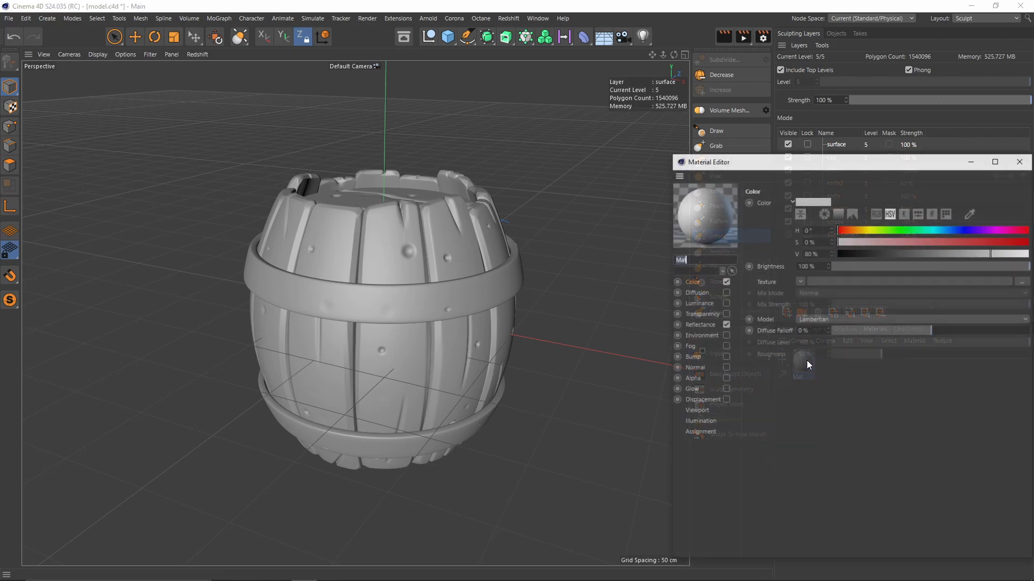
click(799, 282)
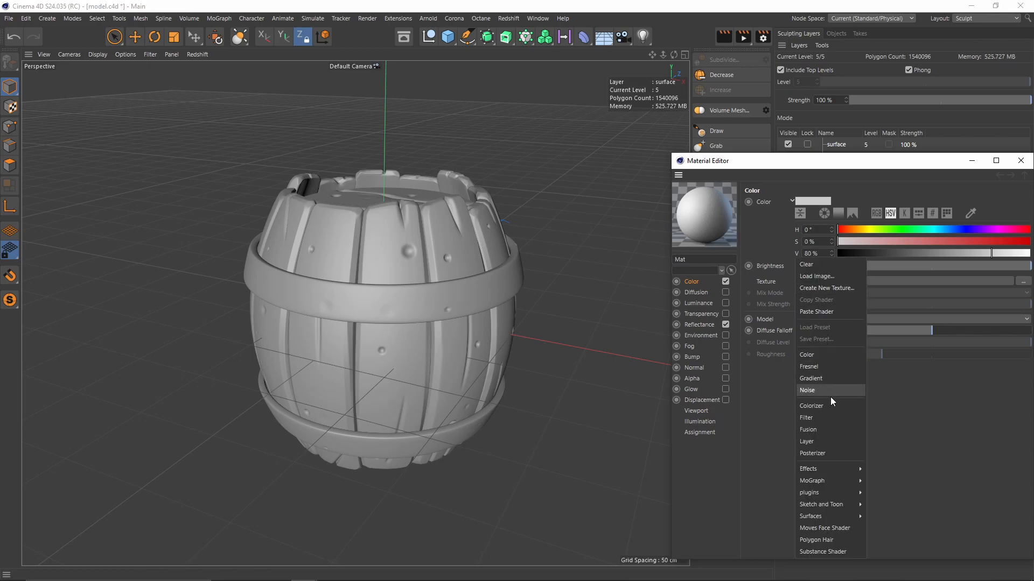
click(807, 390)
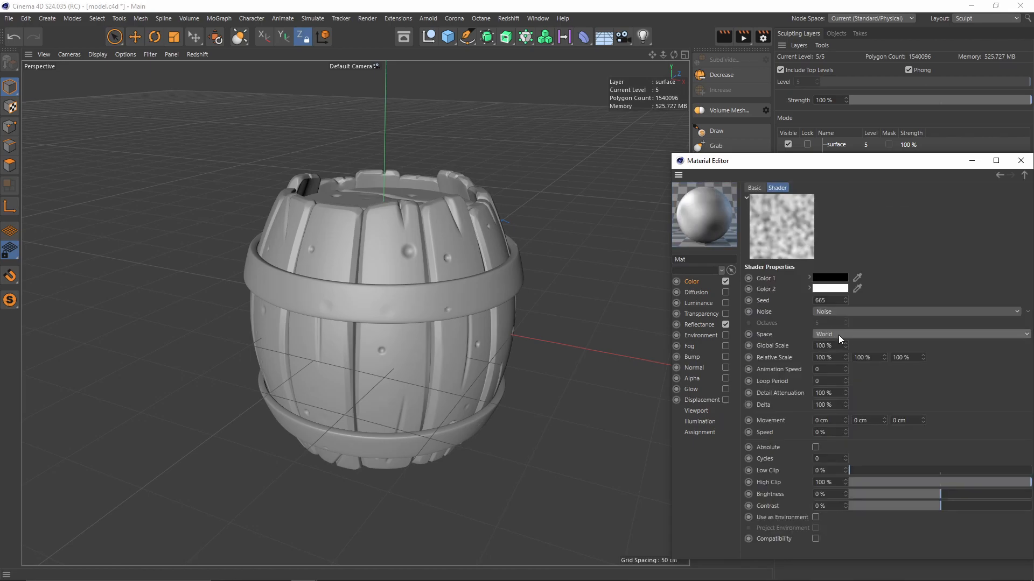
Set the noise to UV (2D) space and Wavy Turbulence, then close the editor
click(919, 334)
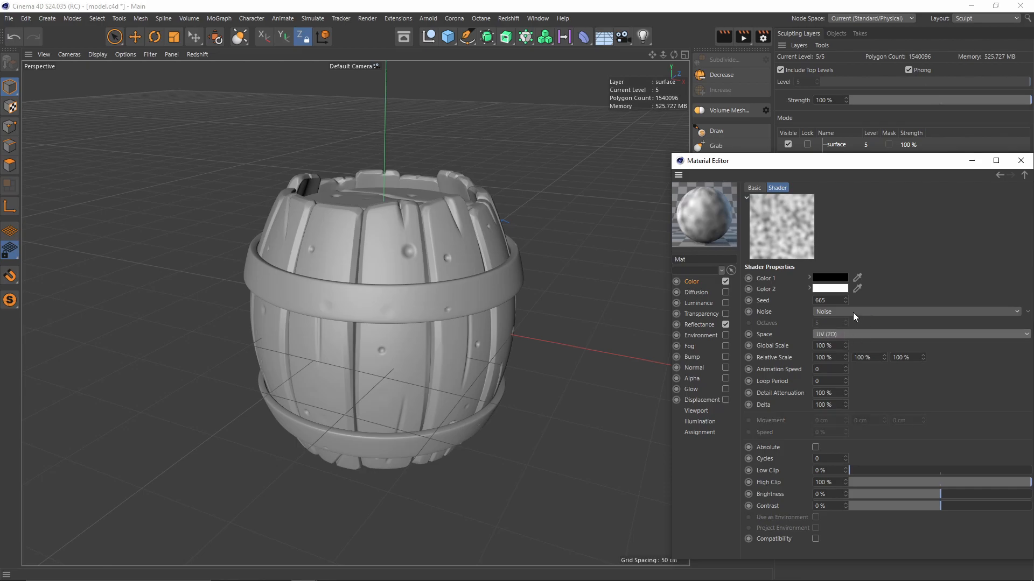
click(917, 311)
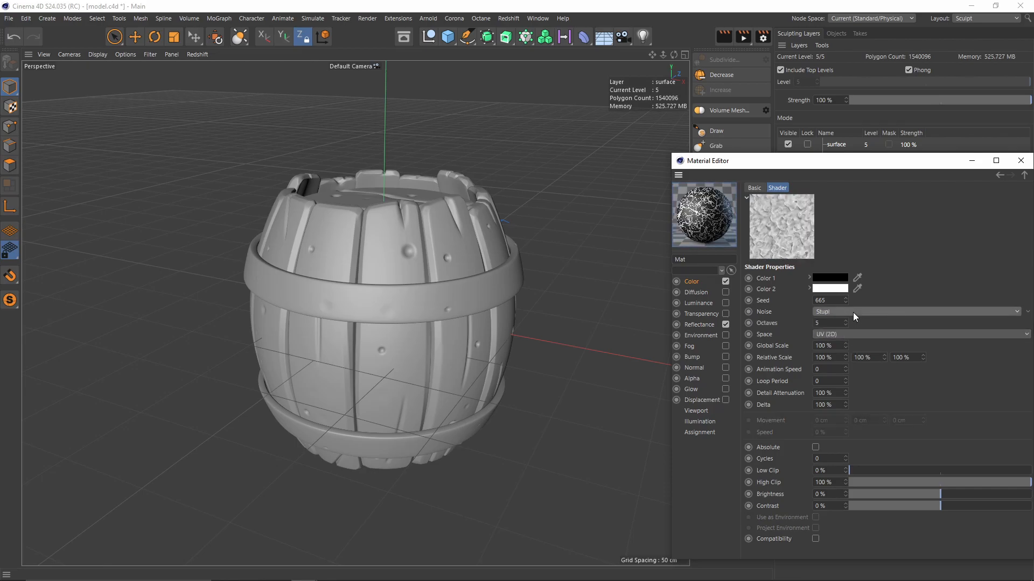
click(917, 312)
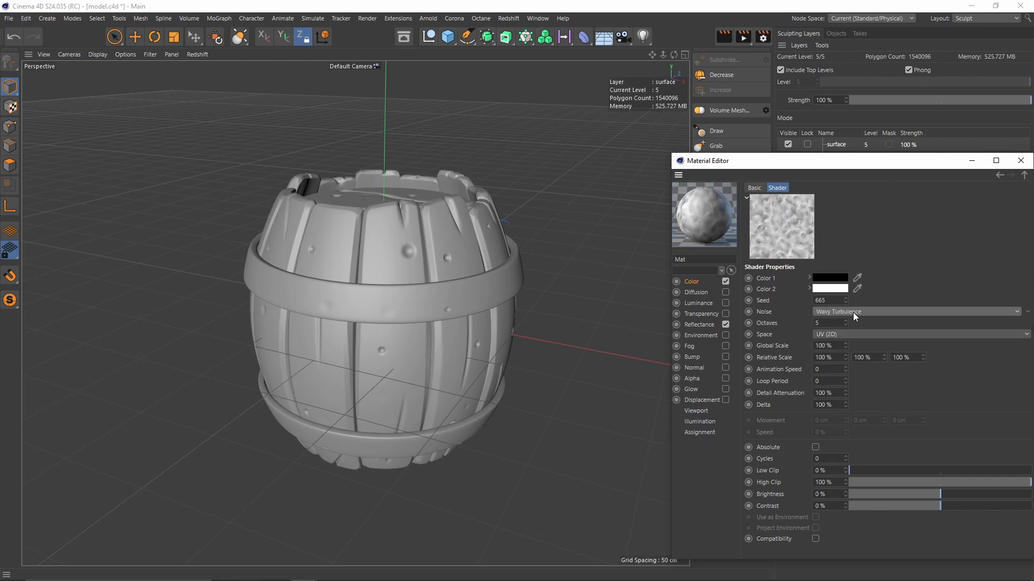
mouse_move(820, 453)
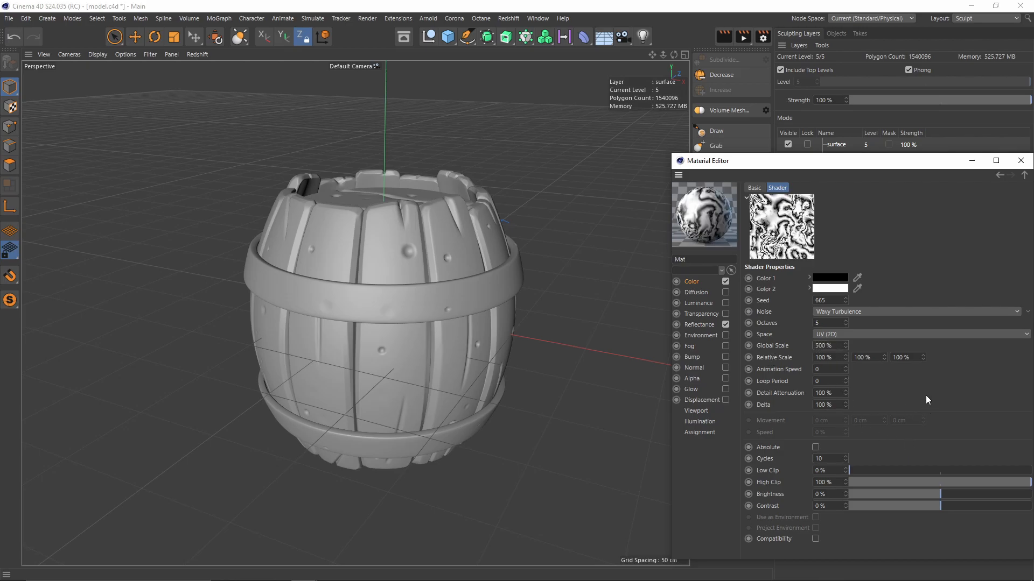
click(726, 324)
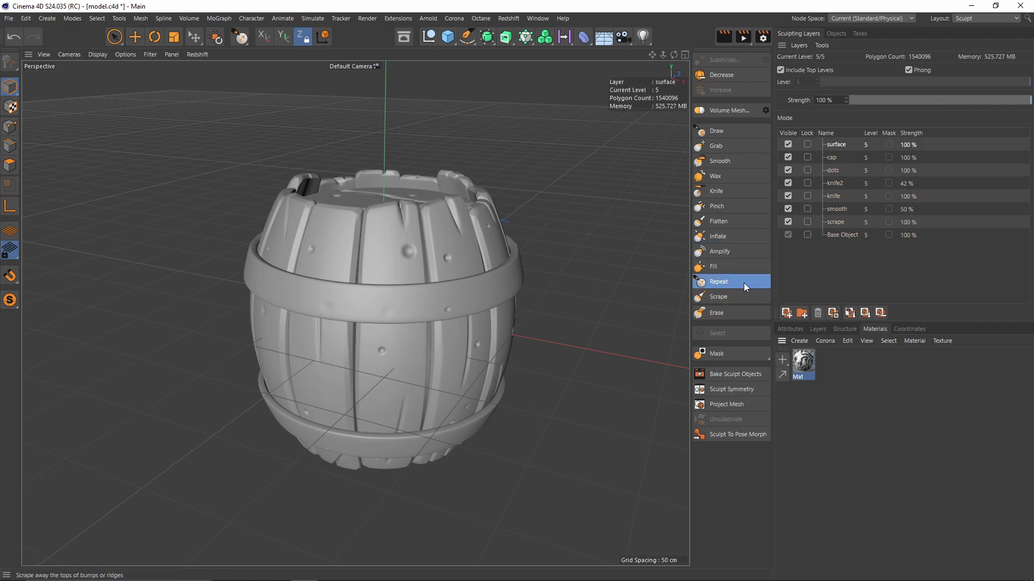
click(718, 281)
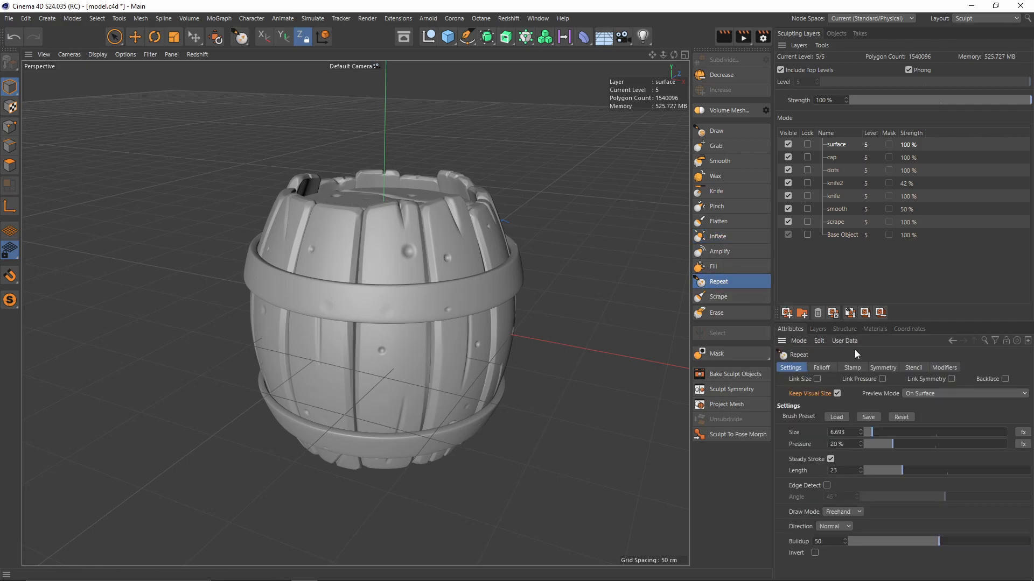
click(851, 367)
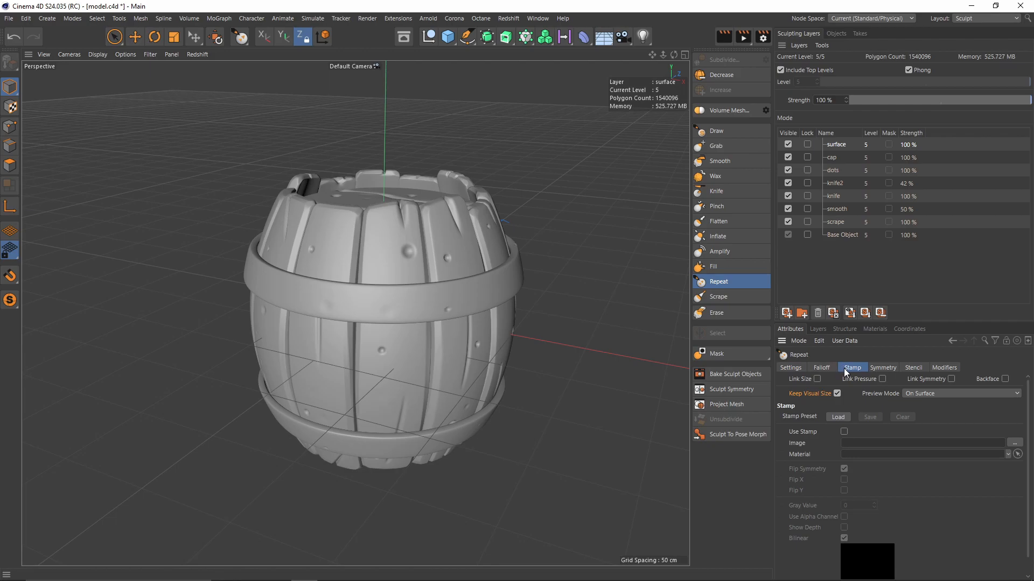
click(874, 329)
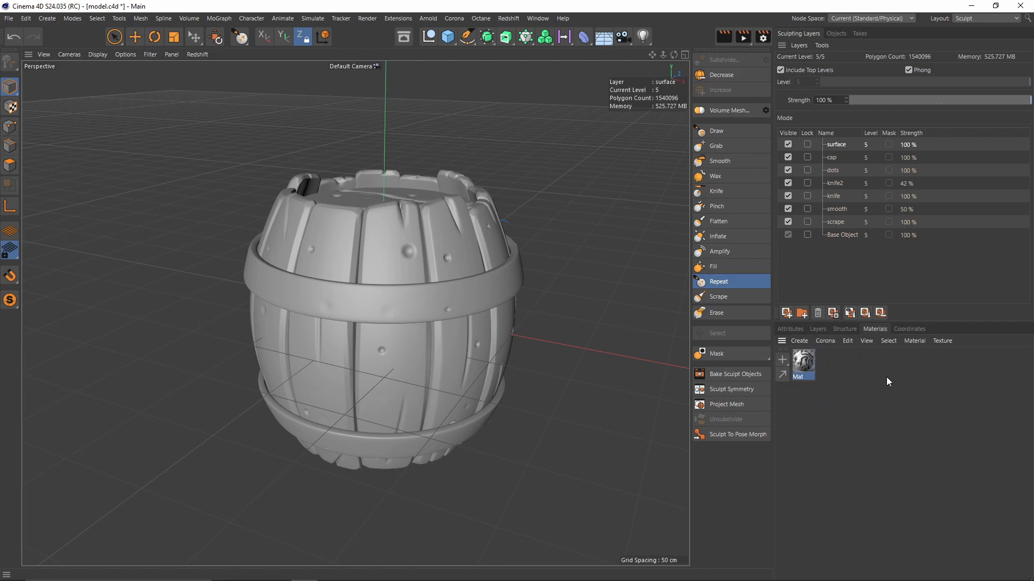
mouse_move(796, 331)
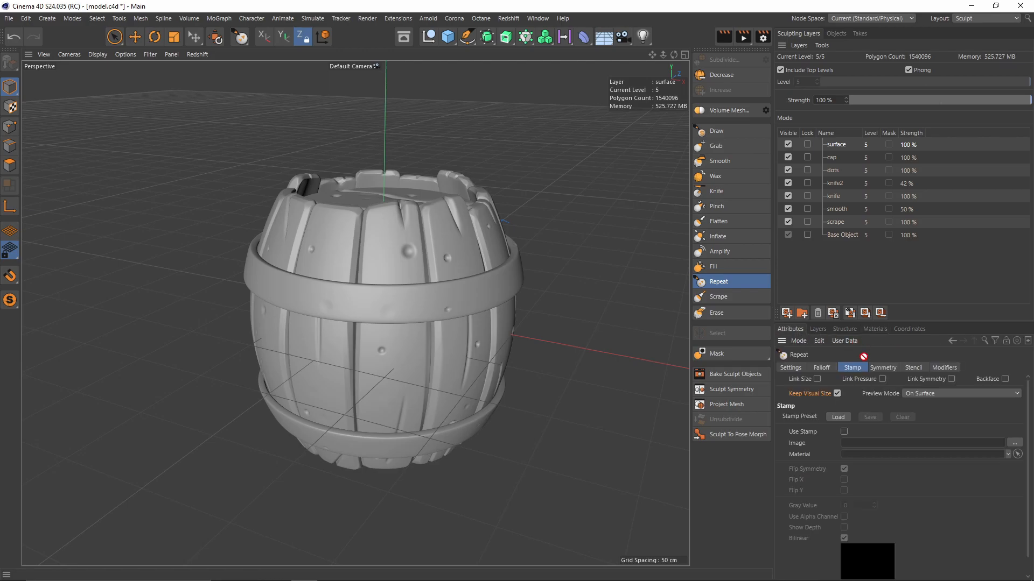
click(844, 431)
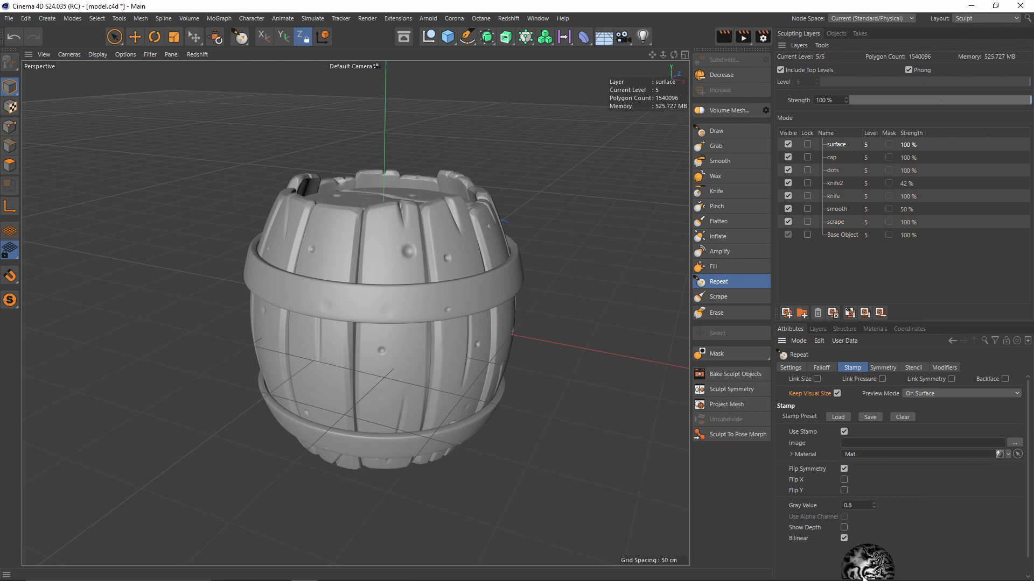
mouse_move(939, 522)
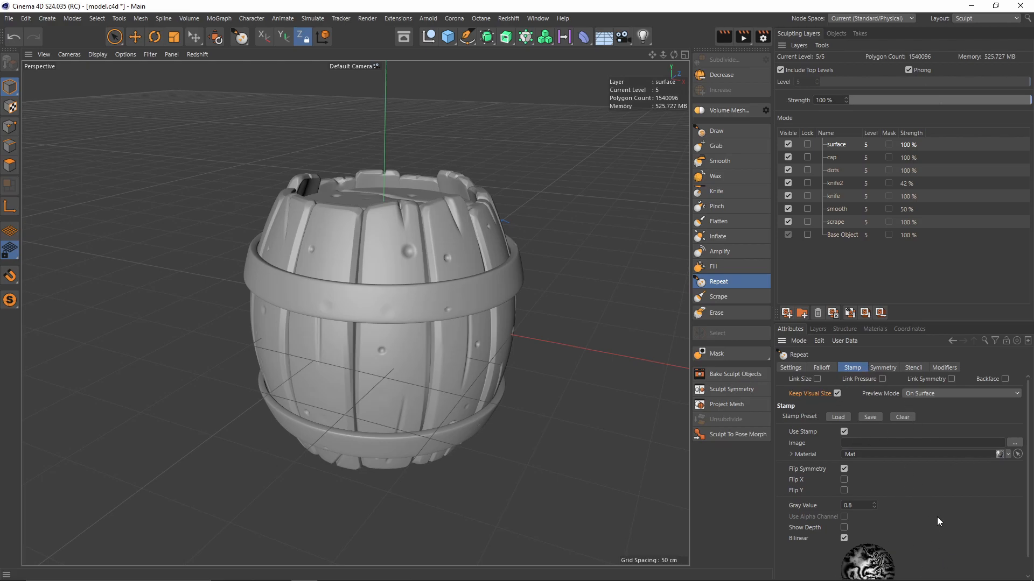
click(790, 367)
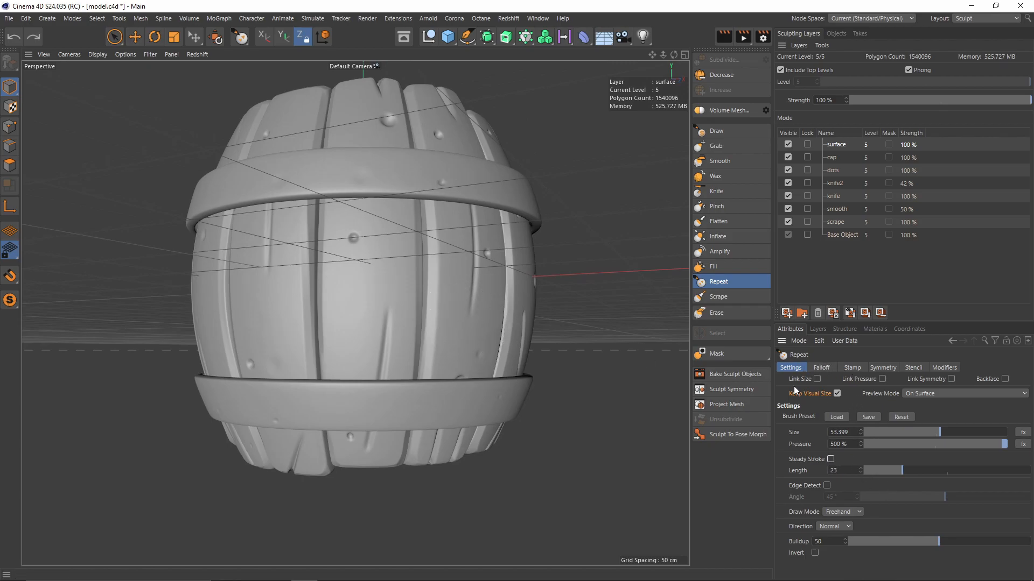
mouse_move(904, 447)
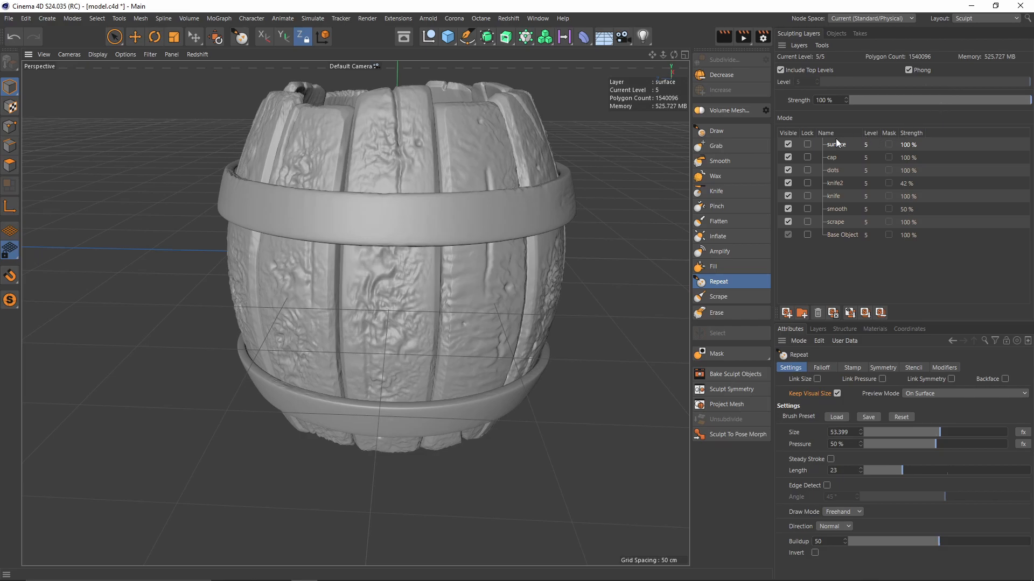
mouse_move(905, 102)
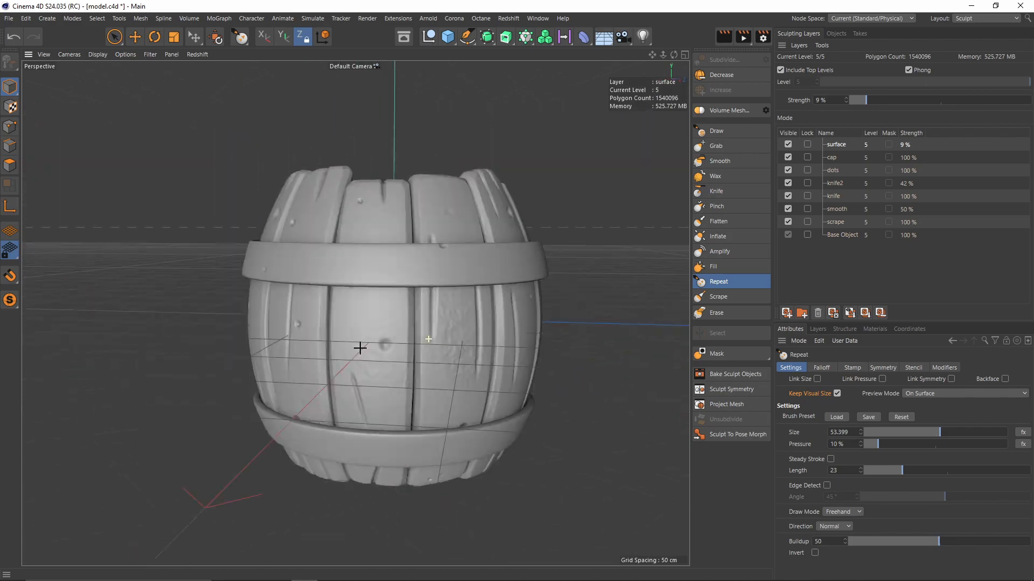
Erase stray spots, then repaint the repeating noise stamp grain across the barrel planks
click(717, 312)
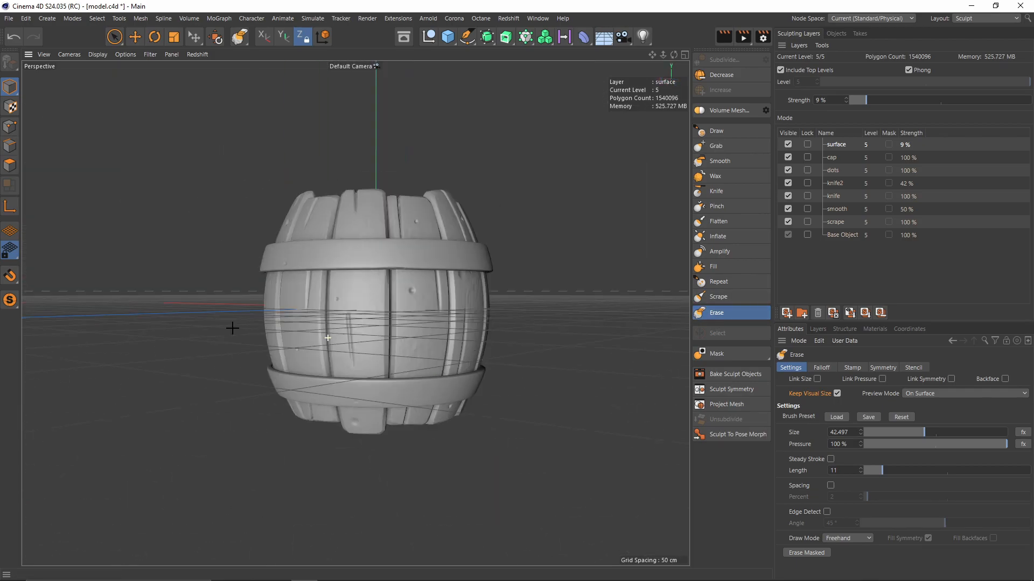
click(719, 281)
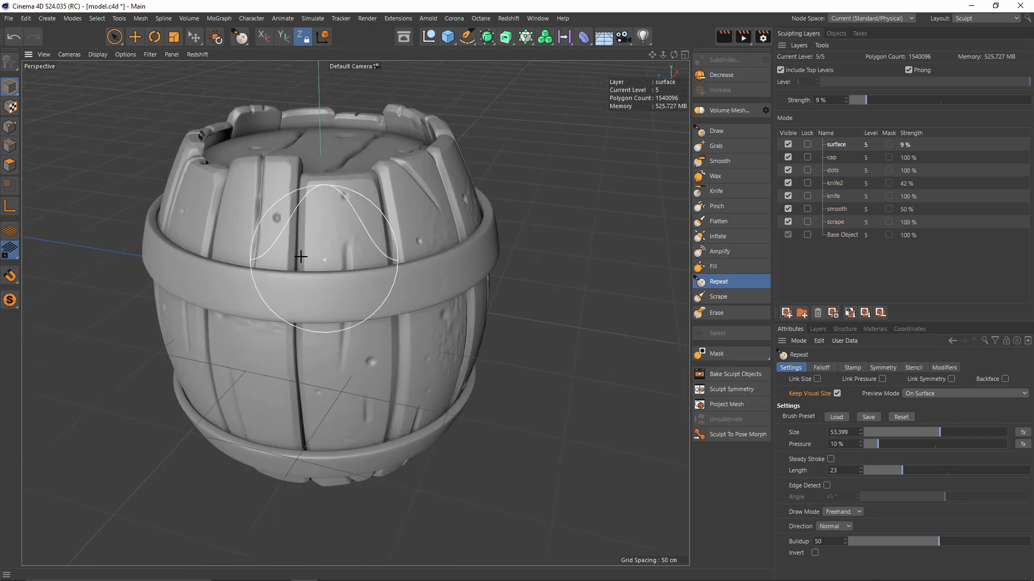
scroll(down, 3)
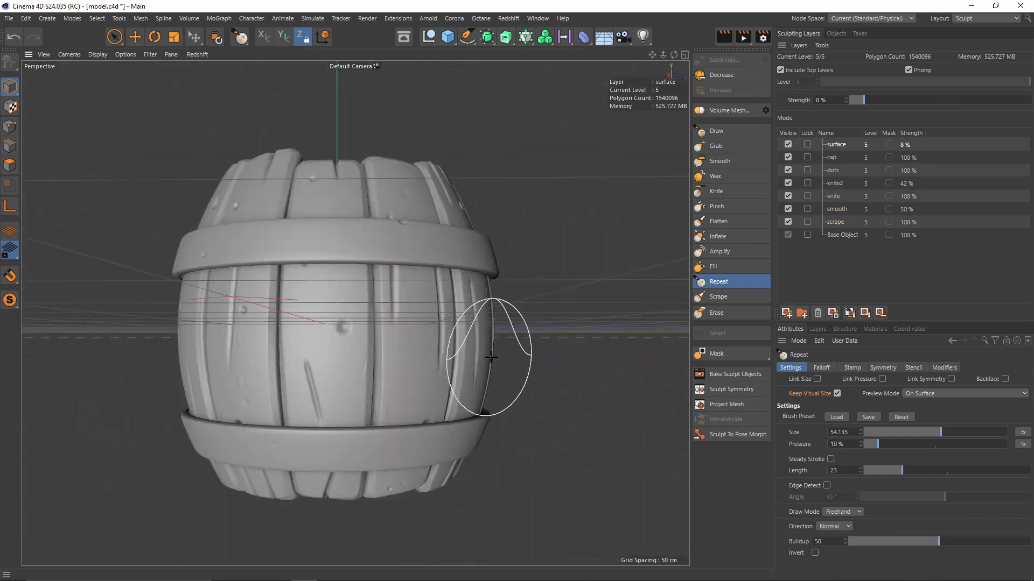
click(986, 18)
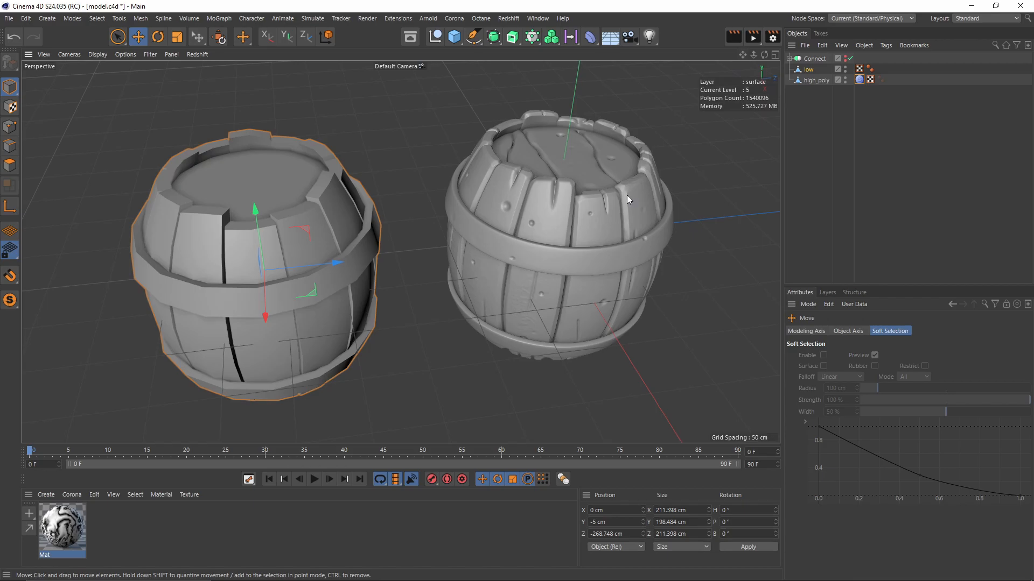
mouse_move(398, 327)
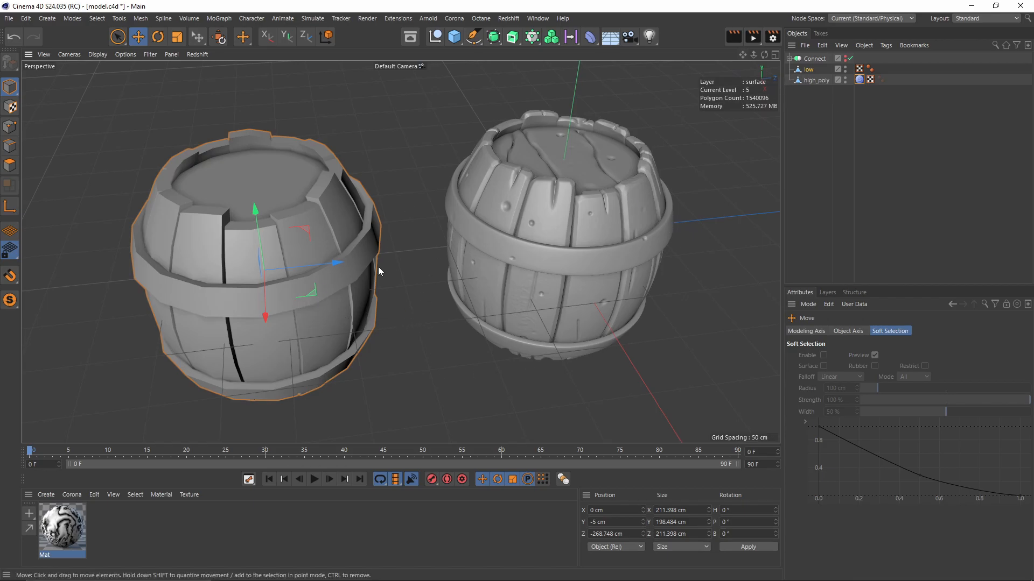
mouse_move(836, 117)
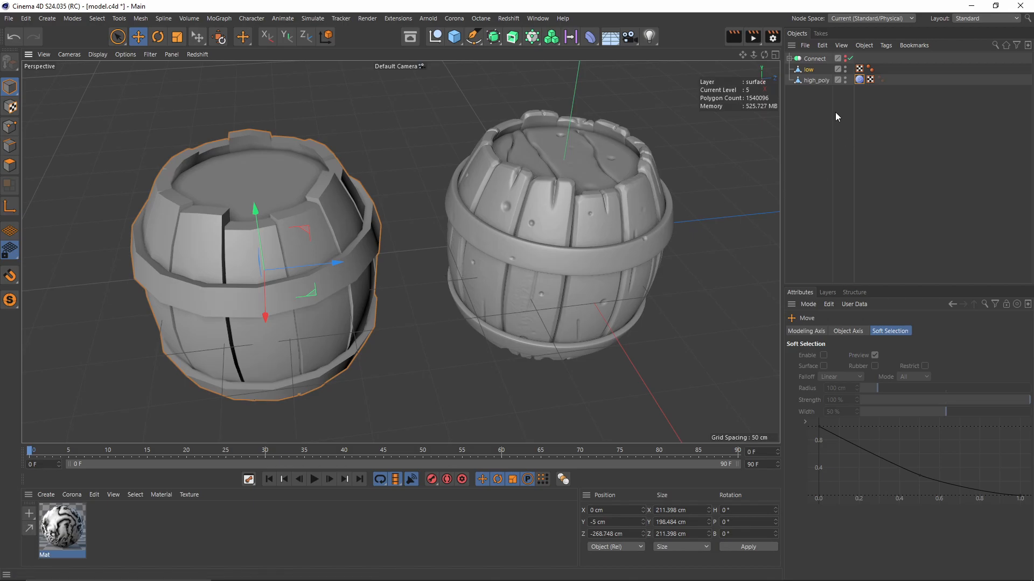
mouse_move(808, 85)
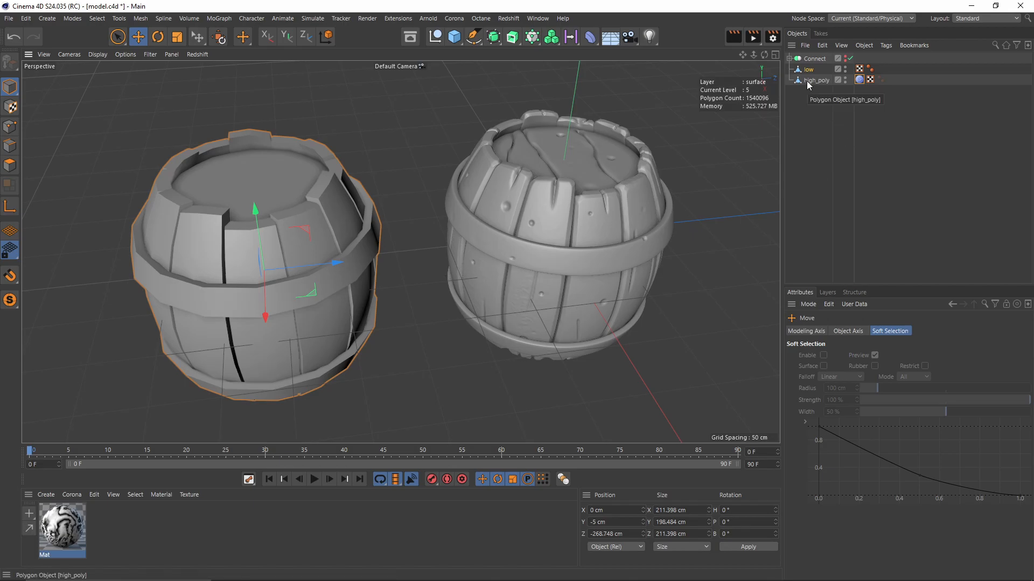
mouse_move(478, 326)
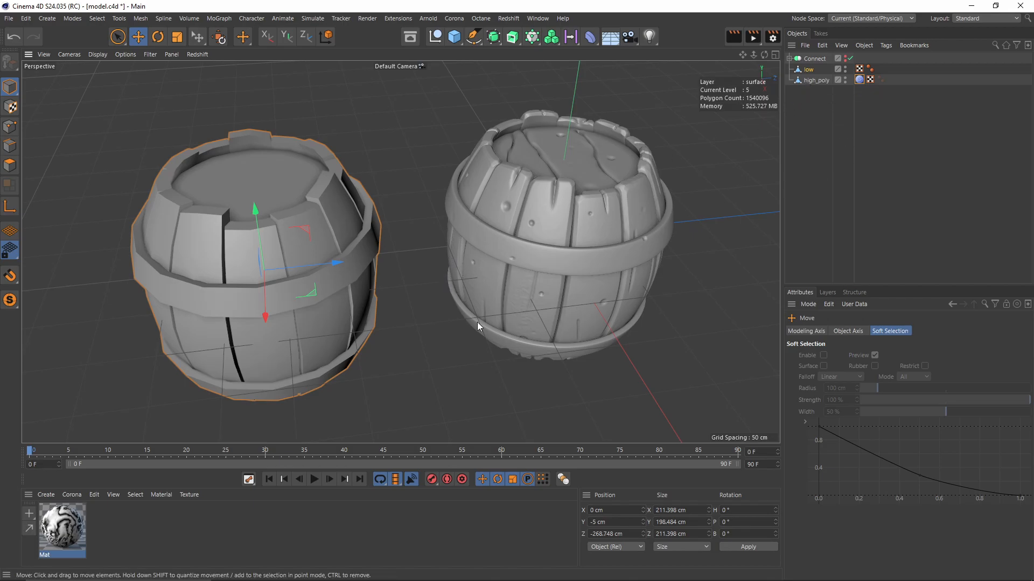
mouse_move(851, 166)
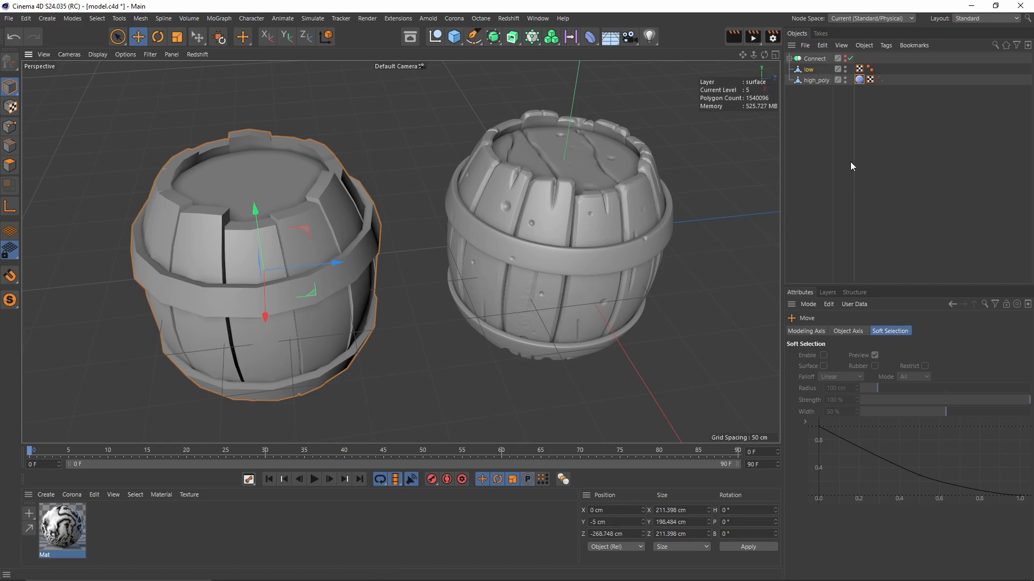
mouse_move(745, 5)
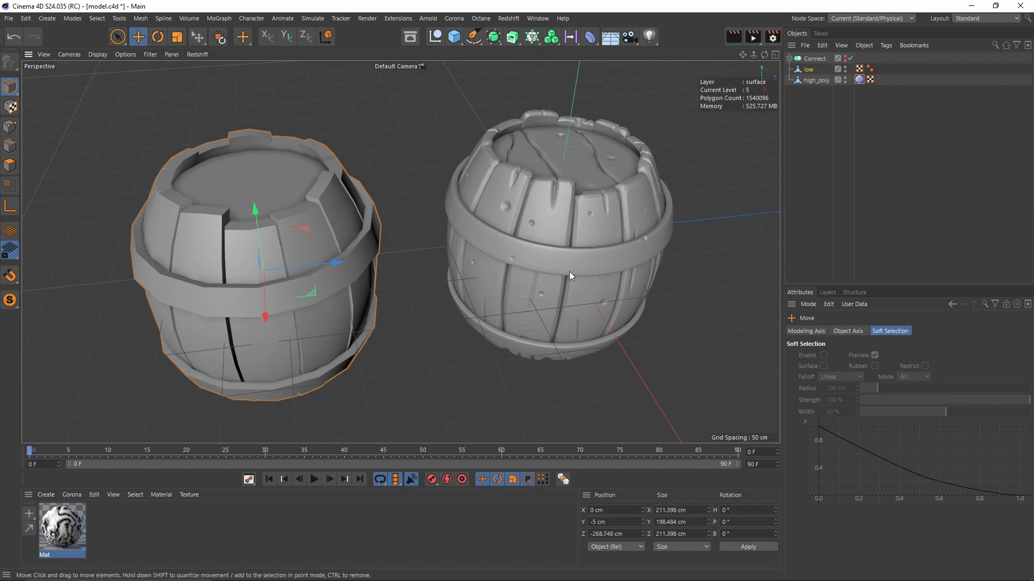
mouse_move(869, 101)
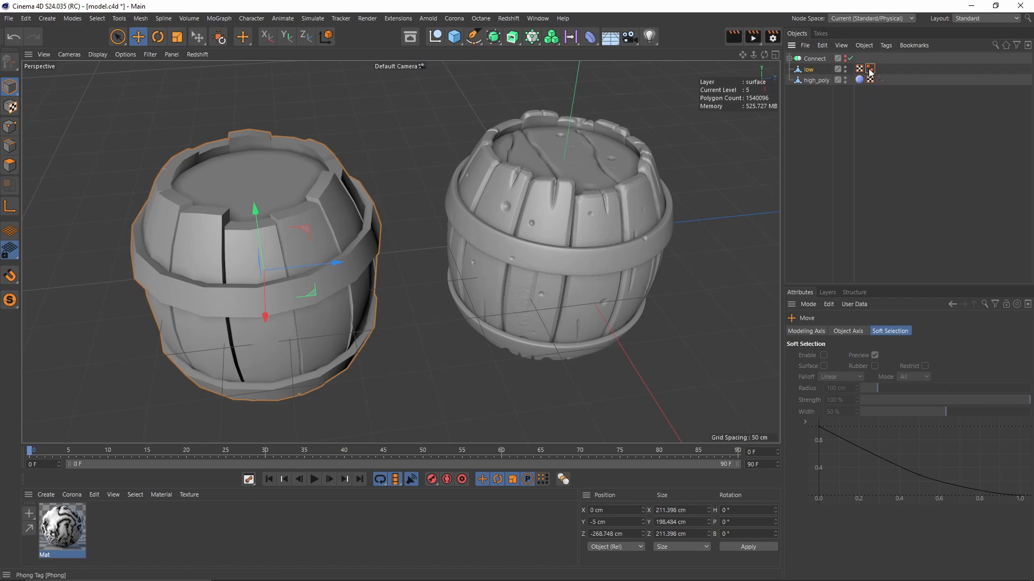
Show the low-poly barrel's Phong tag settings: 40° angle limit with edge breaks
click(869, 68)
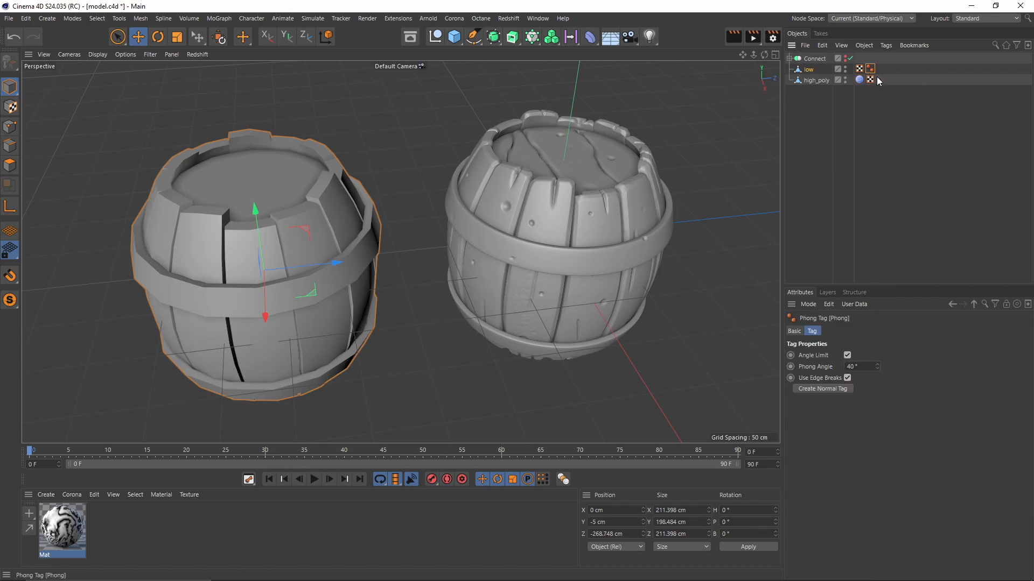
mouse_move(894, 164)
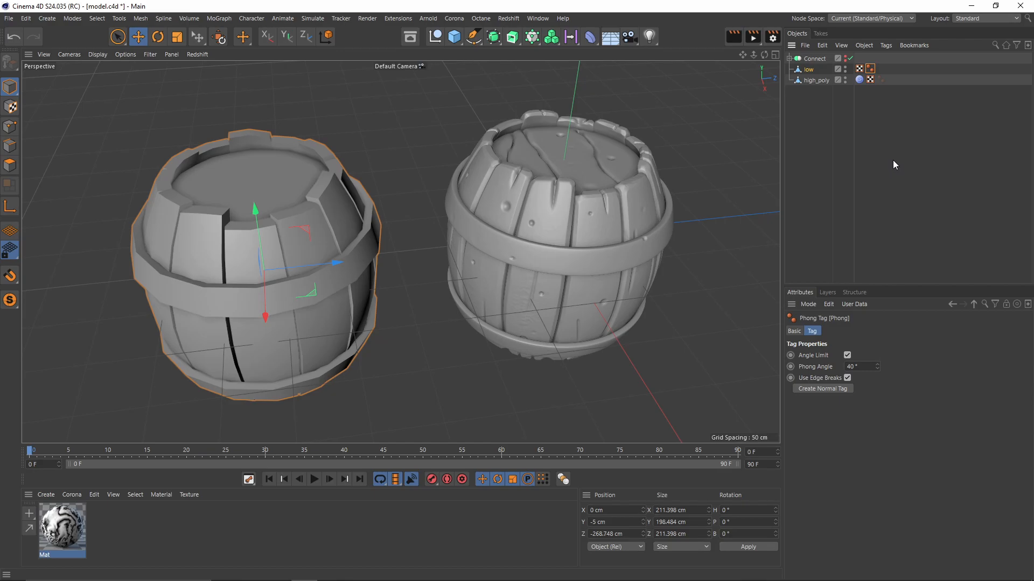
mouse_move(869, 143)
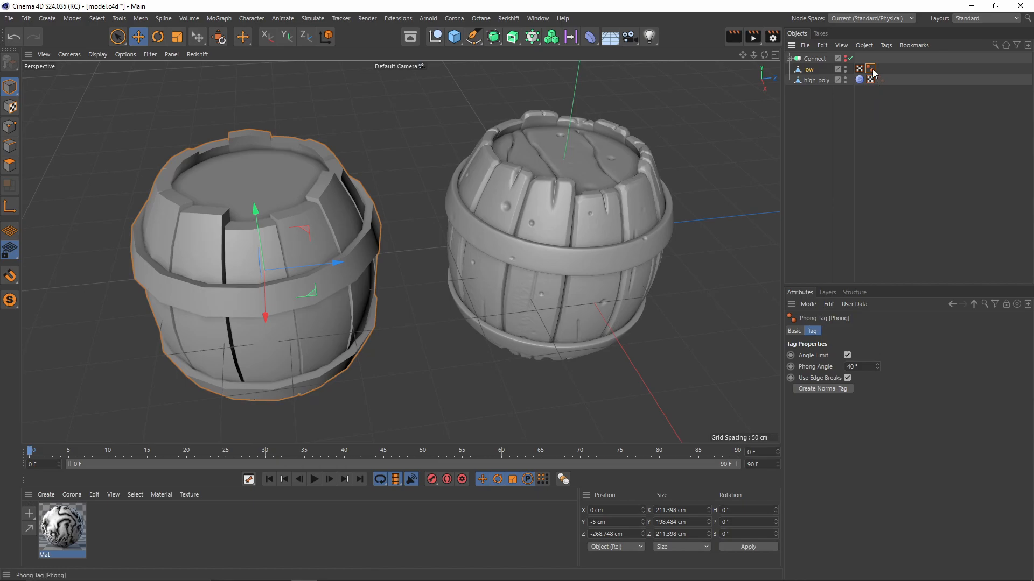
mouse_move(851, 153)
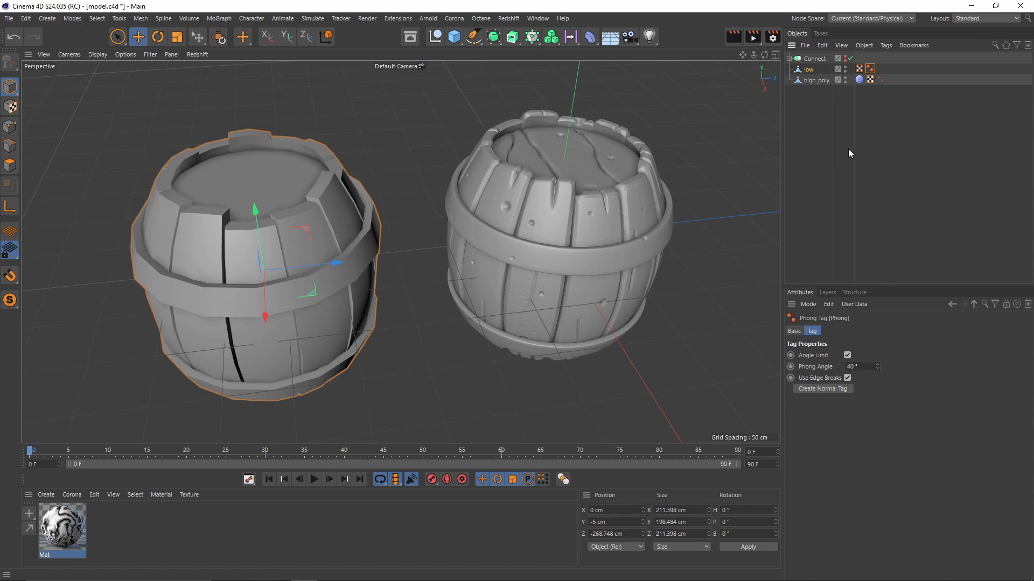
mouse_move(582, 280)
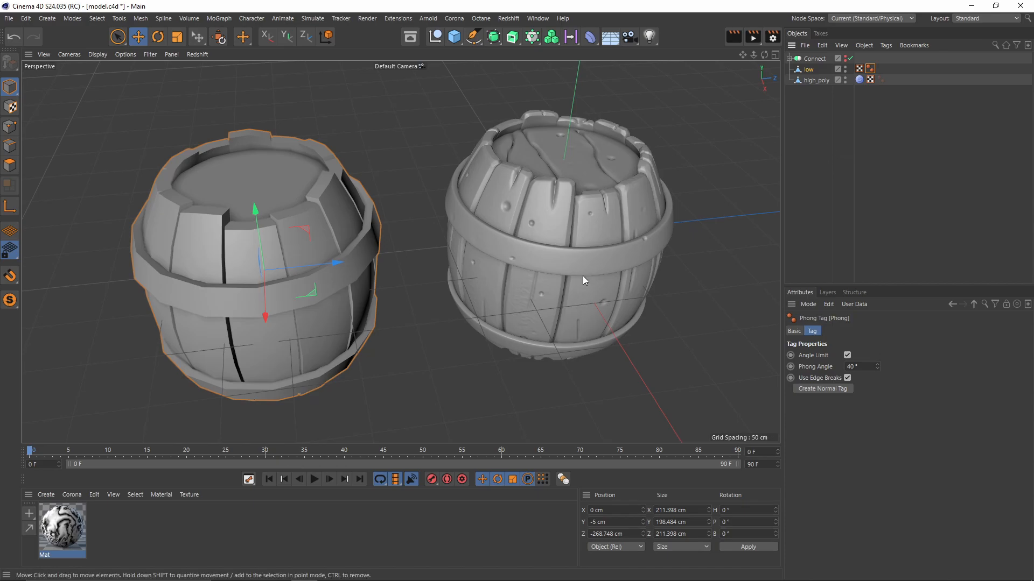
mouse_move(808, 174)
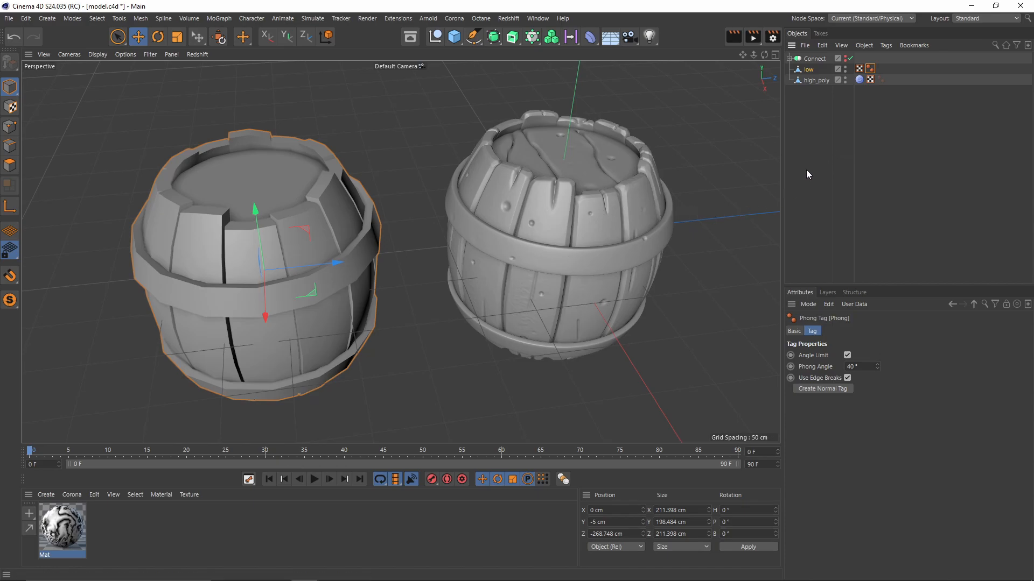
mouse_move(833, 124)
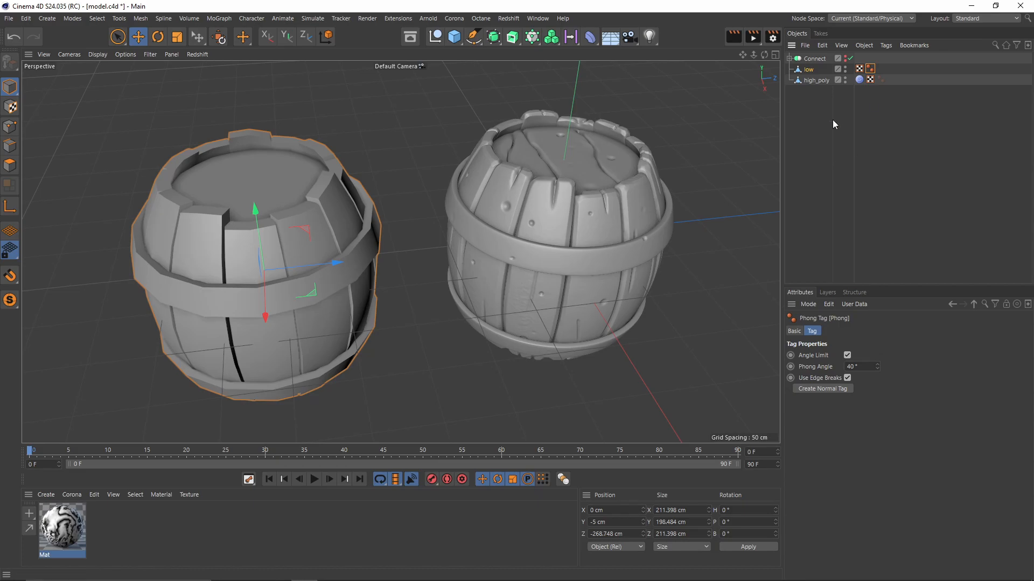
mouse_move(887, 126)
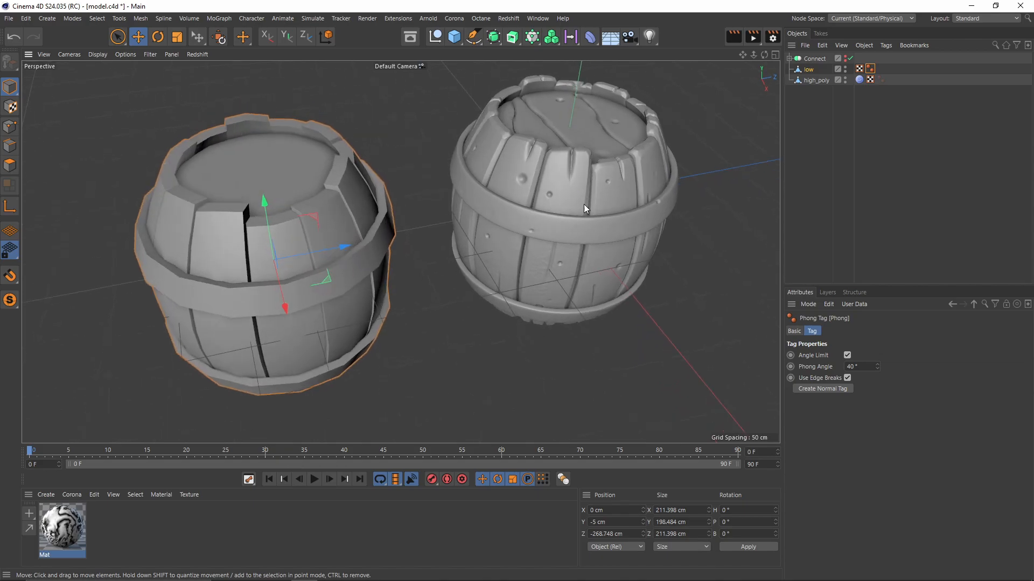
mouse_move(821, 113)
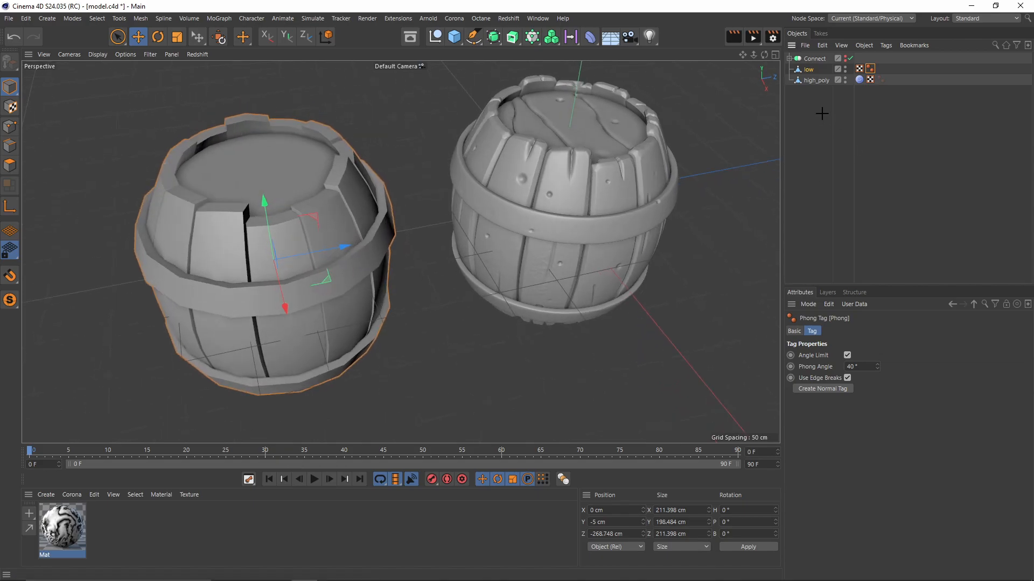